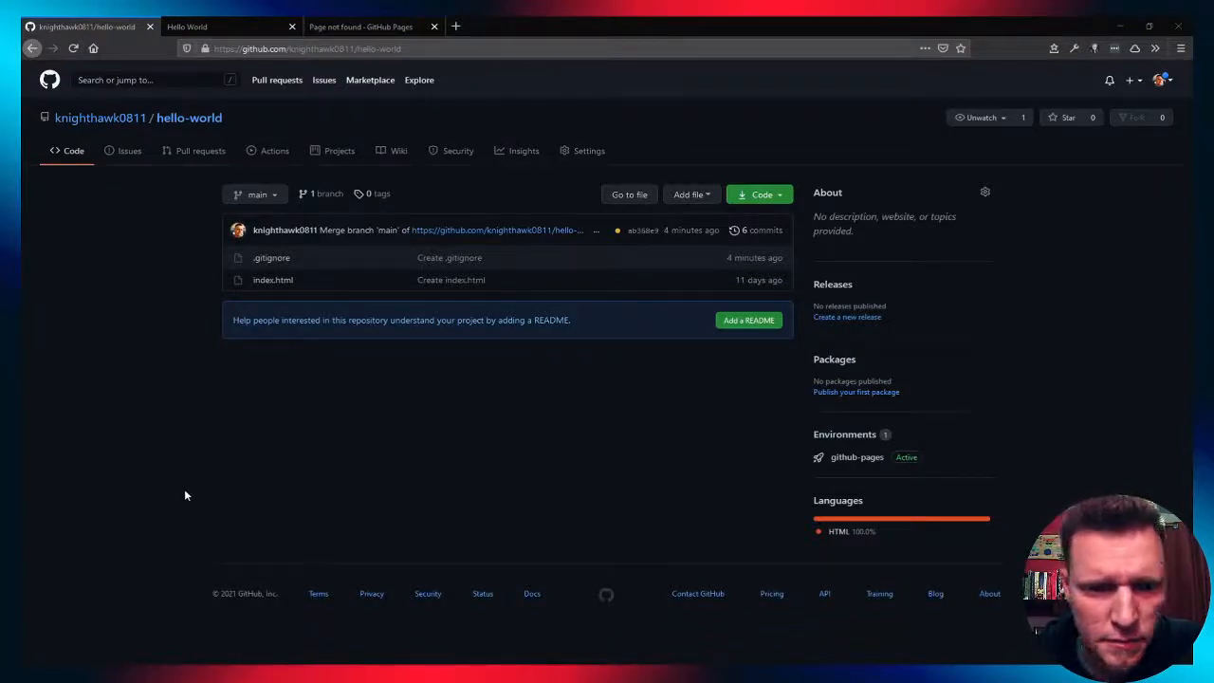
{"action": "mouse_move", "coordinate": [191, 486]}
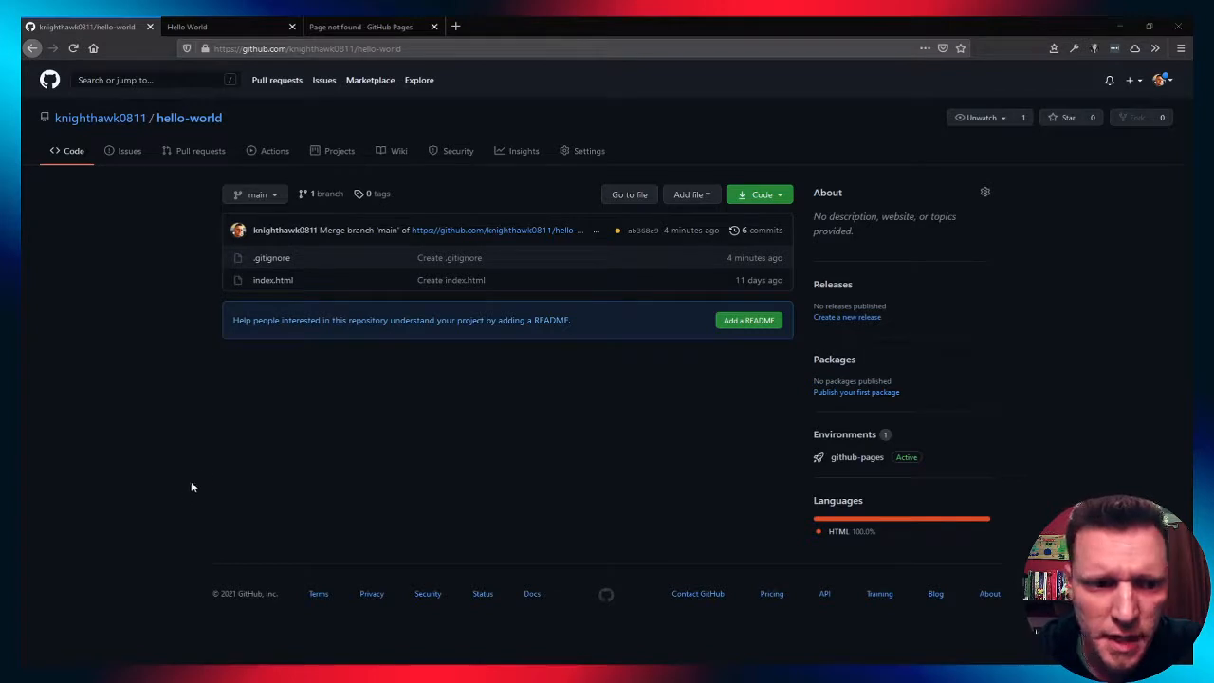
{"action": "mouse_move", "coordinate": [227, 453]}
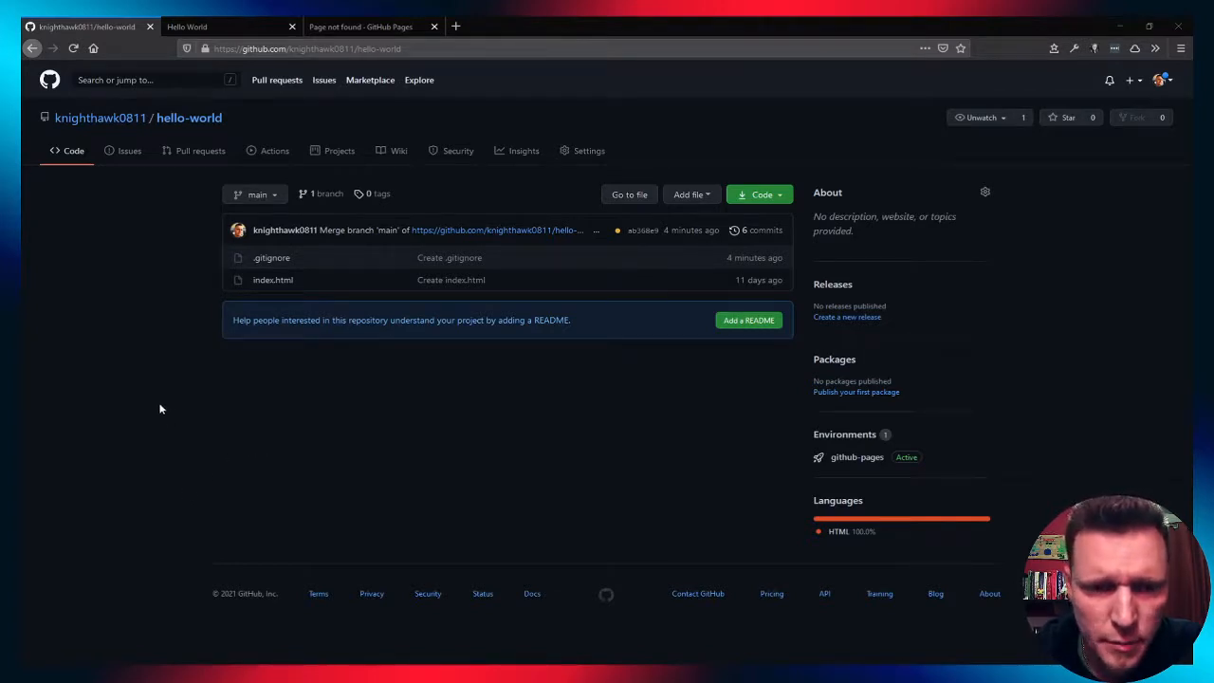
{"action": "mouse_move", "coordinate": [158, 368]}
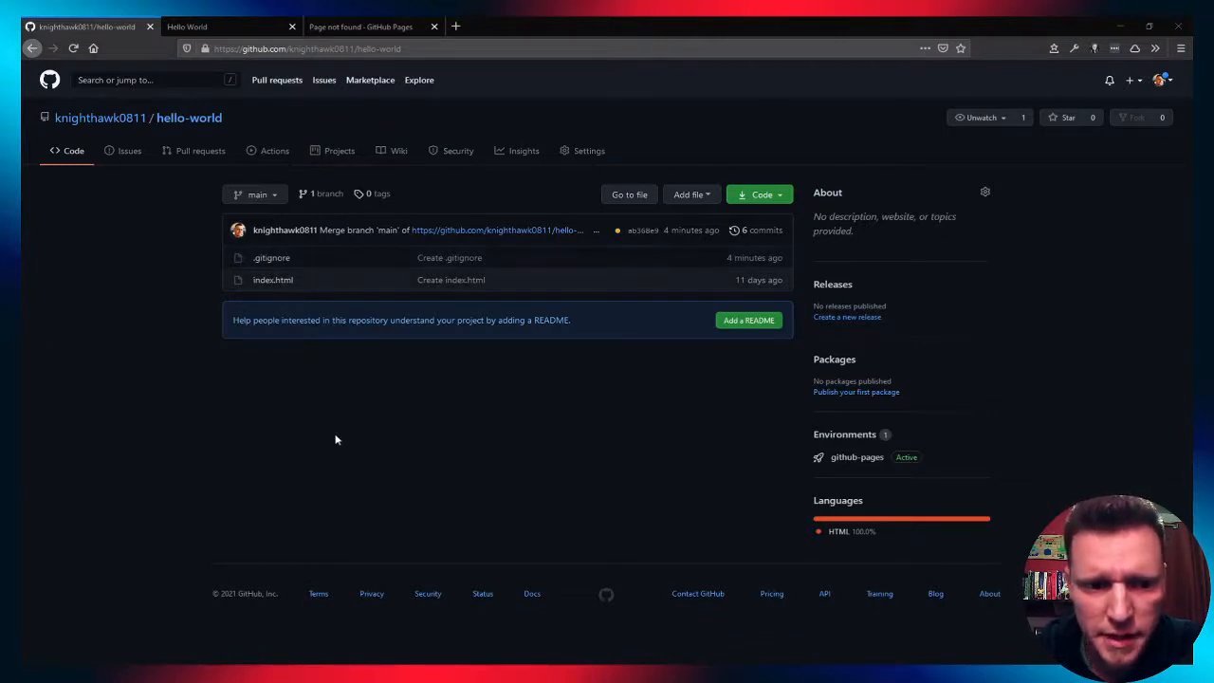
{"action": "mouse_move", "coordinate": [254, 409]}
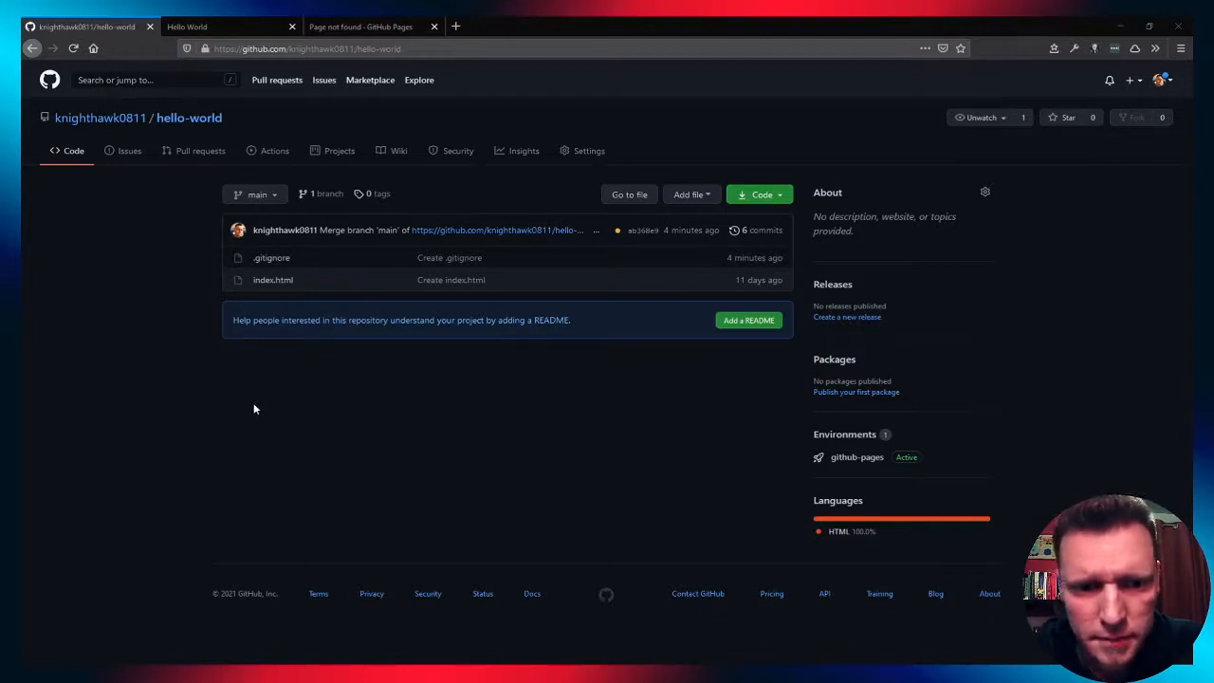
{"action": "mouse_move", "coordinate": [289, 291]}
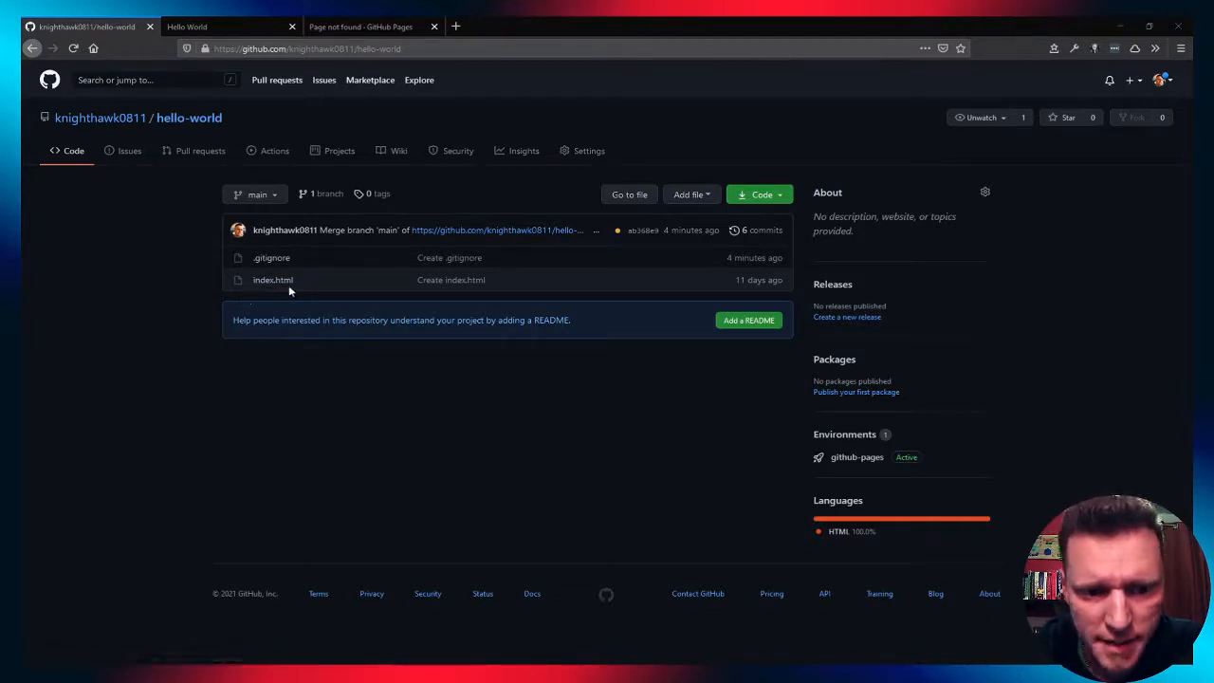
{"action": "mouse_move", "coordinate": [125, 301]}
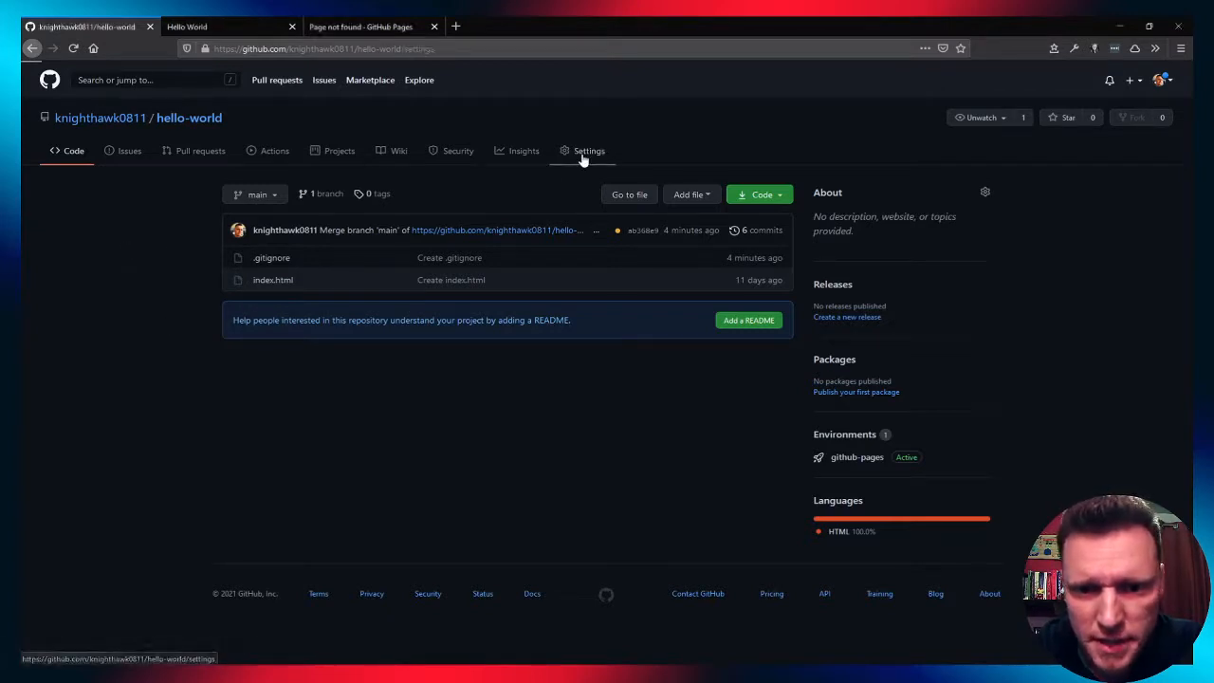
Open hello-world's Settings, scroll through the Options page, and choose Pages in the sidebar
{"action": "left_click", "coordinate": [588, 151]}
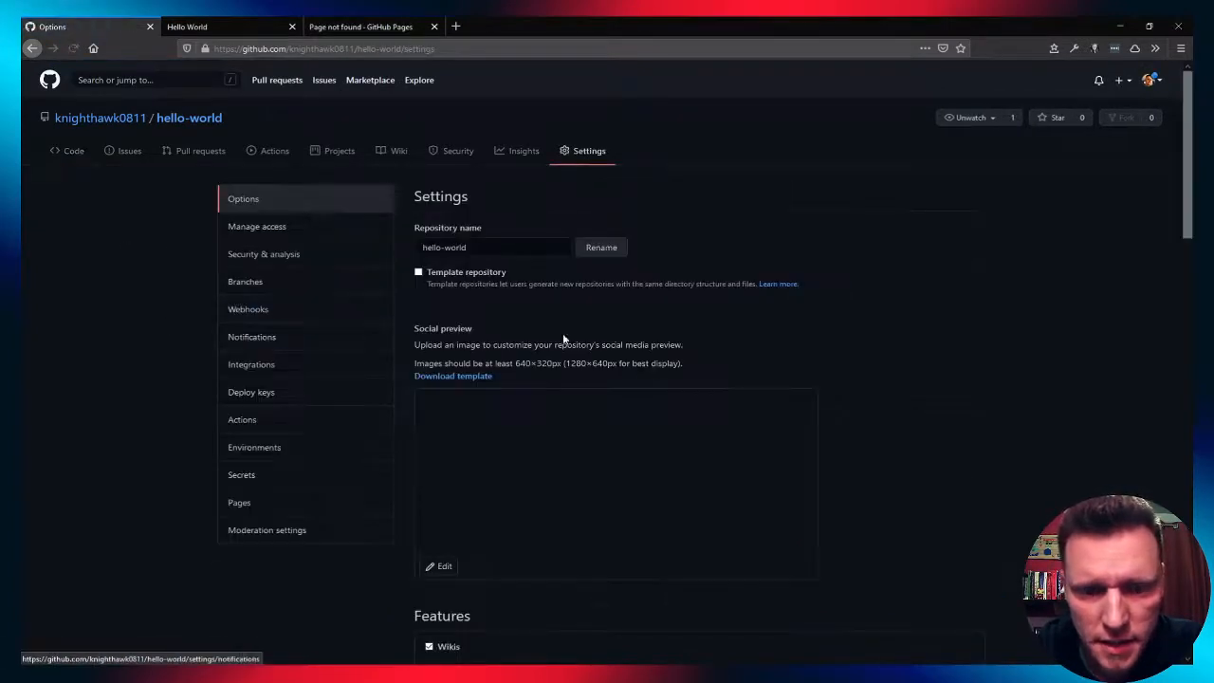
{"action": "scroll", "scroll_direction": "down", "scroll_amount": 3}
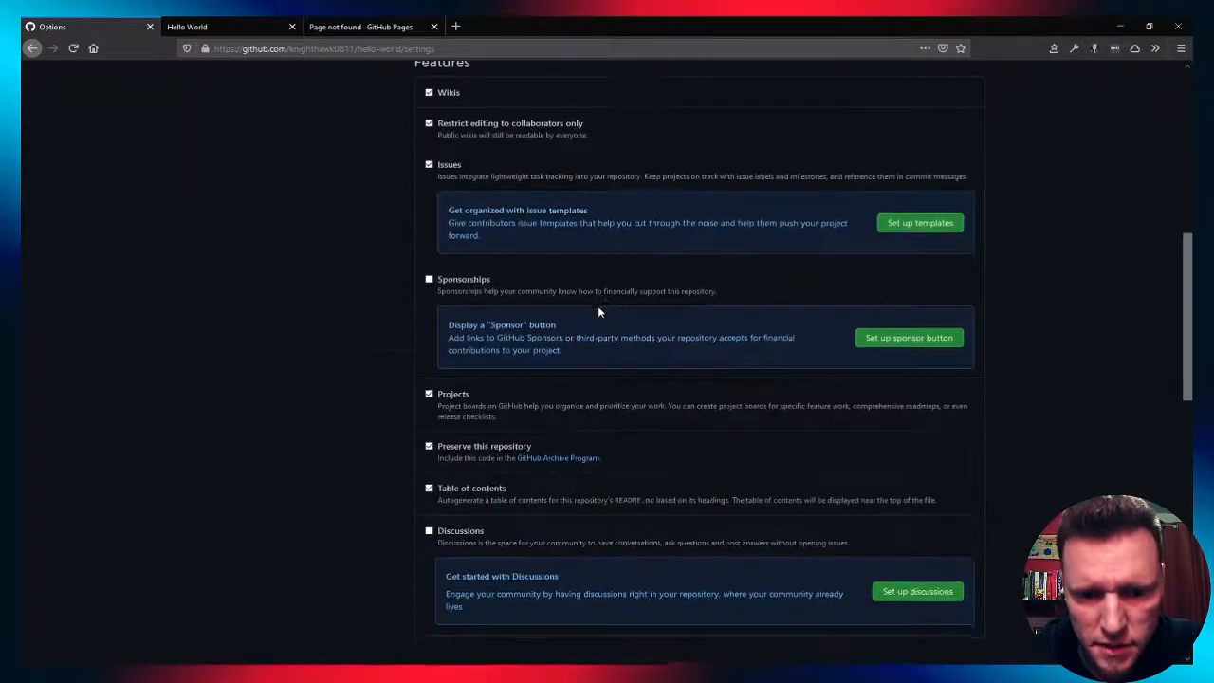
{"action": "scroll", "scroll_direction": "down", "scroll_amount": 3}
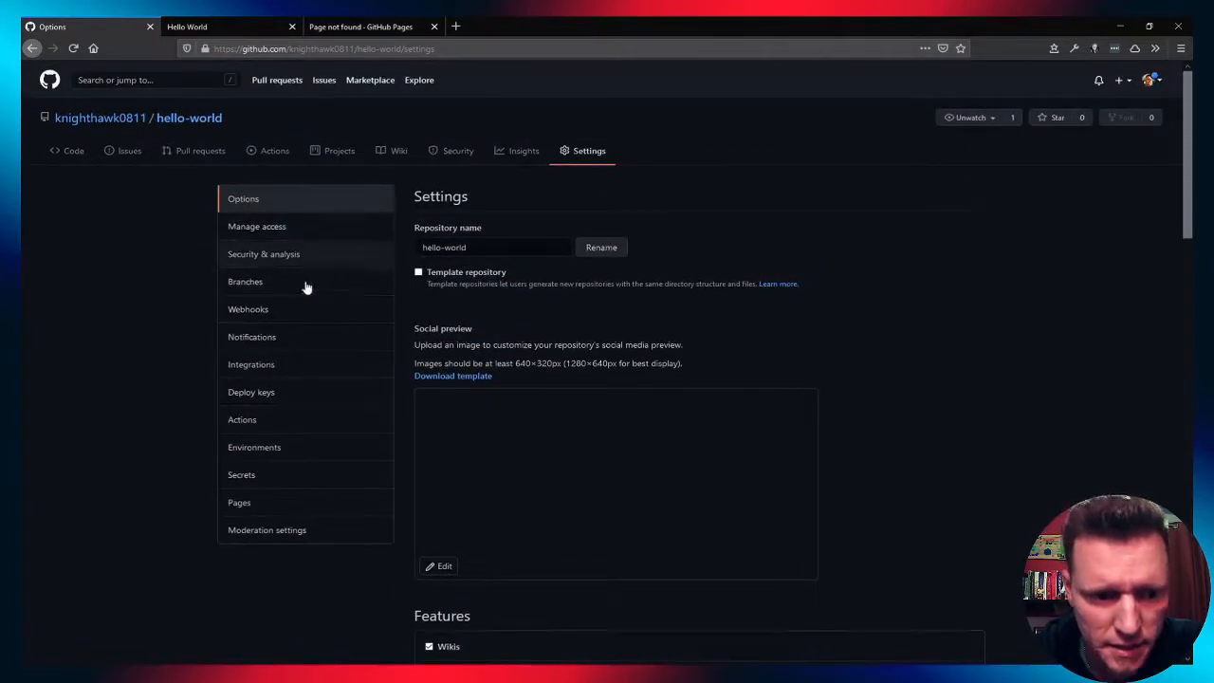
{"action": "left_click", "coordinate": [239, 502]}
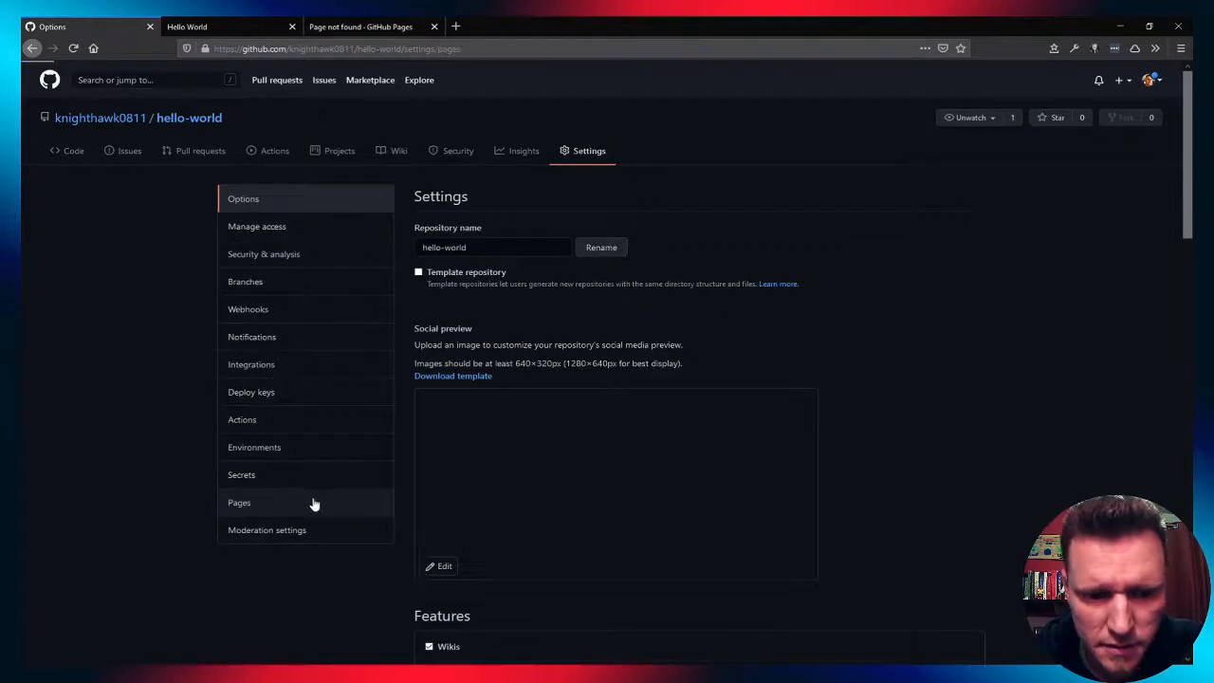
Open the Pages settings showing the site is published from the main branch
{"action": "left_click", "coordinate": [239, 502]}
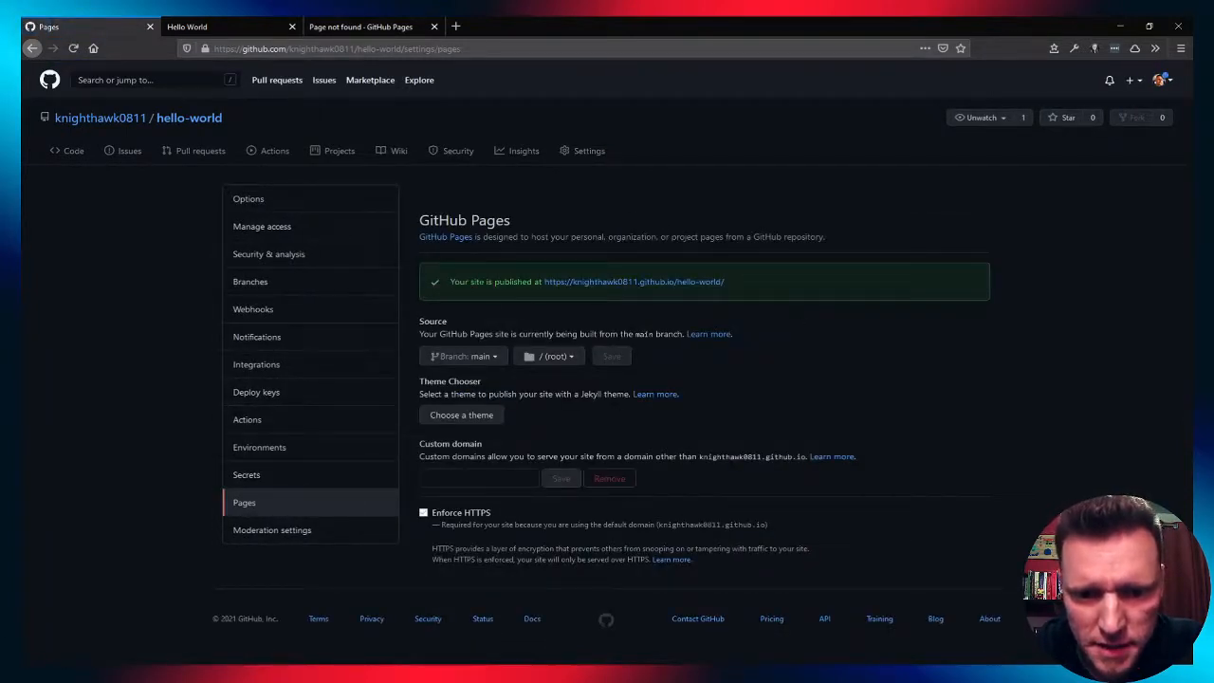
{"action": "mouse_move", "coordinate": [507, 291]}
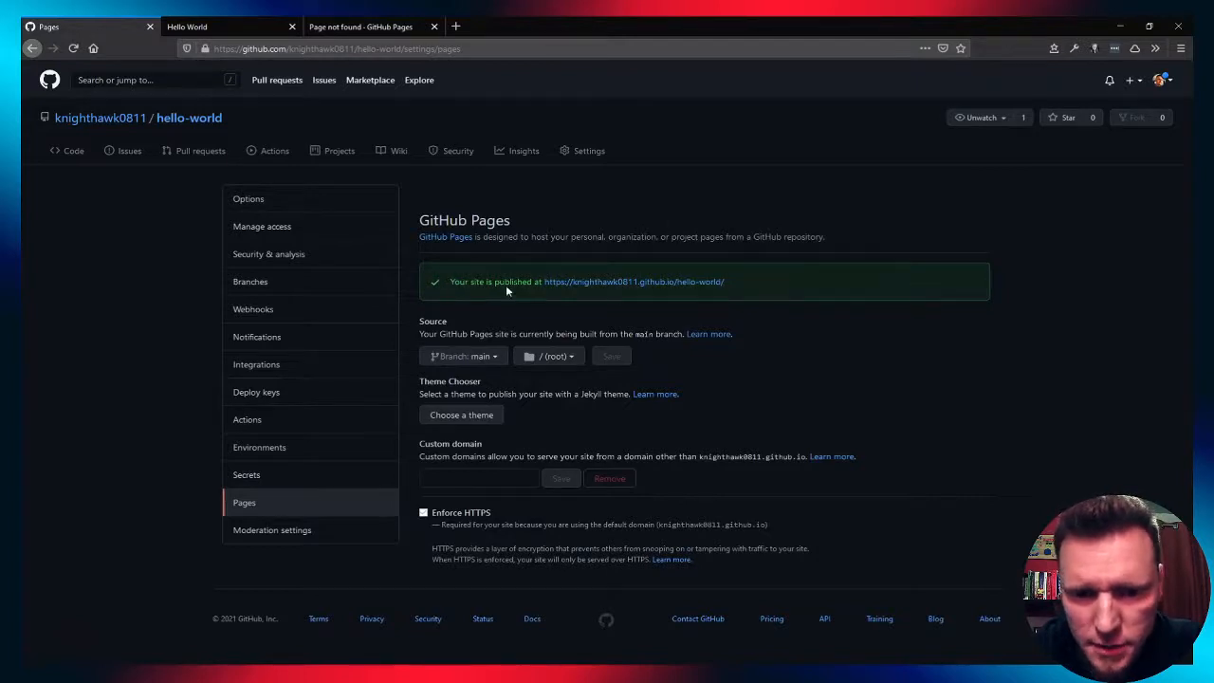
{"action": "mouse_move", "coordinate": [634, 282]}
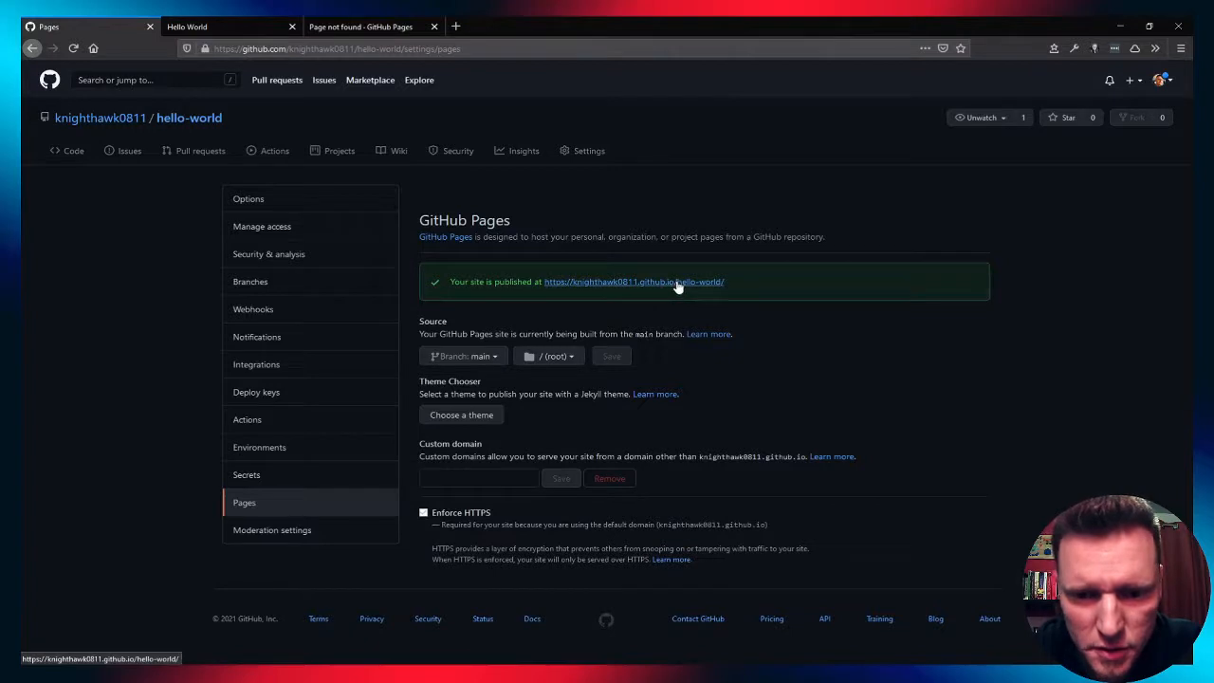
{"action": "mouse_move", "coordinate": [742, 288]}
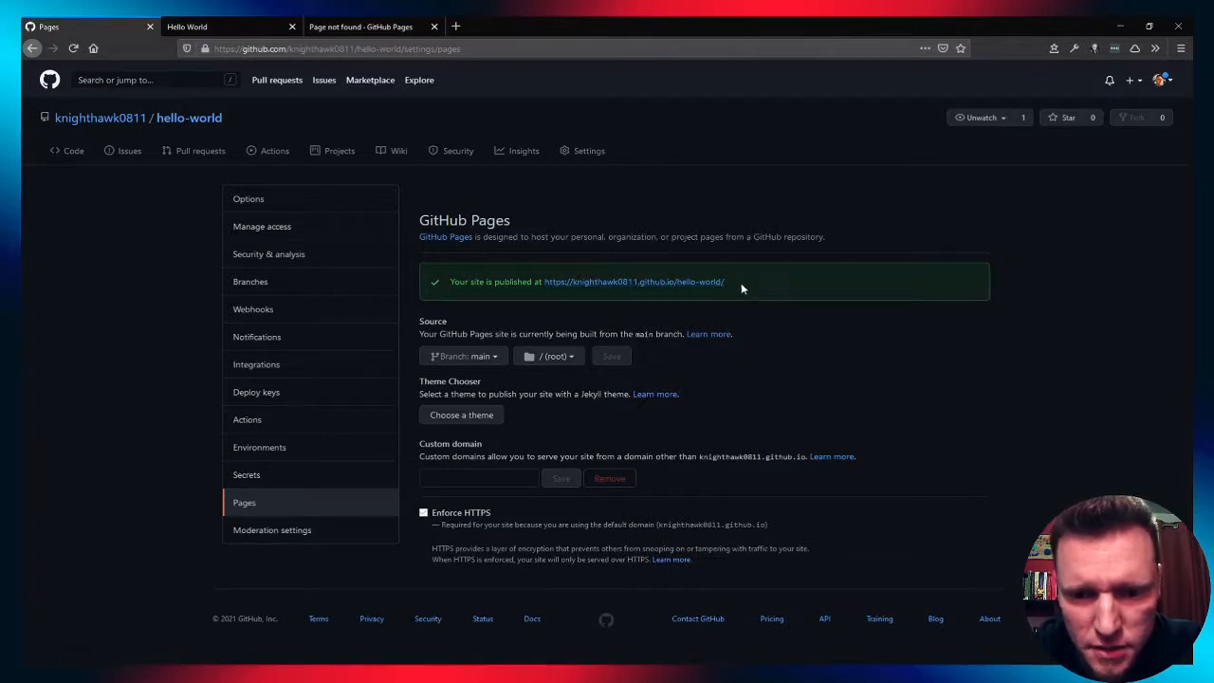
{"action": "mouse_move", "coordinate": [787, 282]}
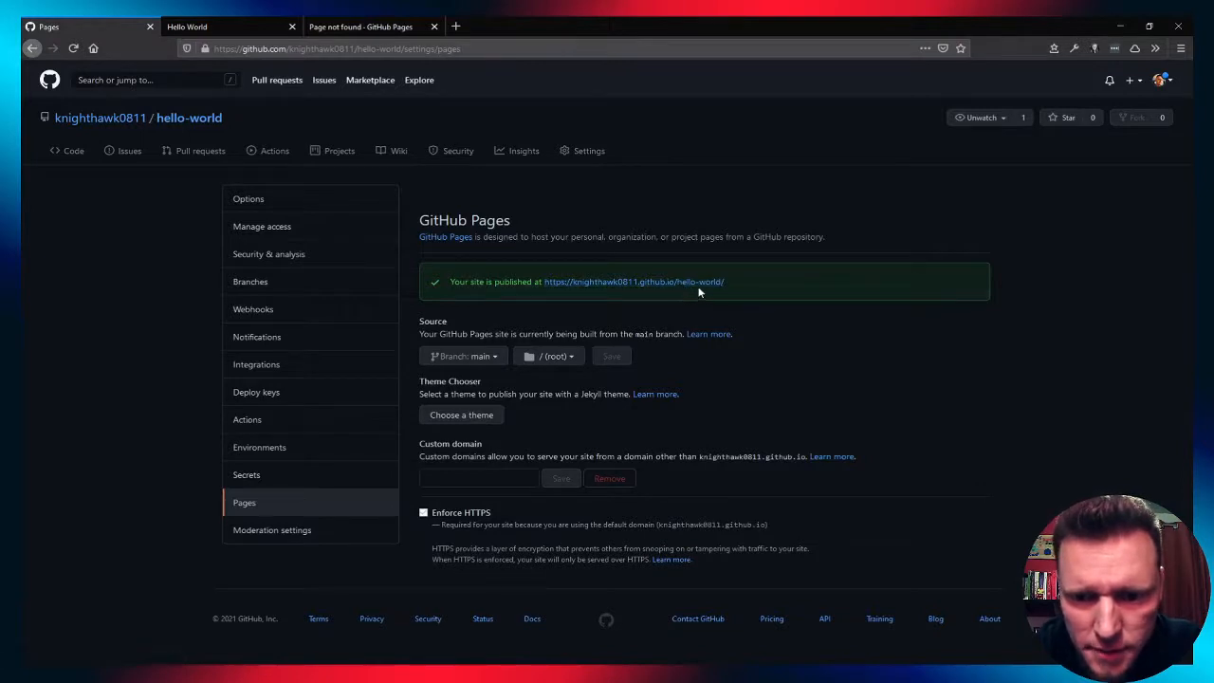
{"action": "mouse_move", "coordinate": [550, 287]}
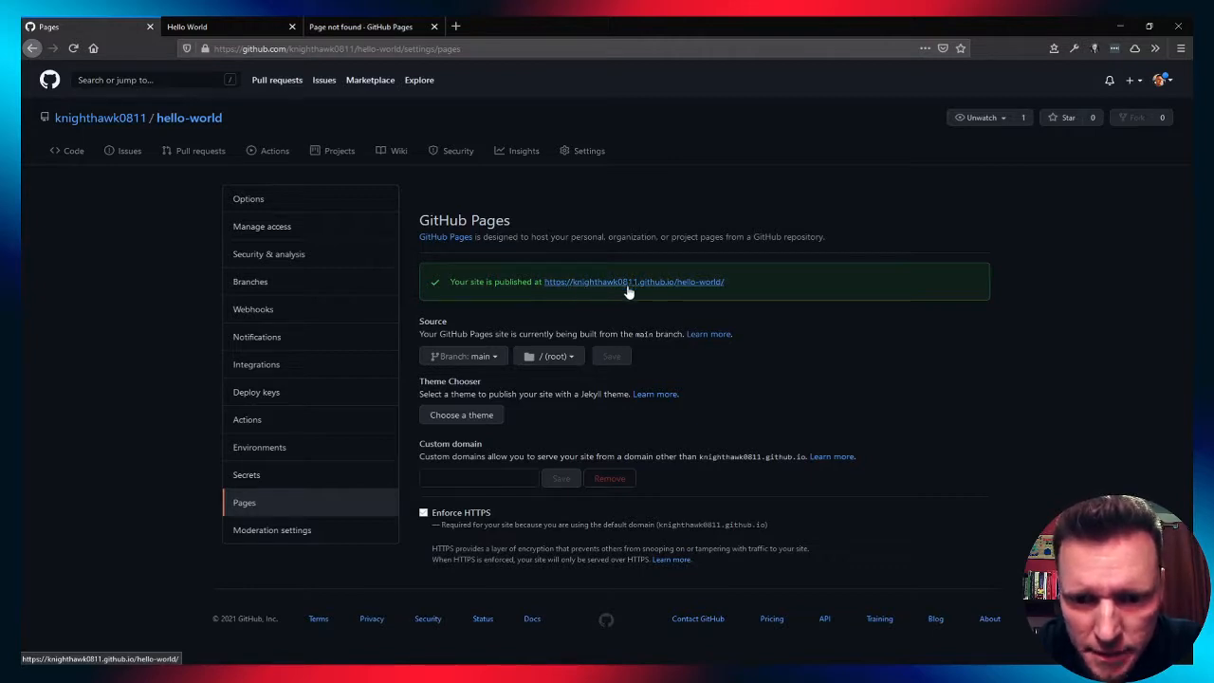
{"action": "mouse_move", "coordinate": [666, 291]}
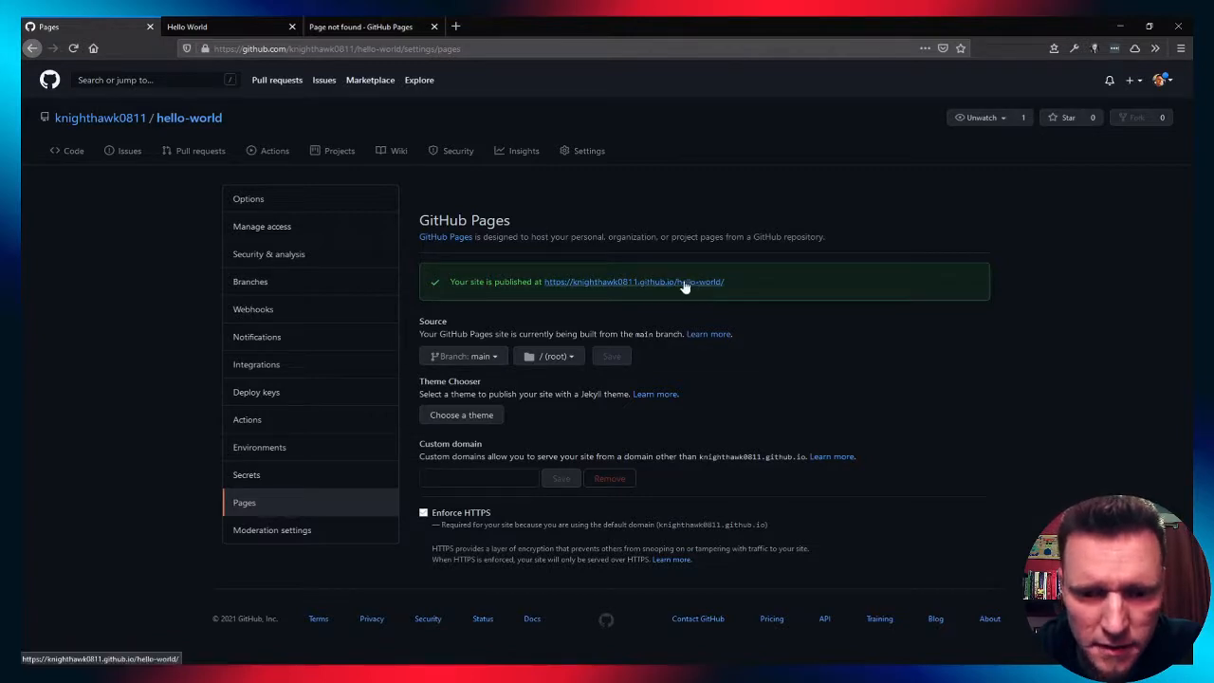
{"action": "mouse_move", "coordinate": [626, 296]}
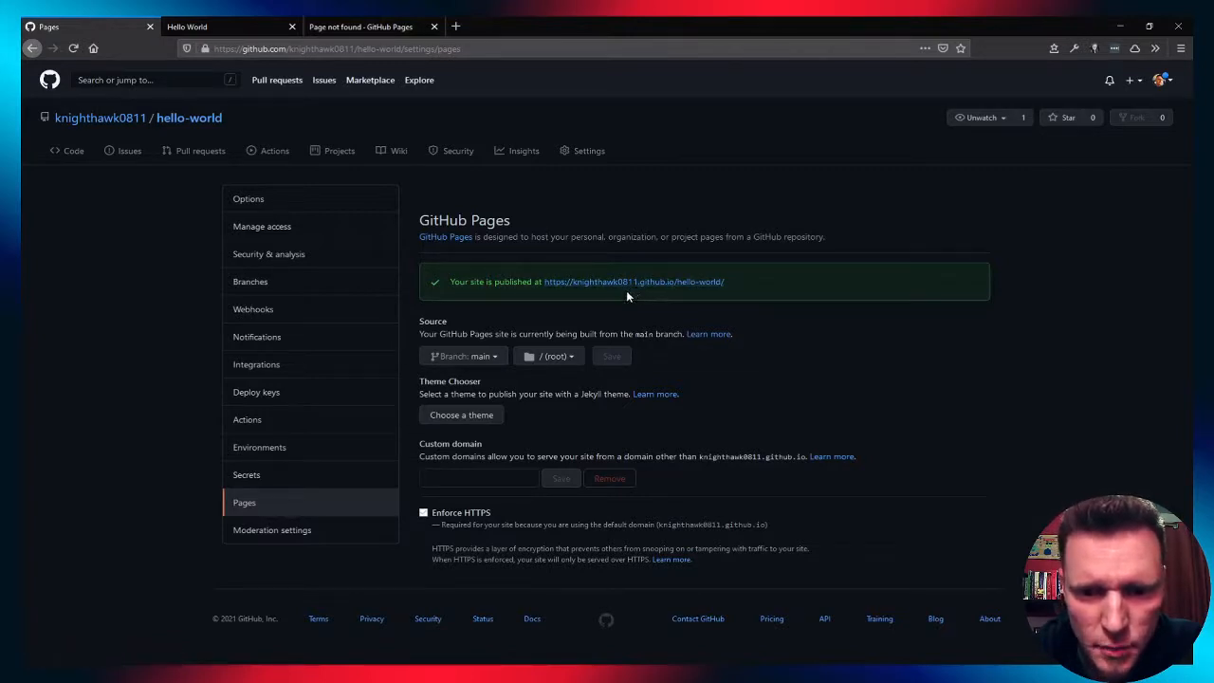
{"action": "mouse_move", "coordinate": [773, 301]}
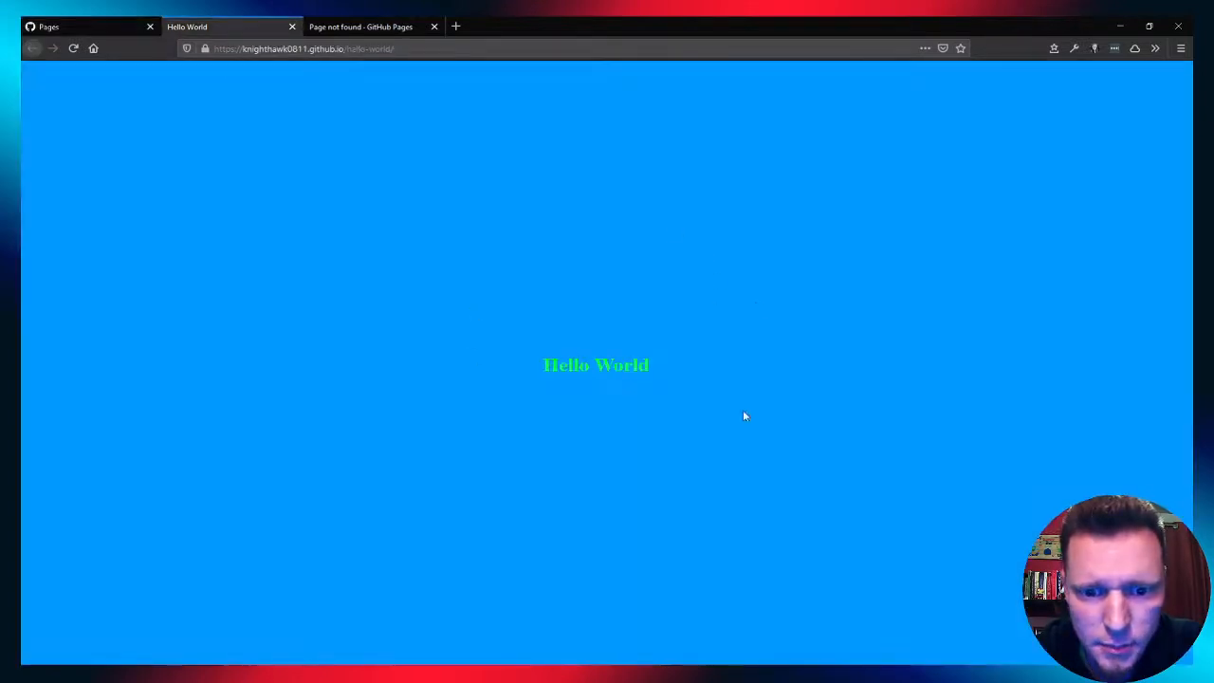
{"action": "mouse_move", "coordinate": [467, 373]}
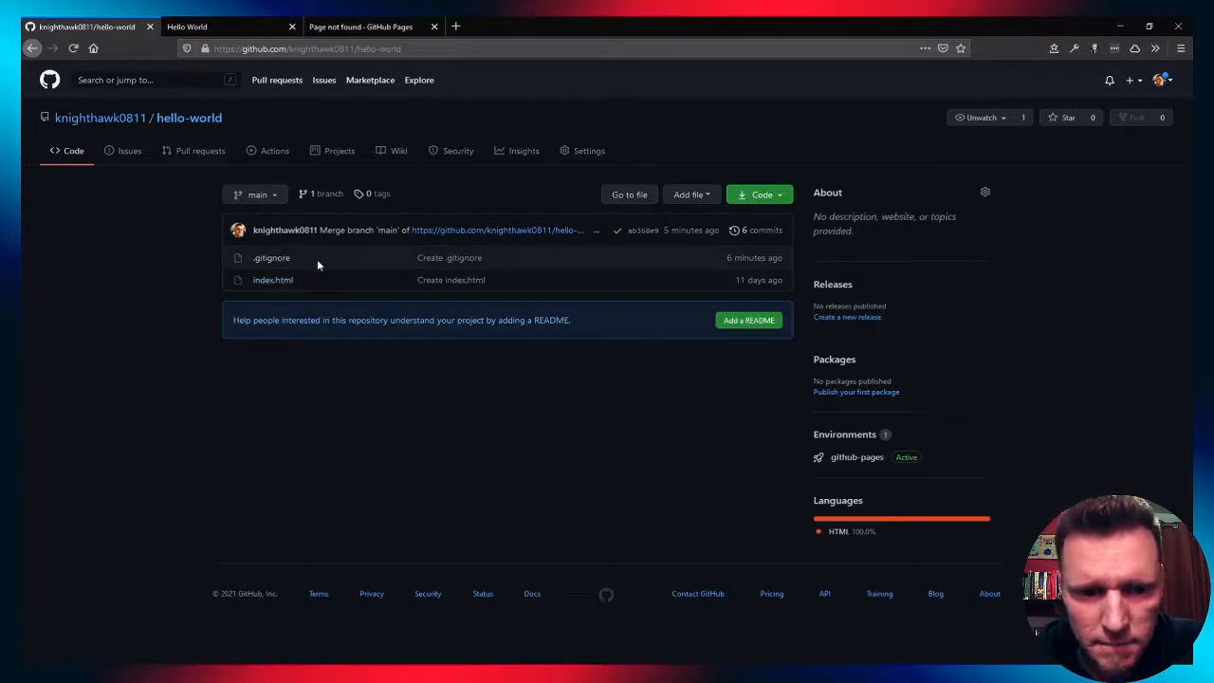
{"action": "mouse_move", "coordinate": [201, 308]}
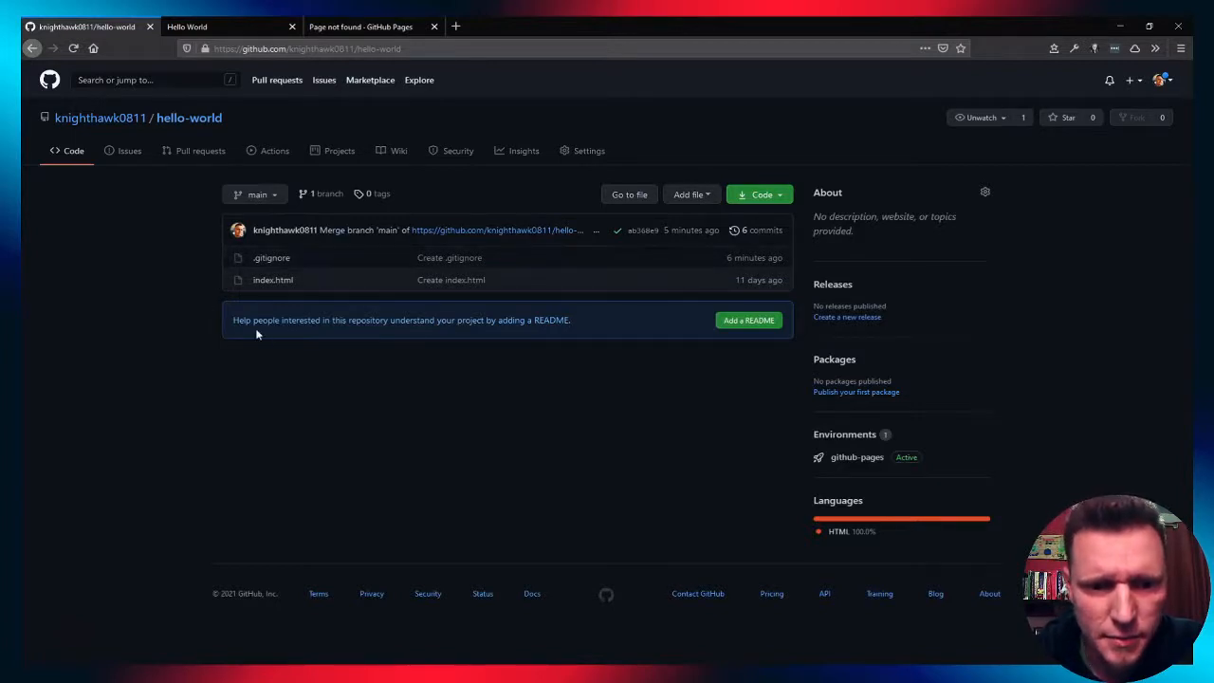
{"action": "mouse_move", "coordinate": [351, 293]}
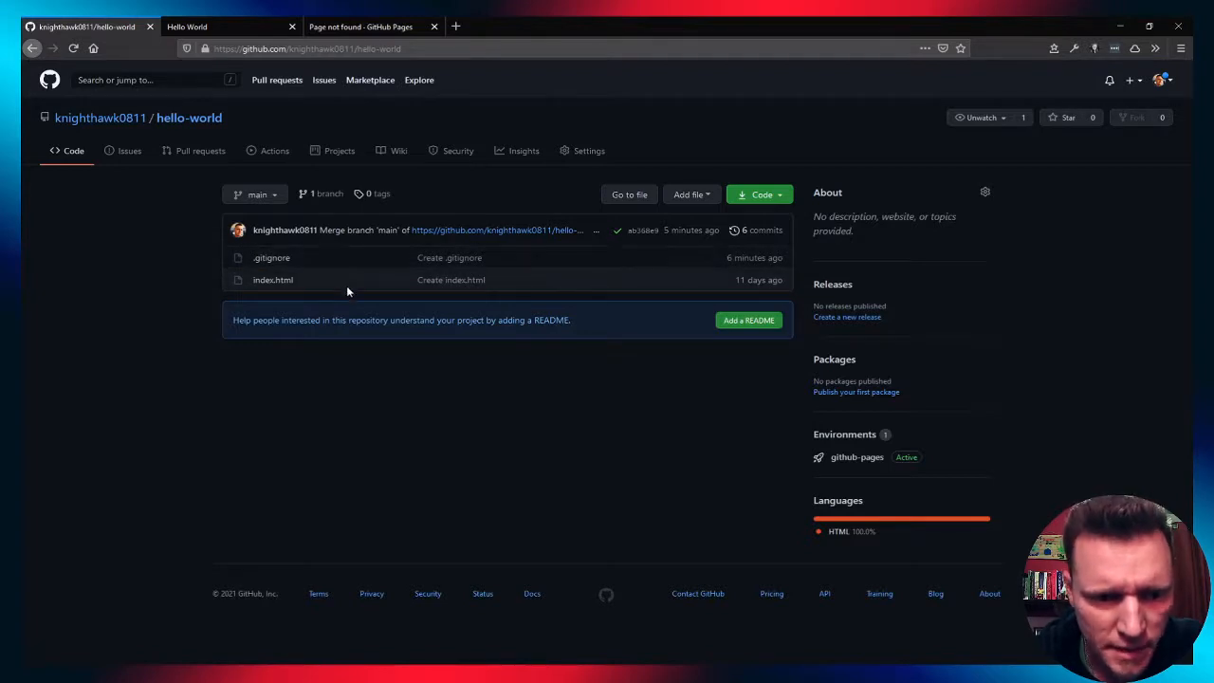
{"action": "mouse_move", "coordinate": [234, 335]}
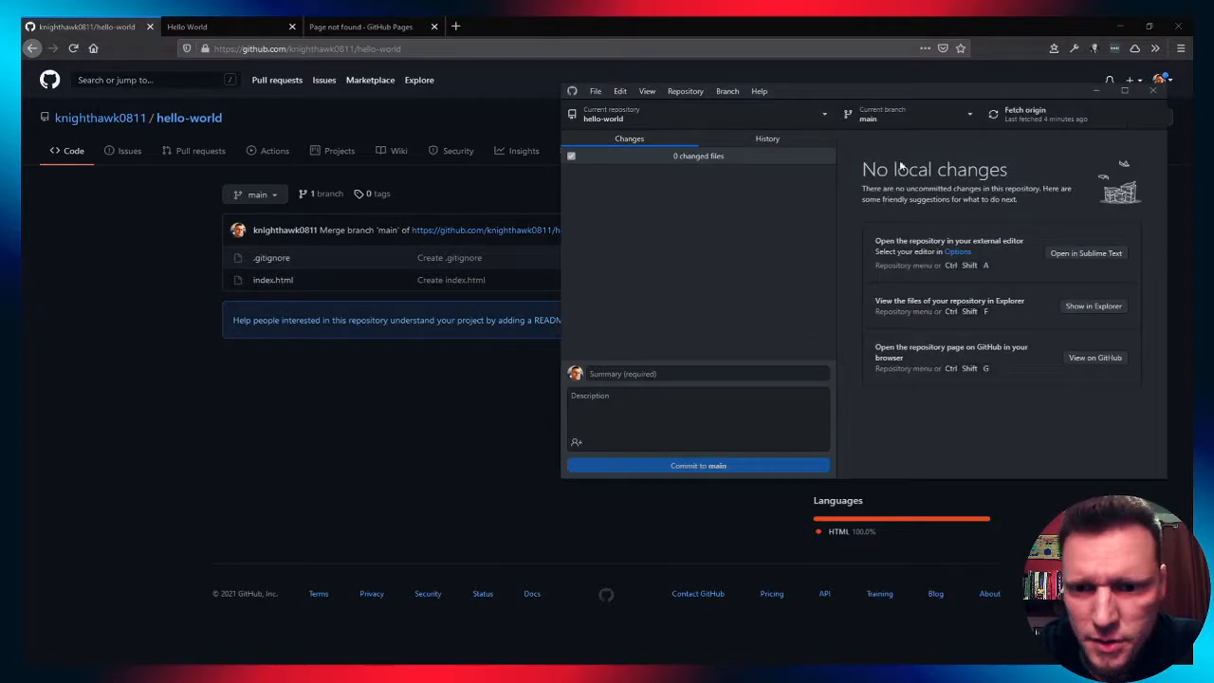
{"action": "mouse_move", "coordinate": [851, 178]}
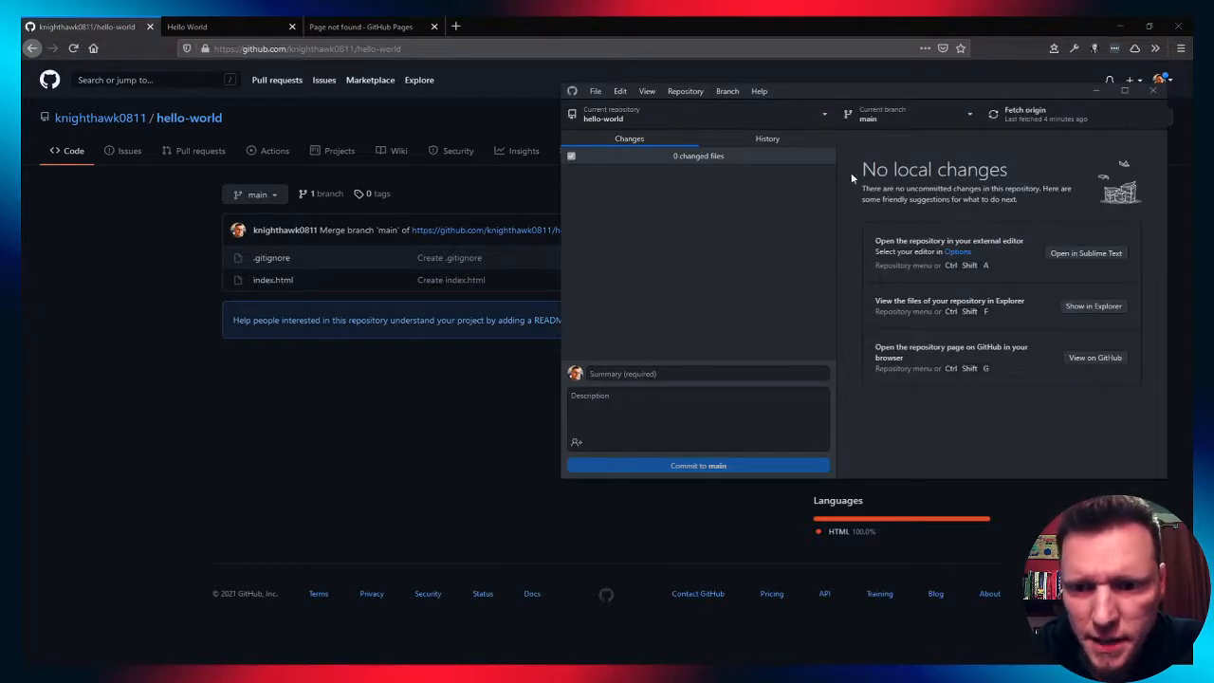
{"action": "mouse_move", "coordinate": [755, 299]}
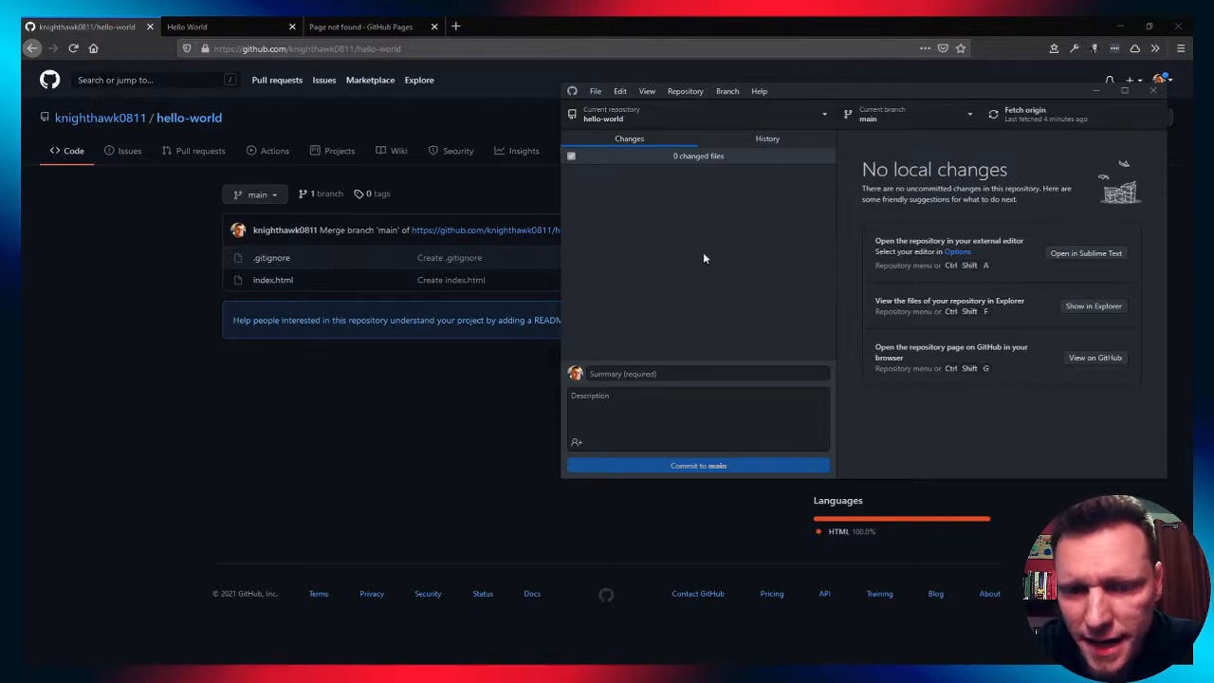
{"action": "mouse_move", "coordinate": [268, 361]}
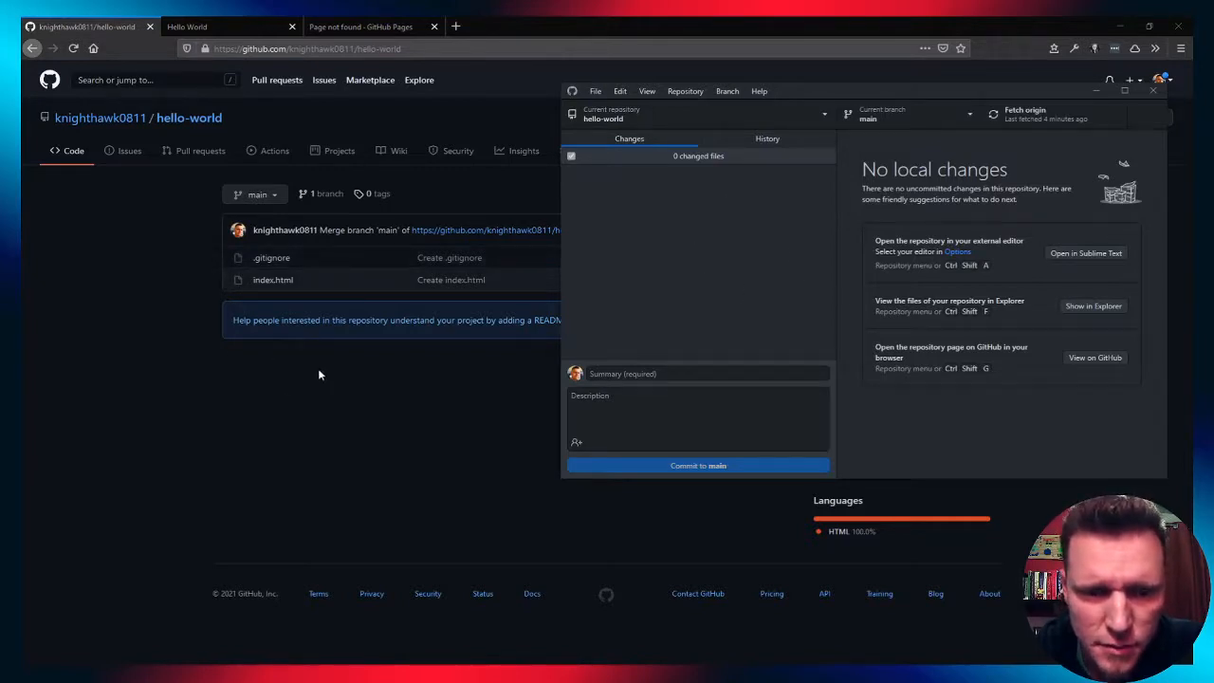
{"action": "mouse_move", "coordinate": [800, 186]}
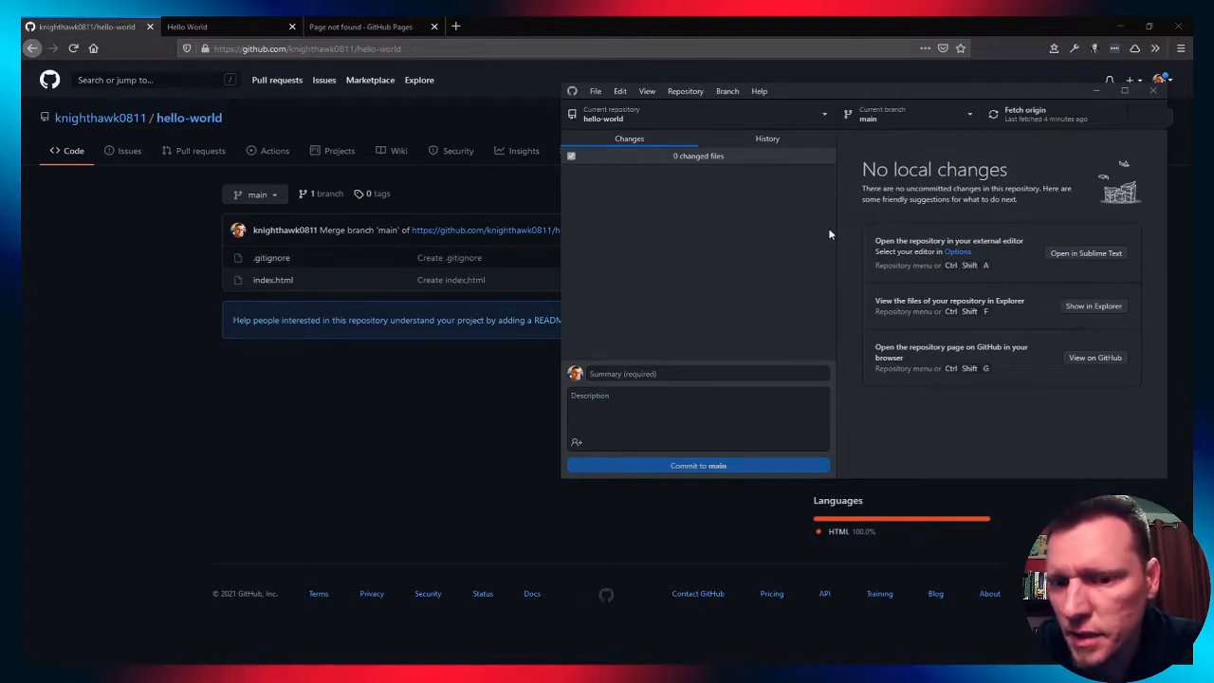
{"action": "mouse_move", "coordinate": [800, 254]}
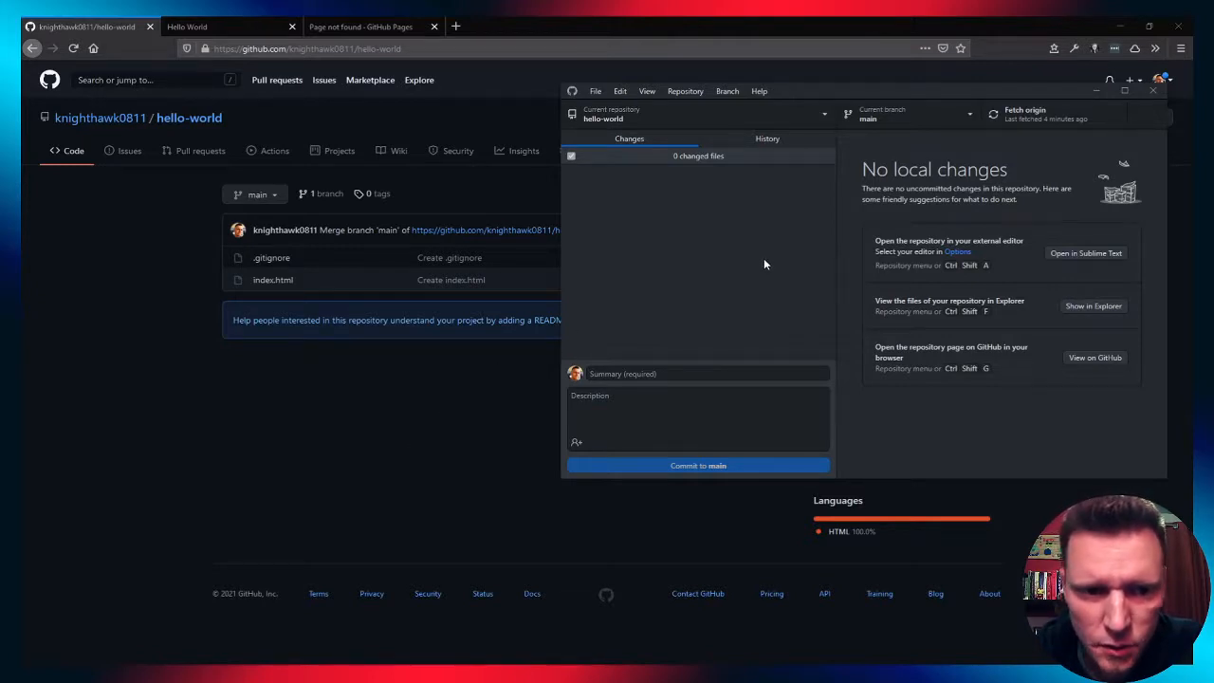
{"action": "mouse_move", "coordinate": [964, 212]}
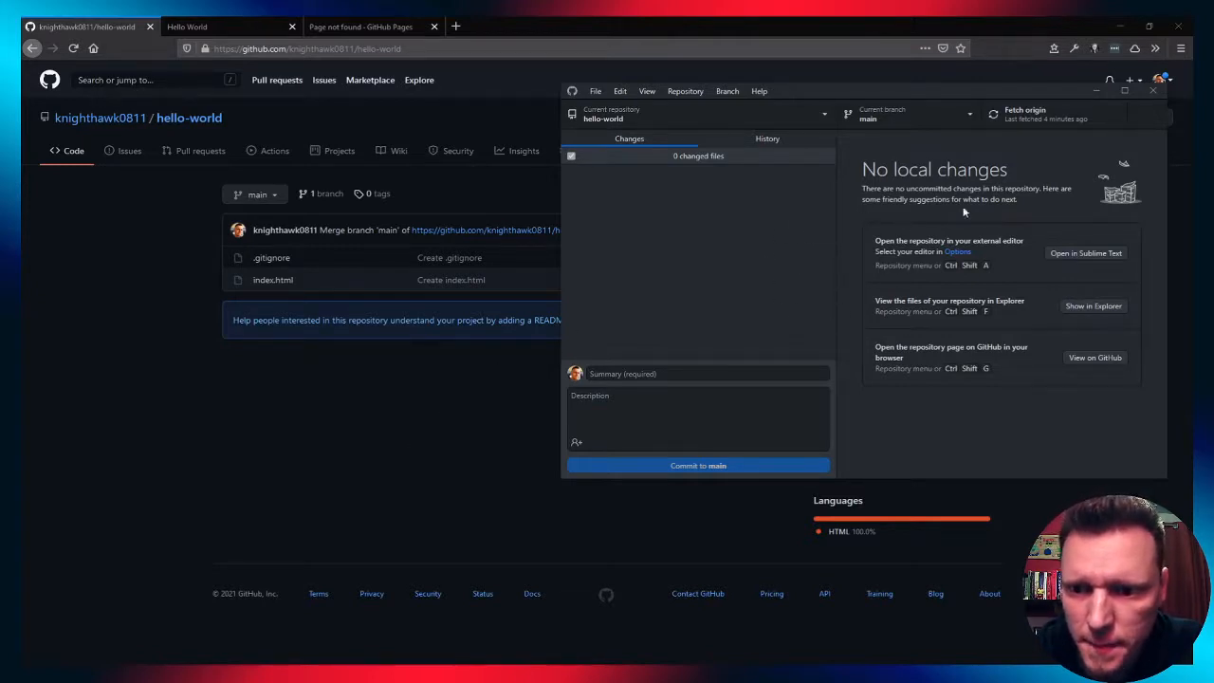
{"action": "mouse_move", "coordinate": [760, 297]}
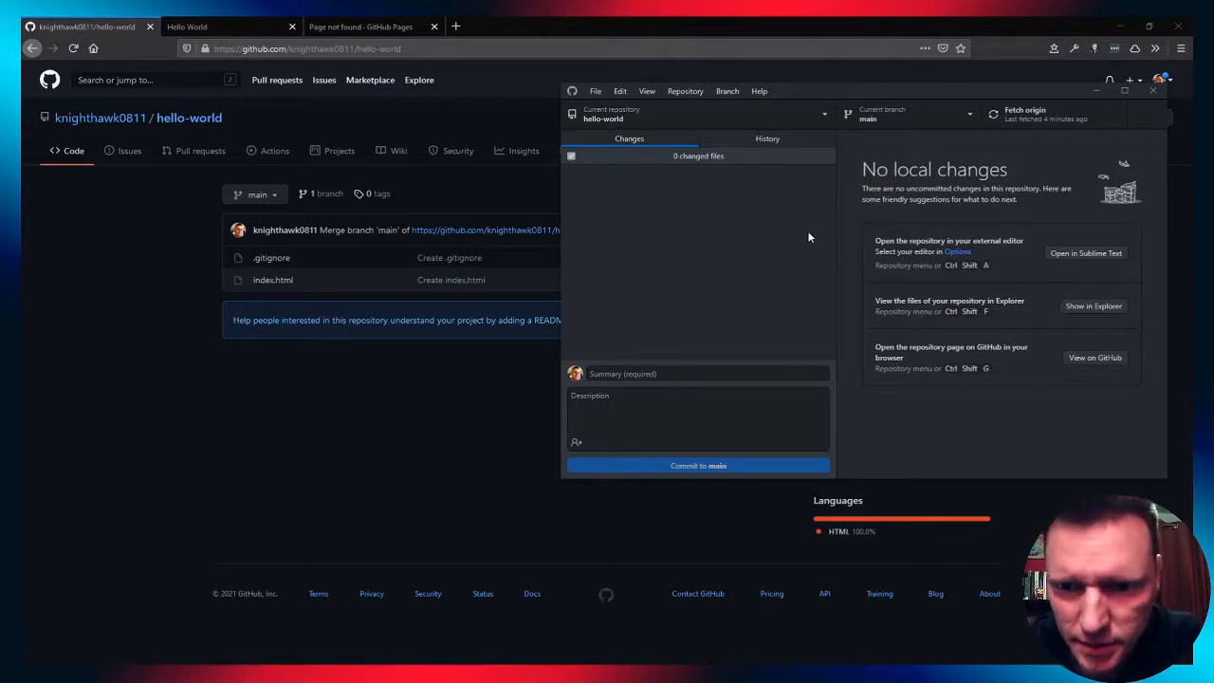
{"action": "mouse_move", "coordinate": [822, 200]}
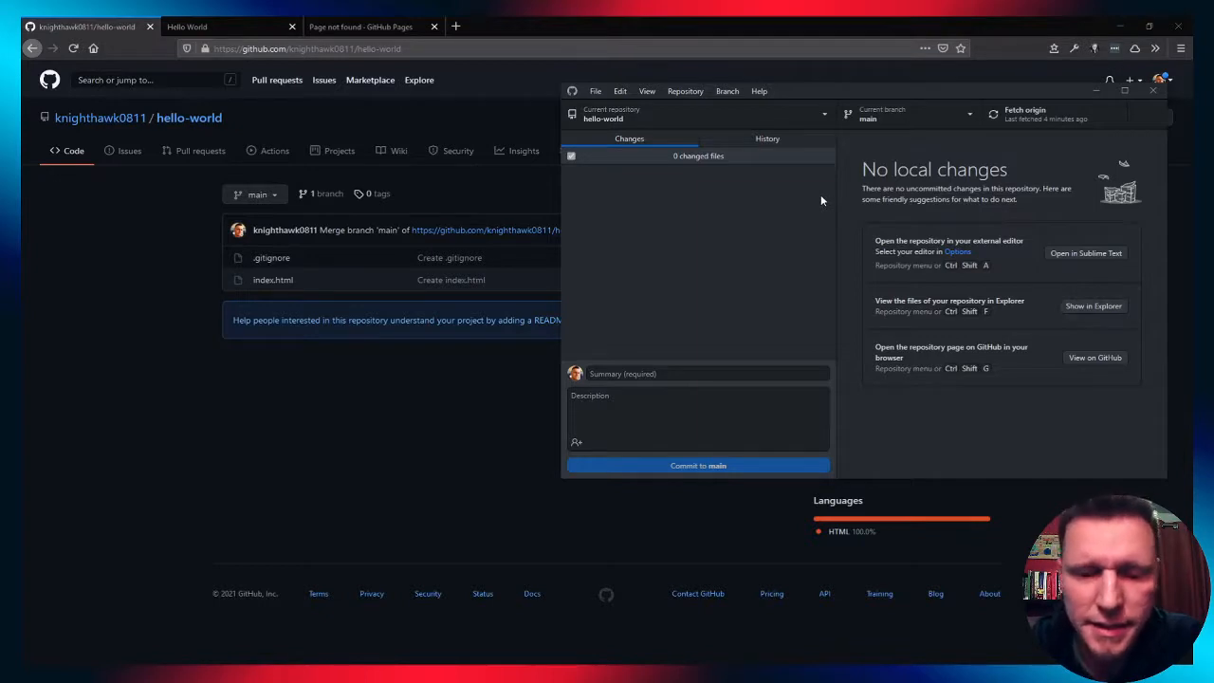
{"action": "mouse_move", "coordinate": [770, 253]}
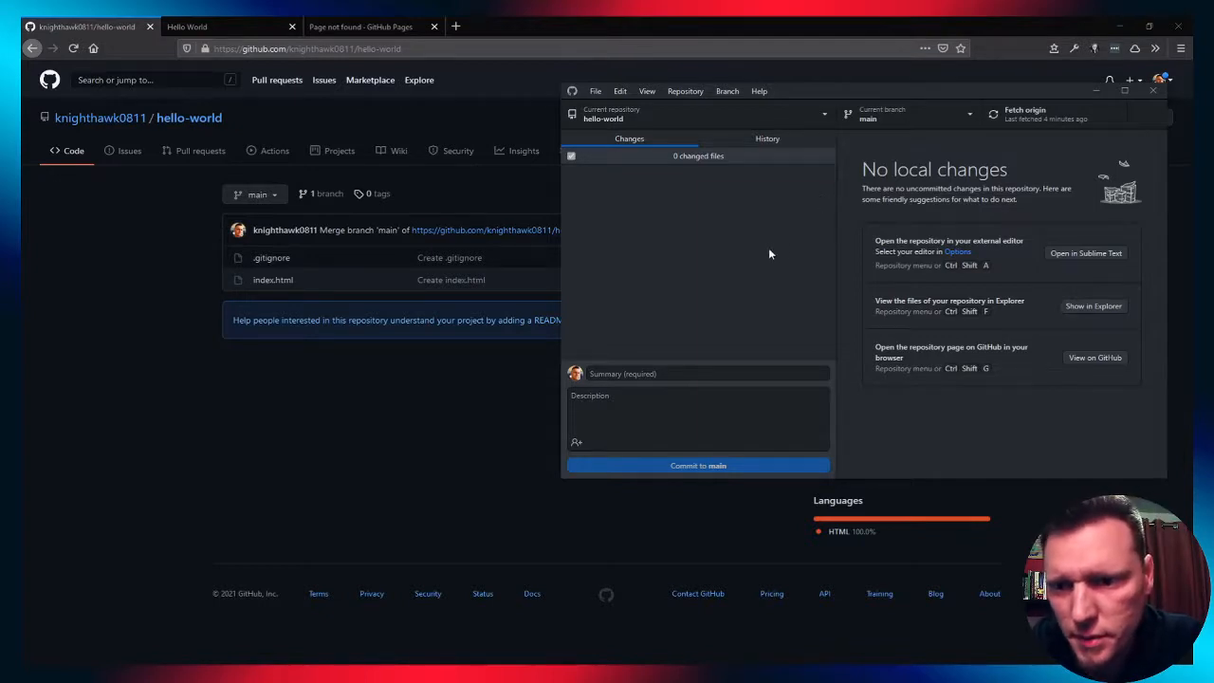
{"action": "mouse_move", "coordinate": [681, 273]}
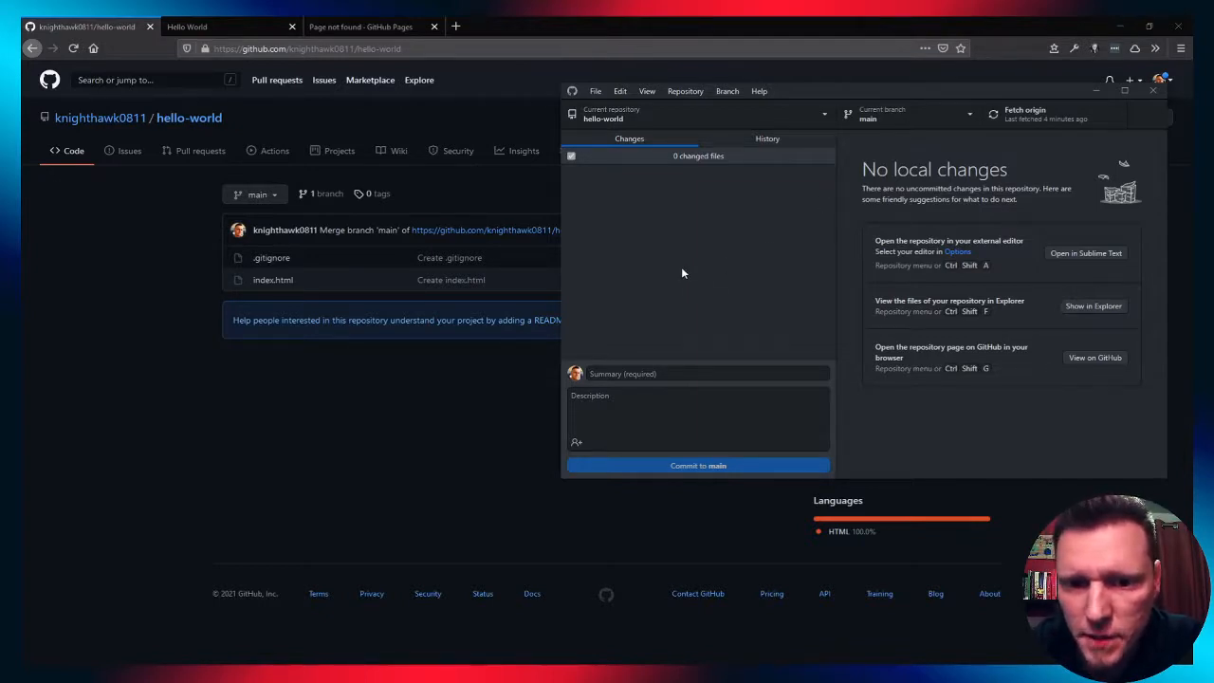
{"action": "mouse_move", "coordinate": [704, 254]}
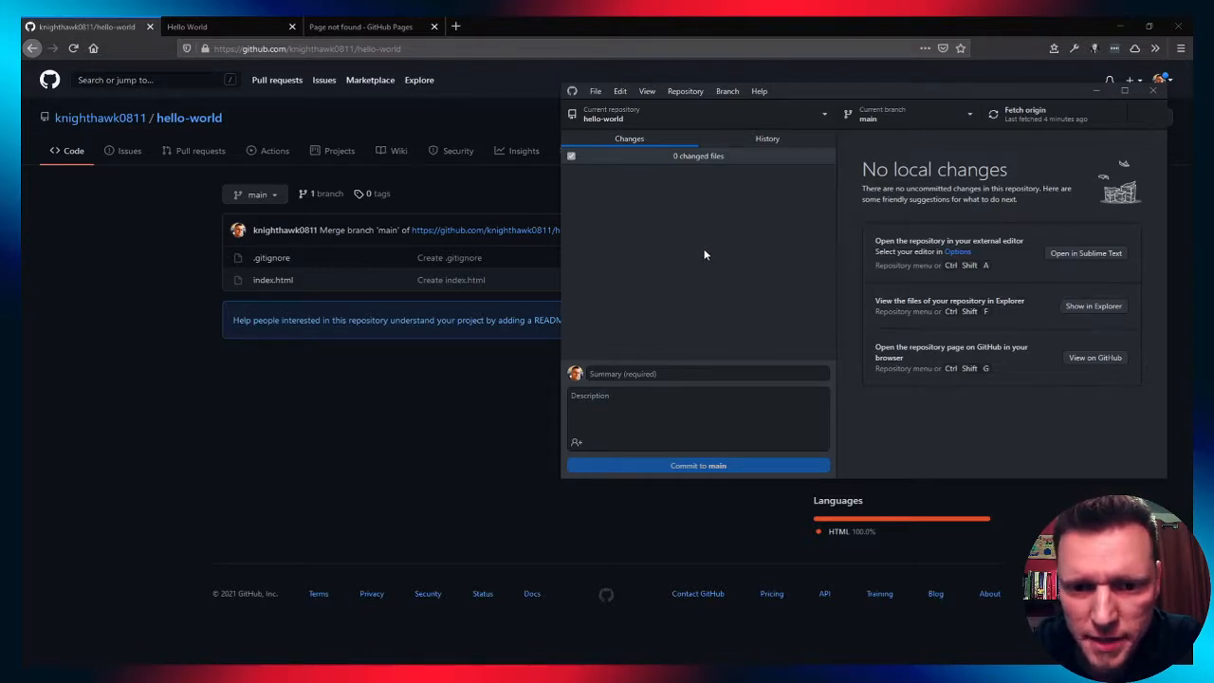
{"action": "mouse_move", "coordinate": [704, 236]}
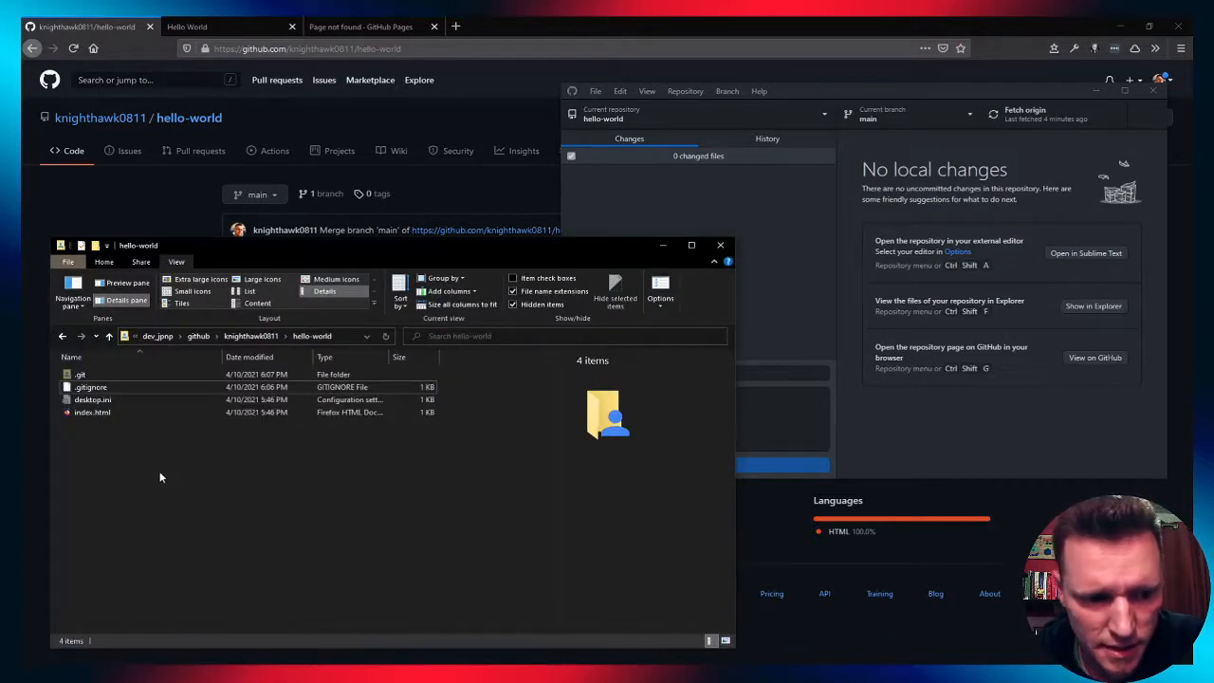
{"action": "mouse_move", "coordinate": [121, 405]}
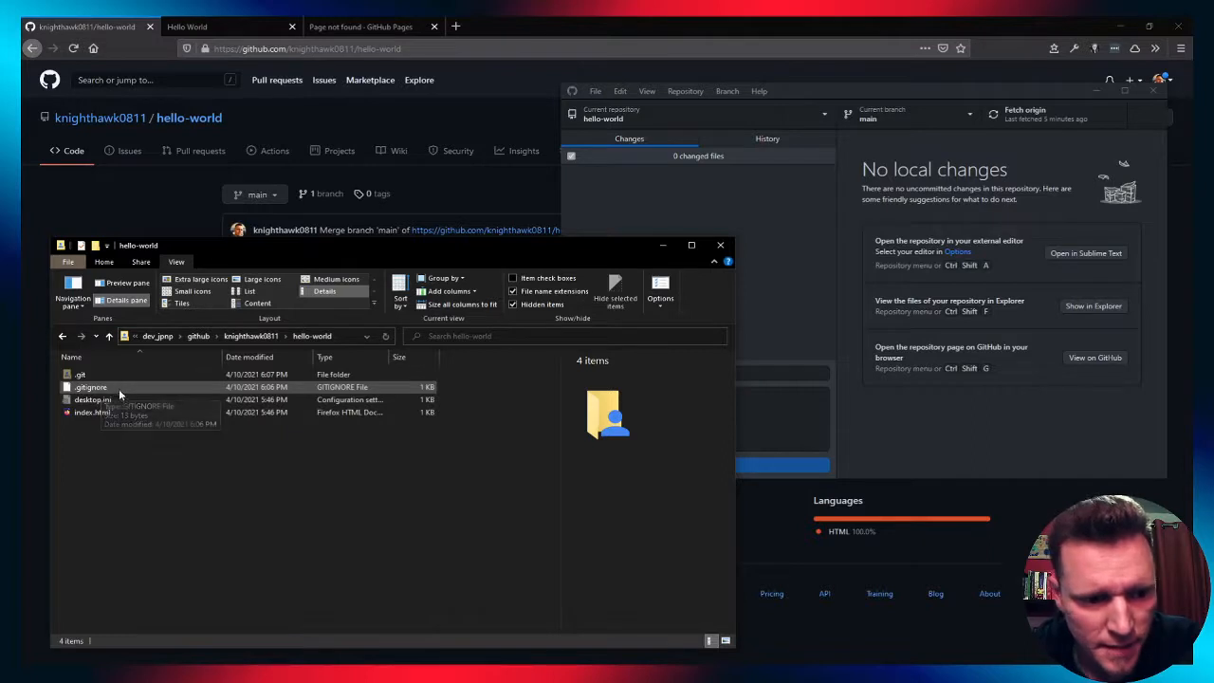
{"action": "mouse_move", "coordinate": [80, 375]}
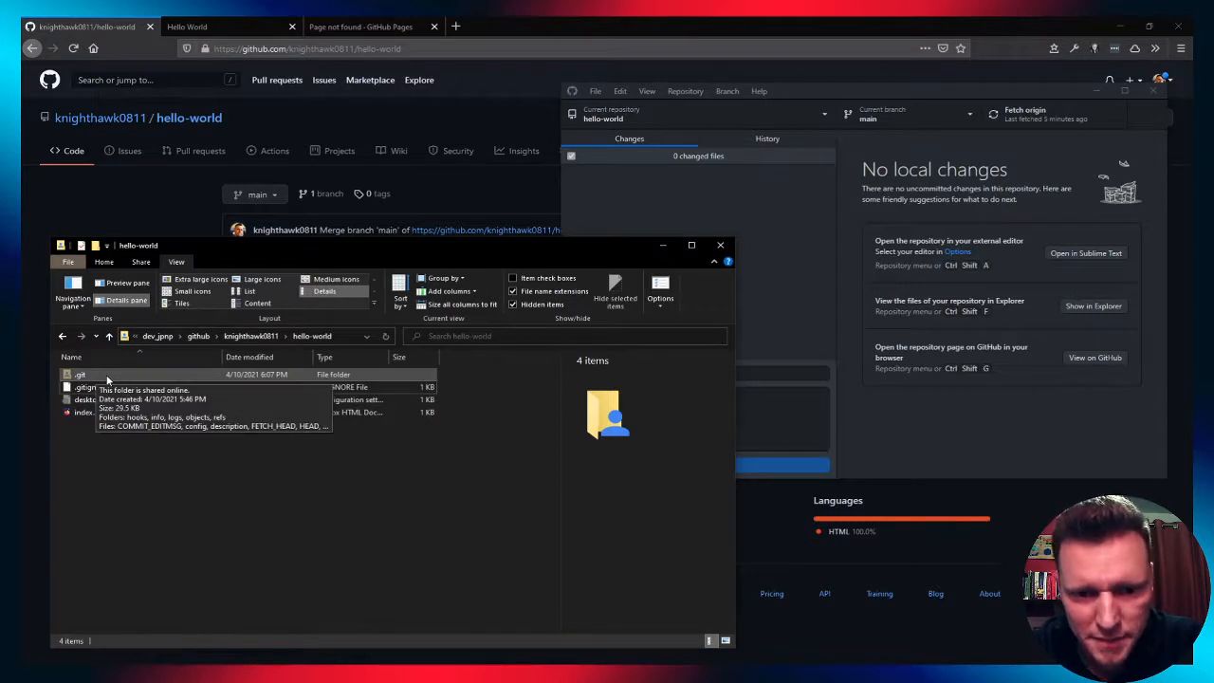
{"action": "mouse_move", "coordinate": [111, 402]}
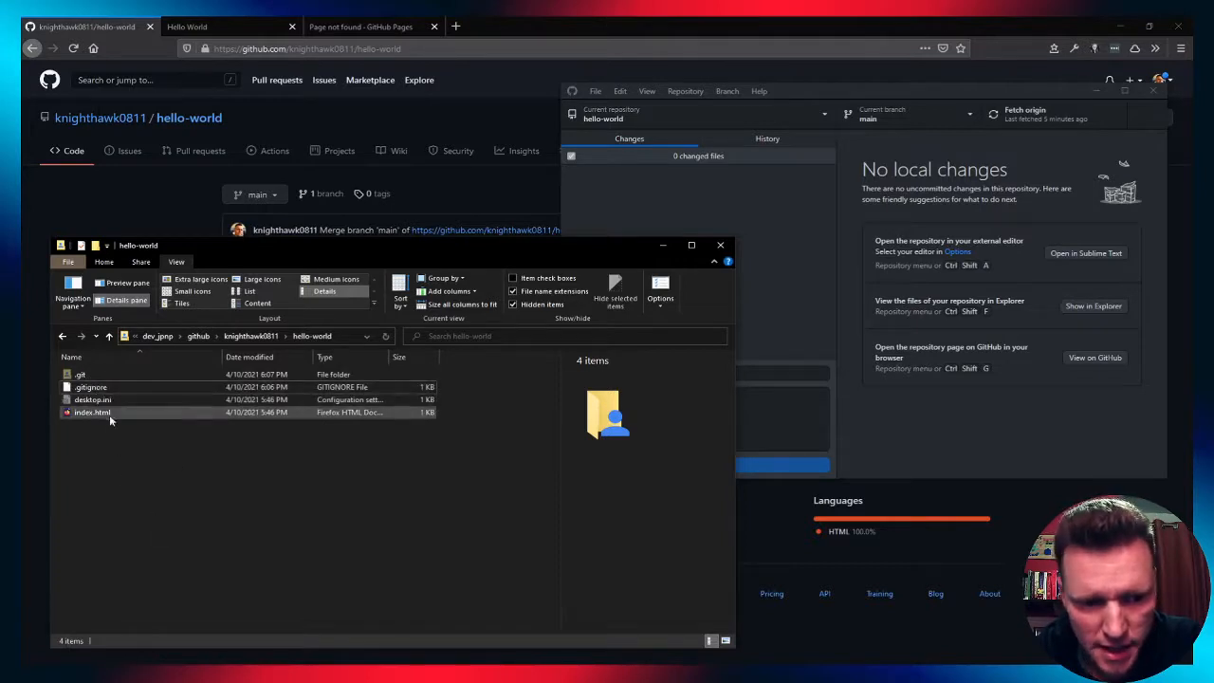
Open the local hello-world repository folder in File Explorer
{"action": "left_click", "coordinate": [92, 411]}
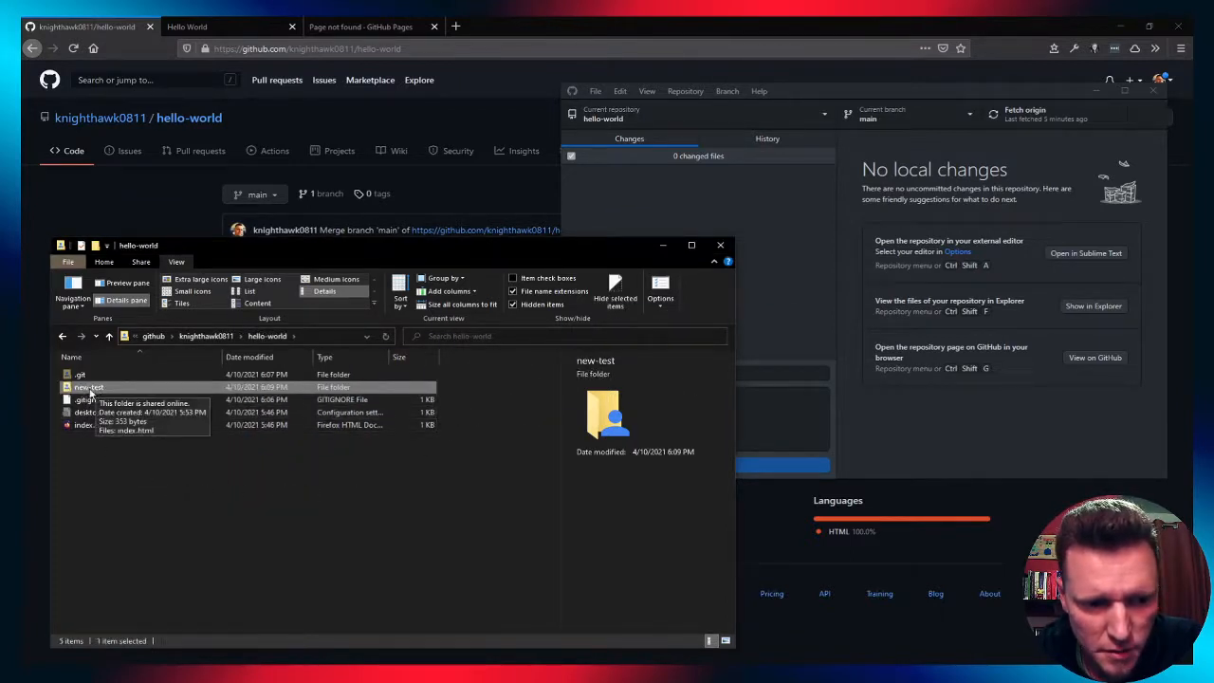
Compare new-test/index.html's HUZZAH! page with the root index.html, then minimize Sublime Text
{"action": "double_click", "coordinate": [88, 387]}
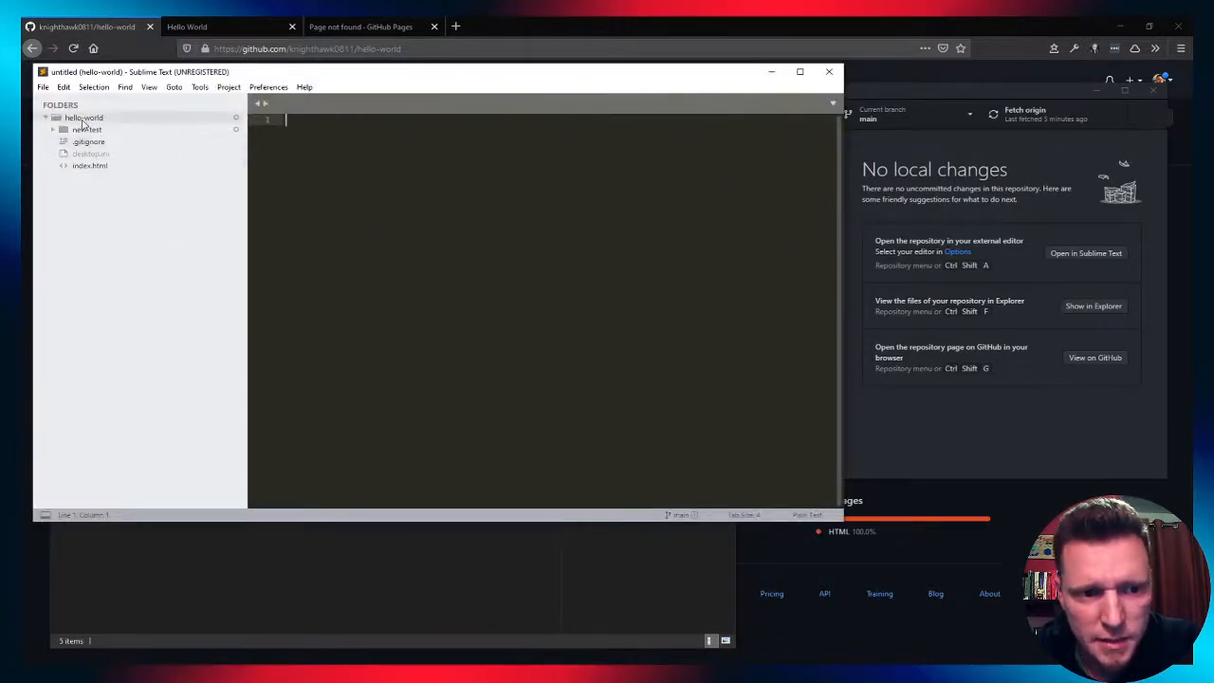
{"action": "left_click", "coordinate": [87, 129]}
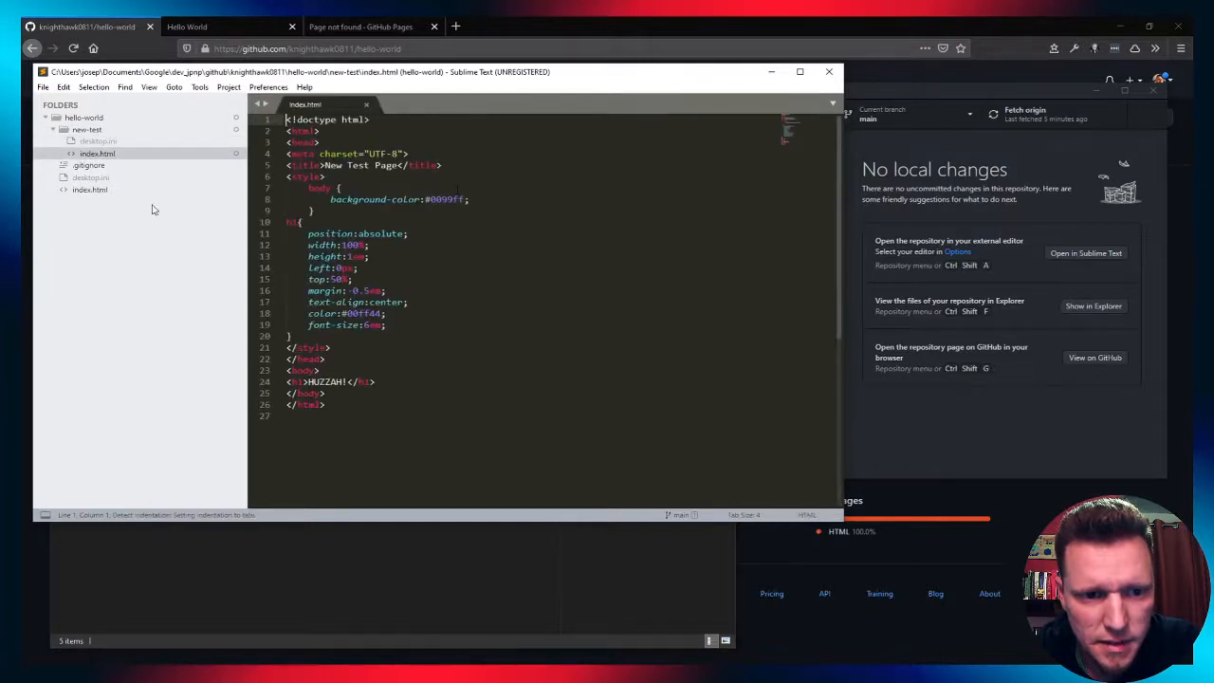
{"action": "left_click", "coordinate": [471, 104]}
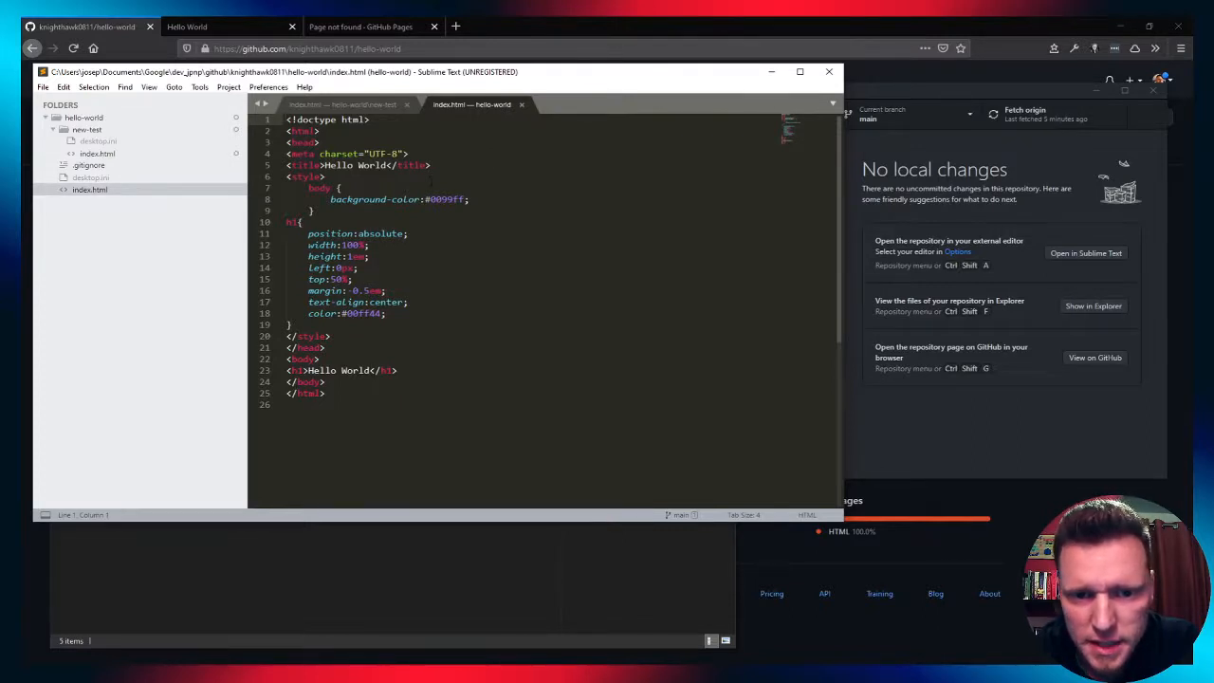
{"action": "left_click", "coordinate": [341, 104]}
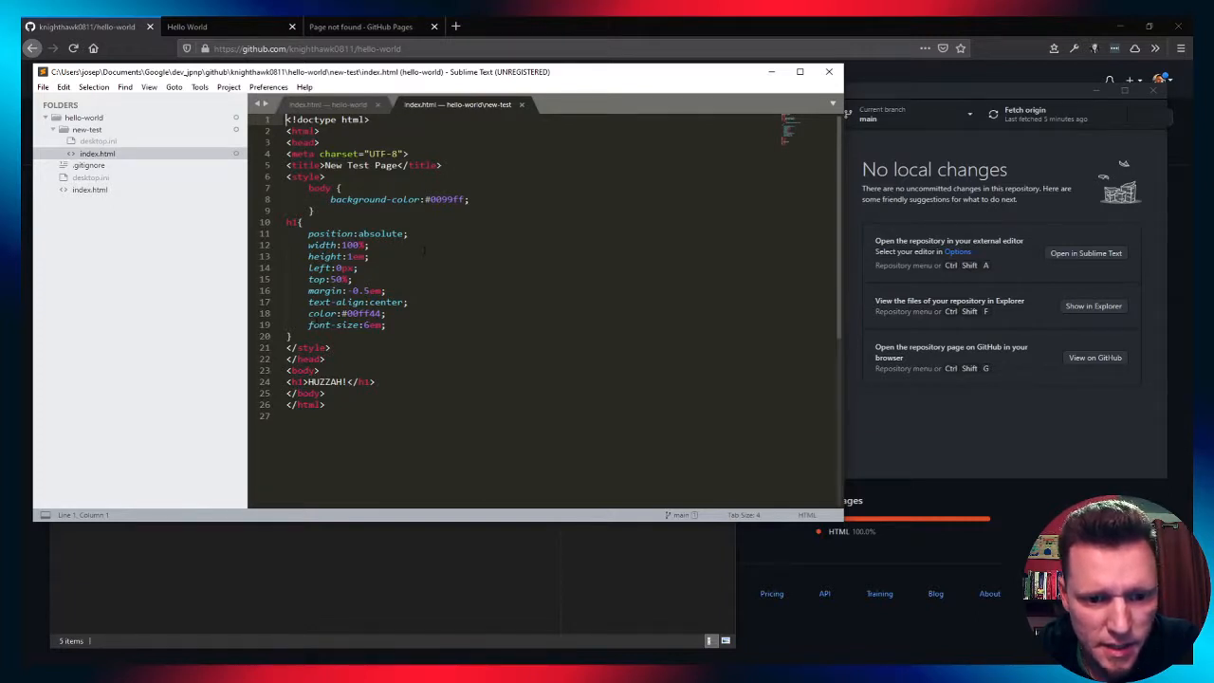
{"action": "double_click", "coordinate": [325, 381]}
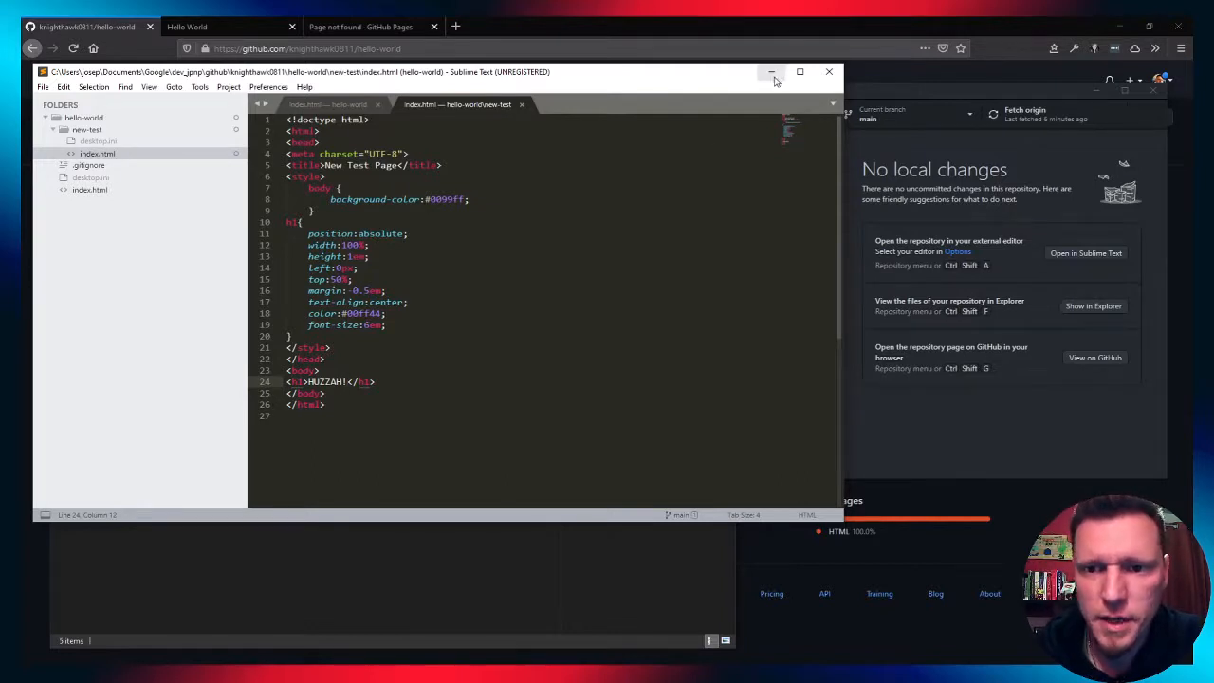
{"action": "left_click", "coordinate": [771, 72]}
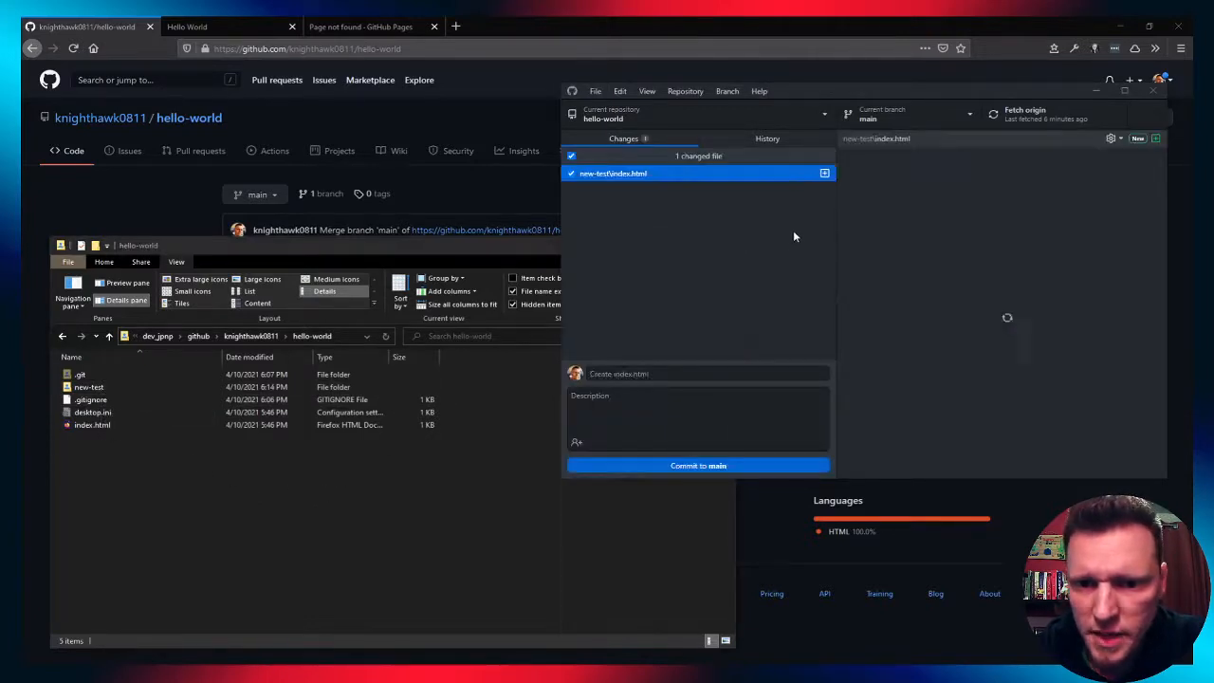
Select new-test/index.html in Changes to view its 26-line HUZZAH! diff
{"action": "left_click", "coordinate": [612, 172]}
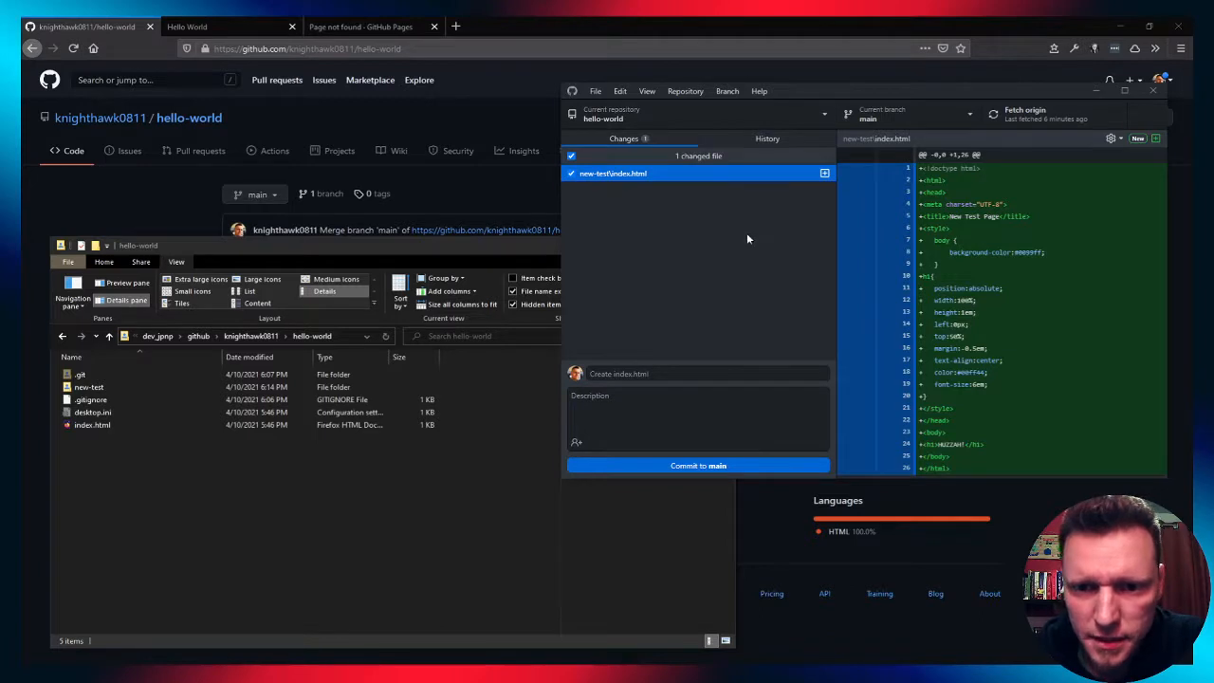
{"action": "mouse_move", "coordinate": [789, 274]}
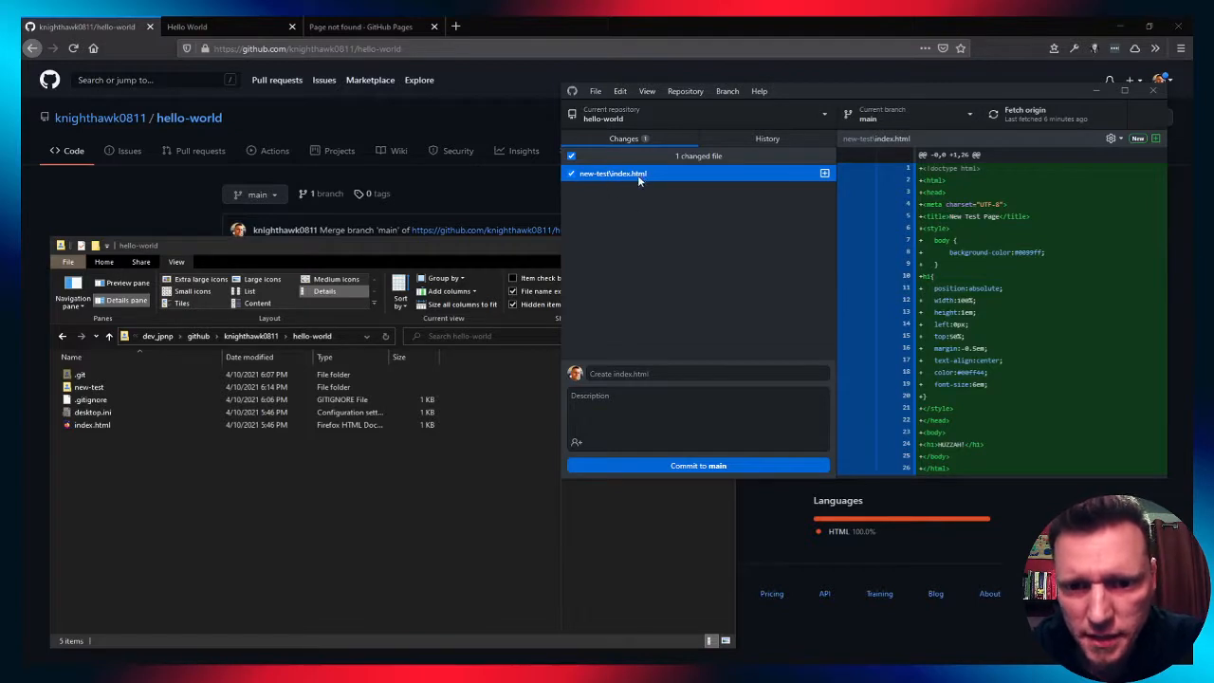
{"action": "mouse_move", "coordinate": [588, 175]}
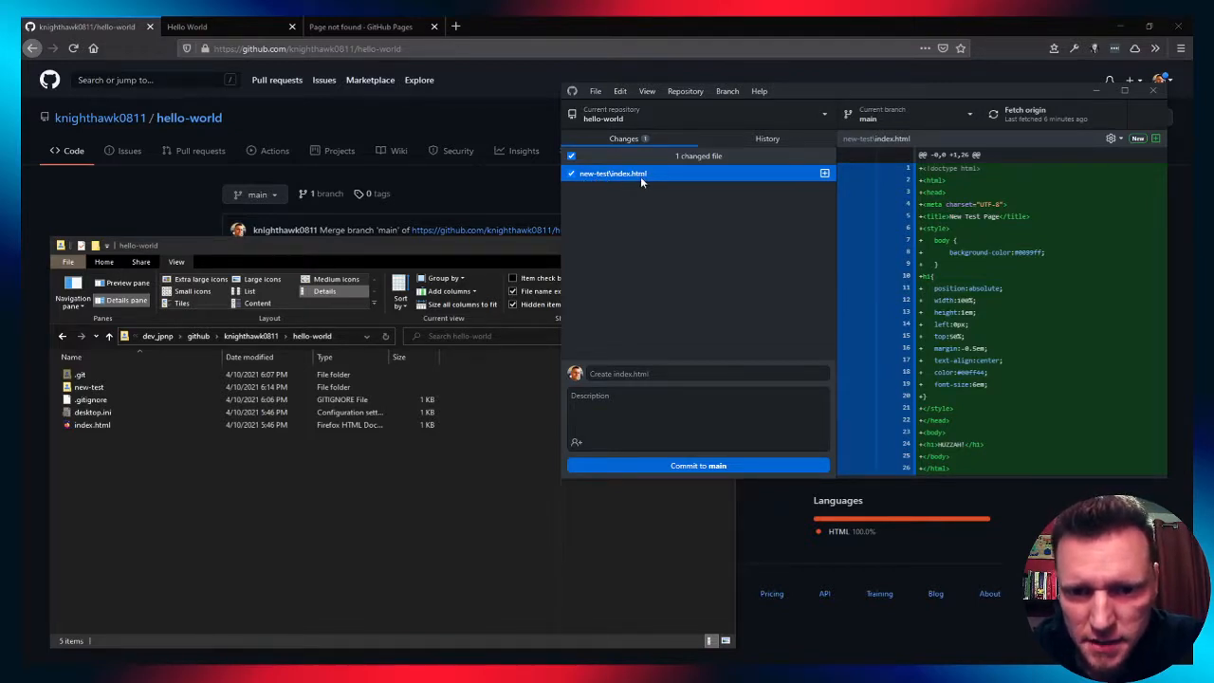
{"action": "mouse_move", "coordinate": [667, 215]}
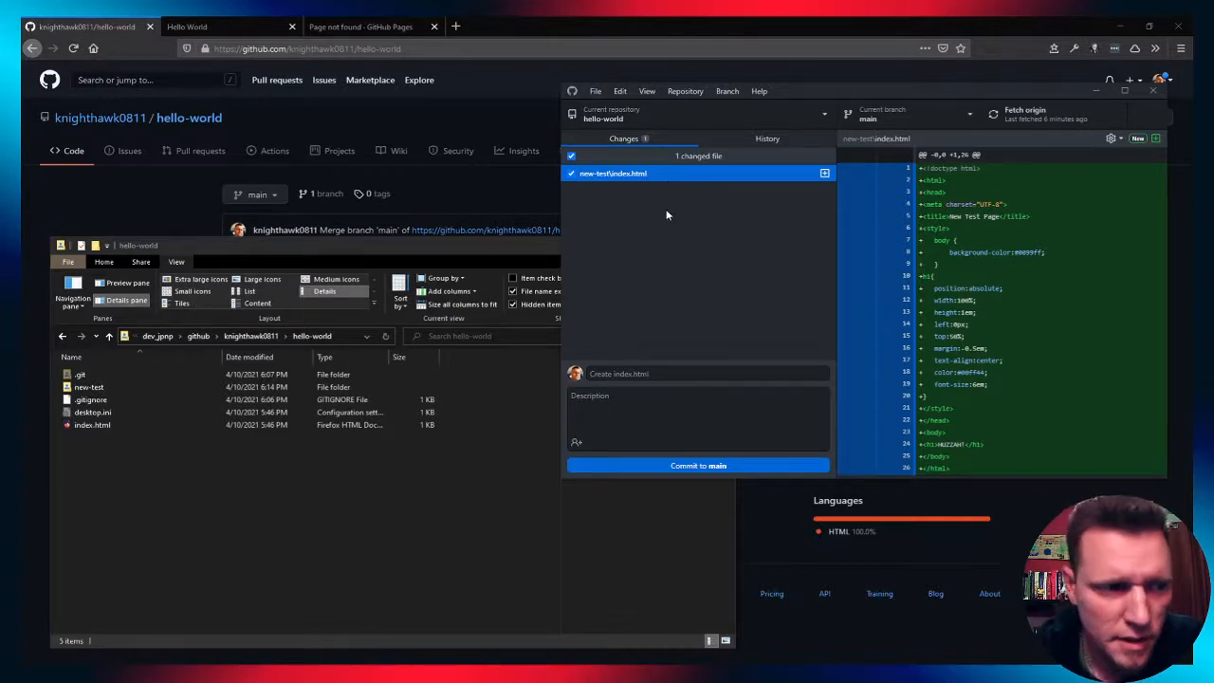
{"action": "mouse_move", "coordinate": [652, 194]}
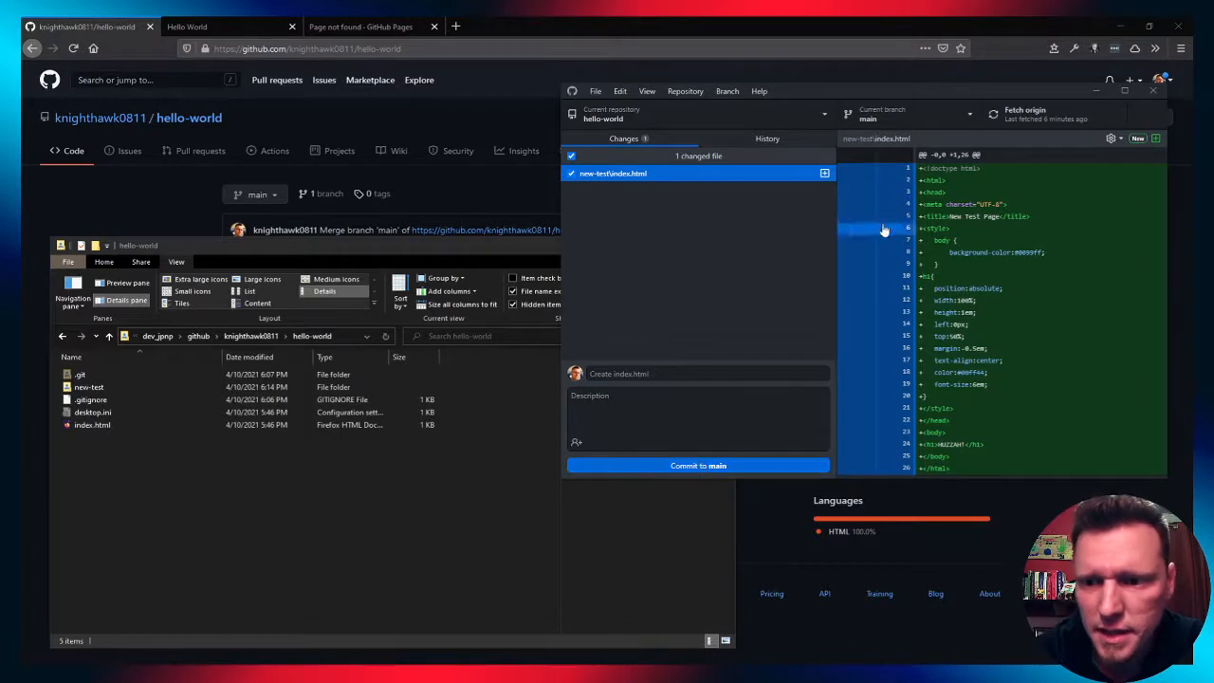
{"action": "mouse_move", "coordinate": [751, 282]}
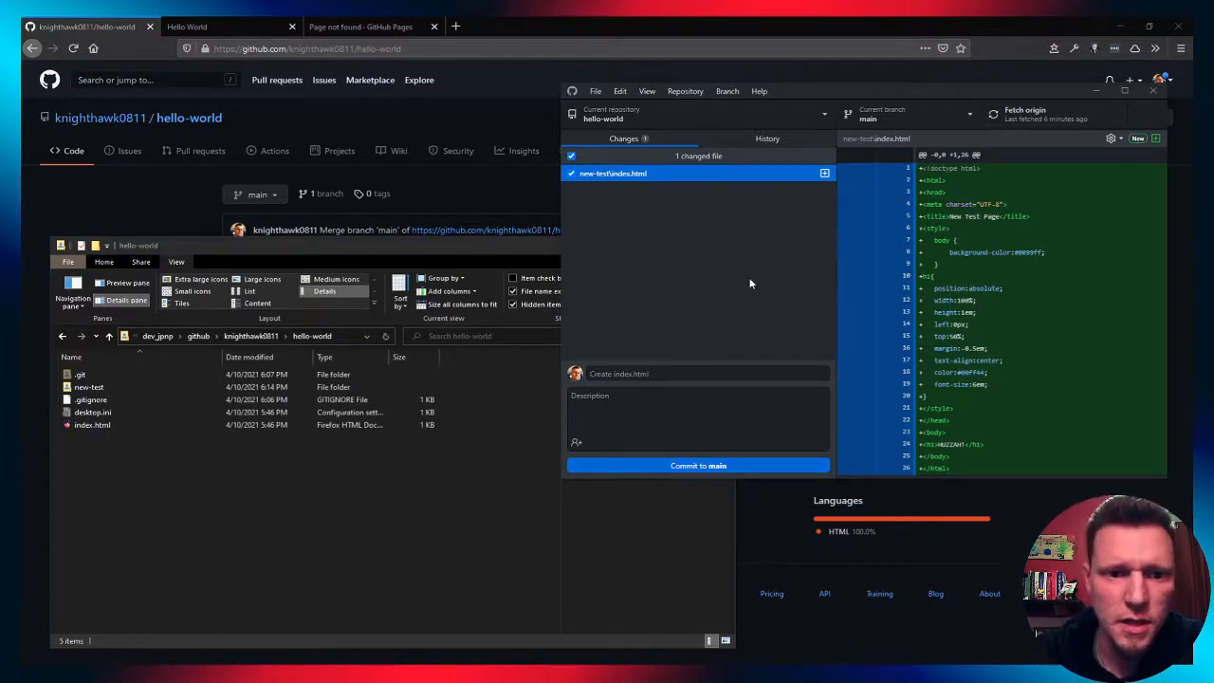
{"action": "mouse_move", "coordinate": [700, 389]}
{"action": "type", "text": "new file test"}
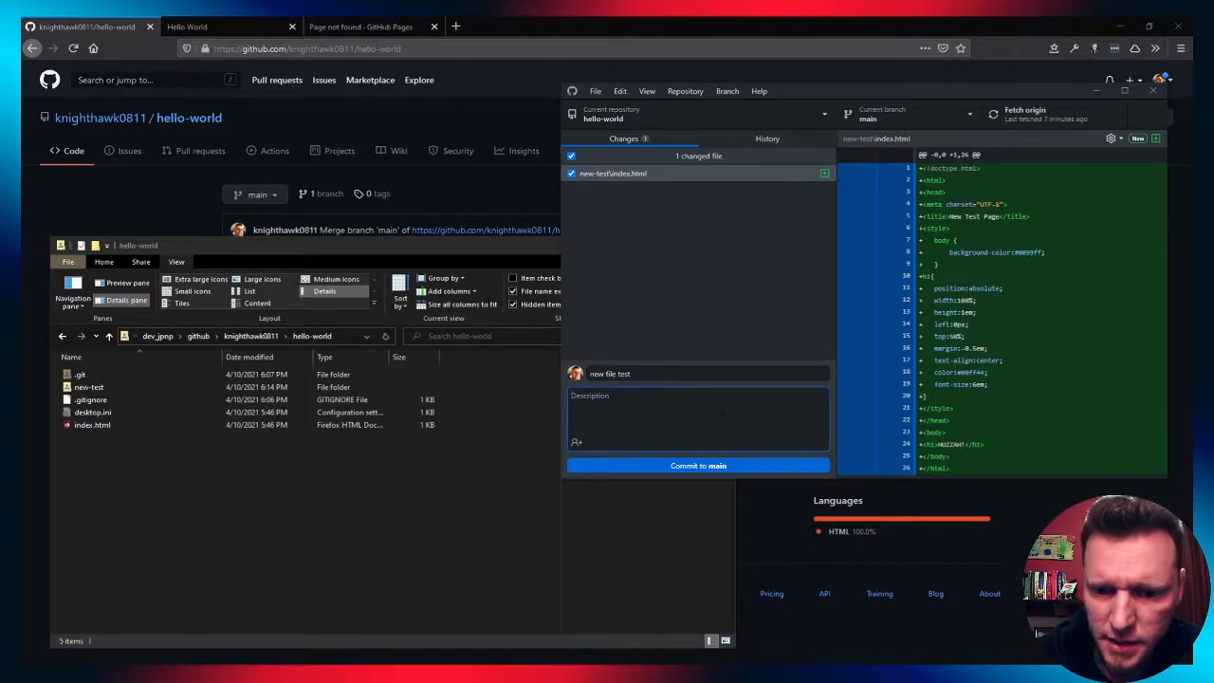
Commit the 'new file test' change to the main branch
{"action": "left_click", "coordinate": [698, 465]}
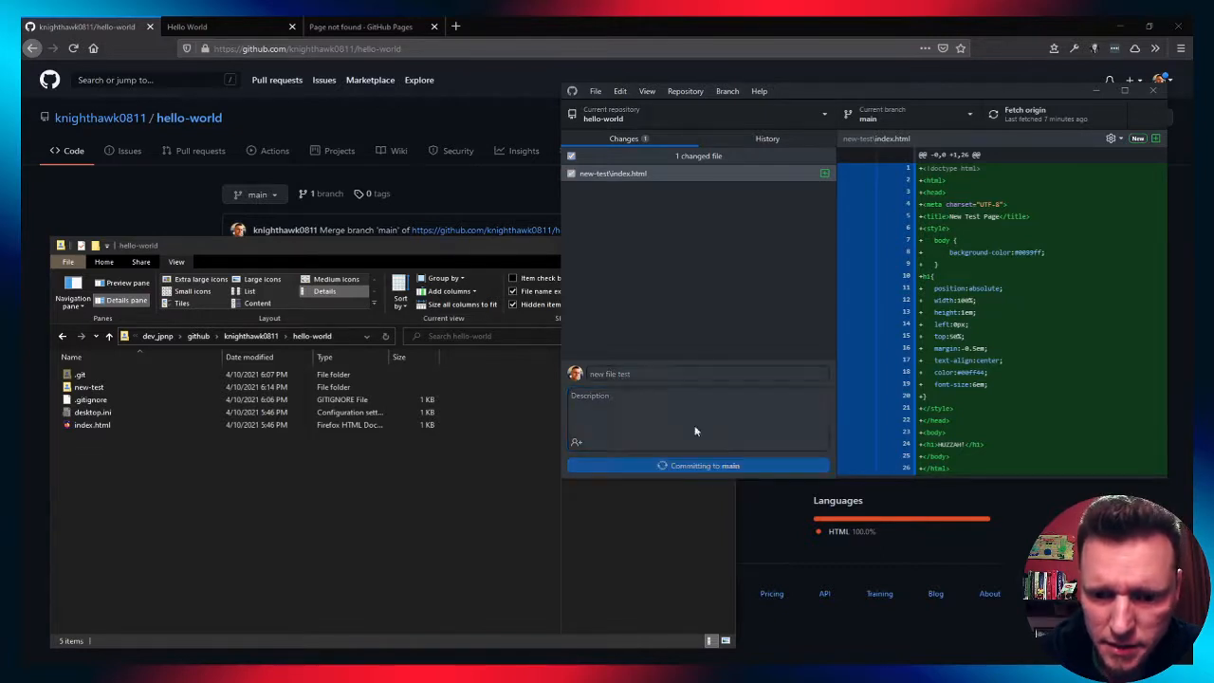
{"action": "left_click", "coordinate": [698, 466]}
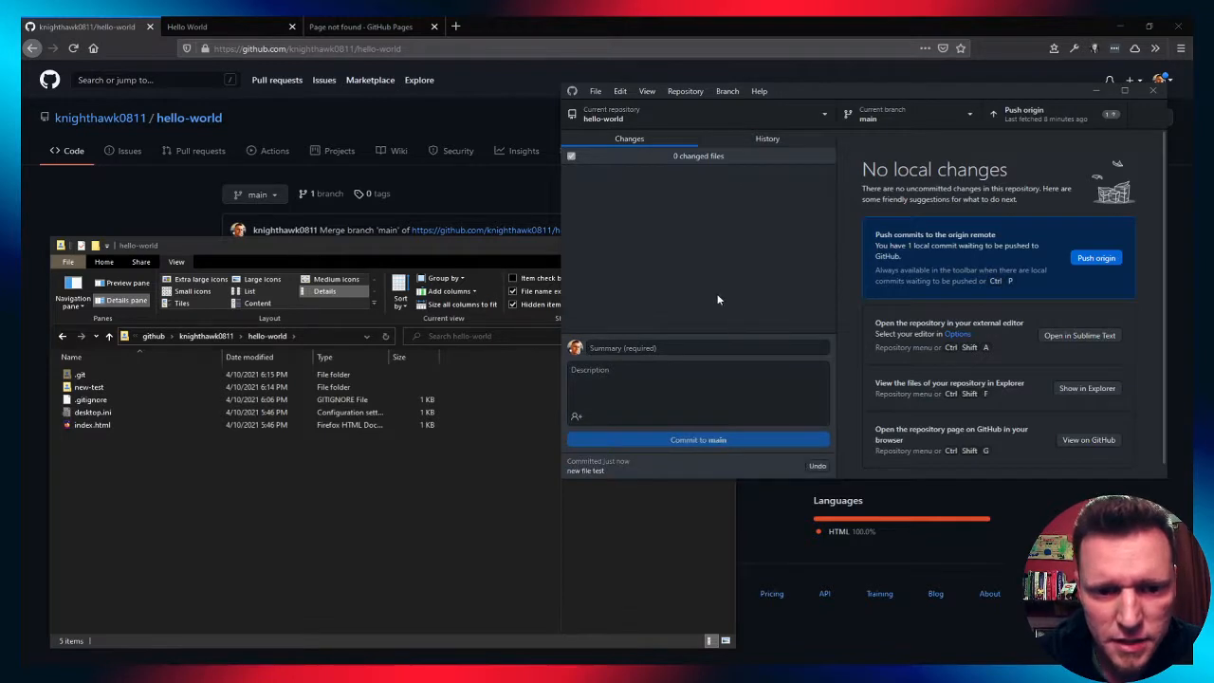
{"action": "mouse_move", "coordinate": [834, 247]}
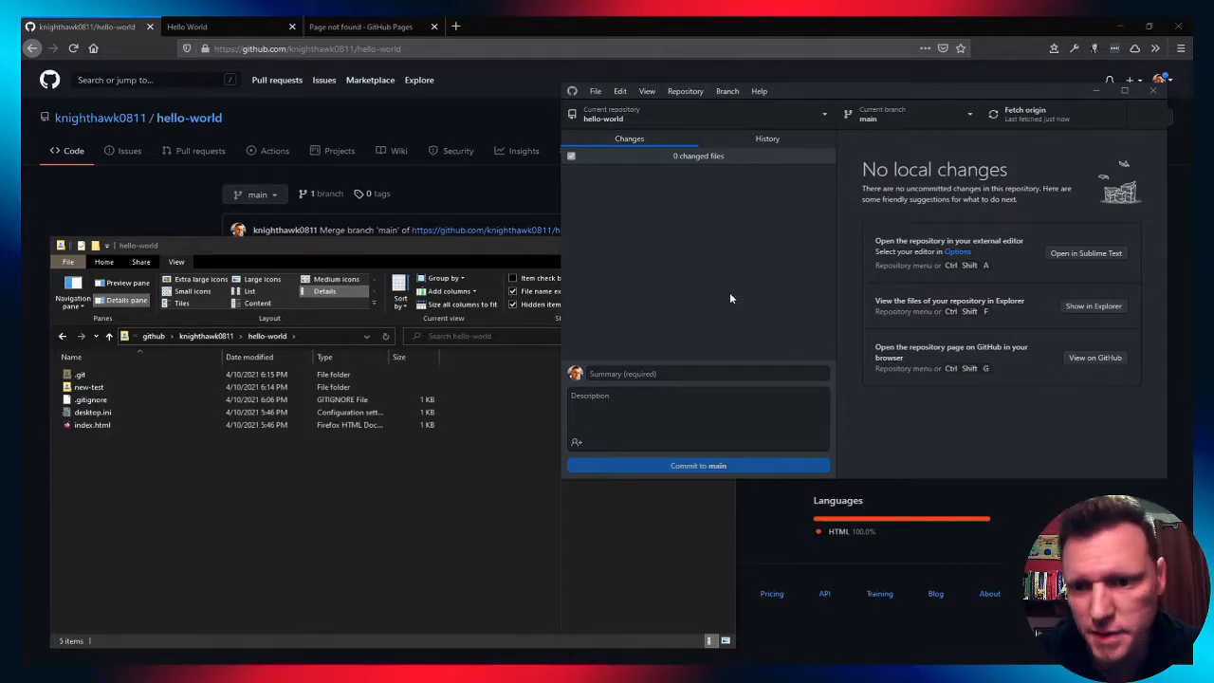
{"action": "mouse_move", "coordinate": [689, 288]}
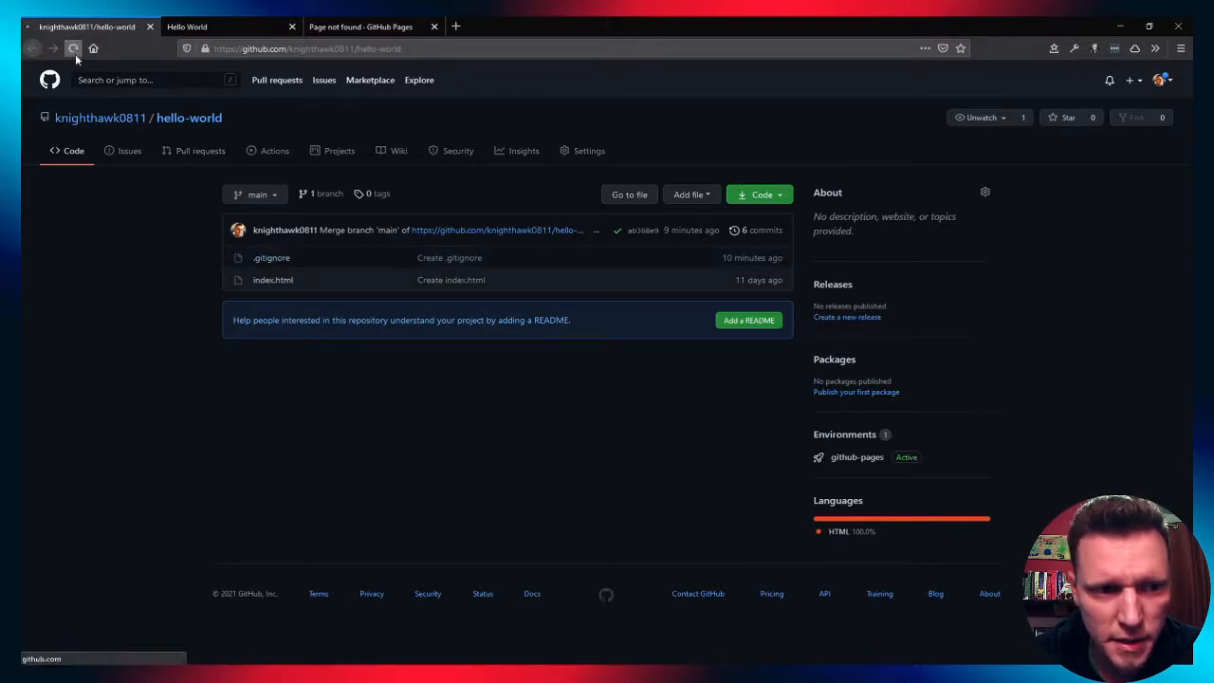
Reload the repo to see the pushed new-test folder, then open Settings > Pages
{"action": "left_click", "coordinate": [74, 48]}
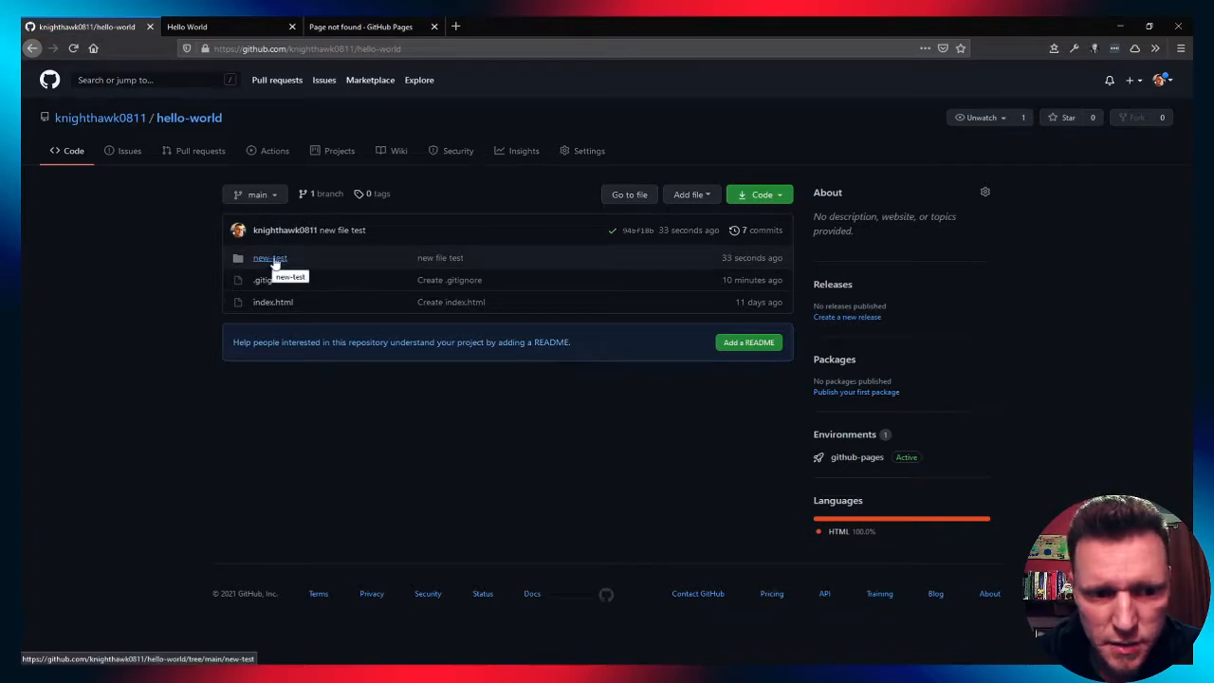
{"action": "mouse_move", "coordinate": [332, 259]}
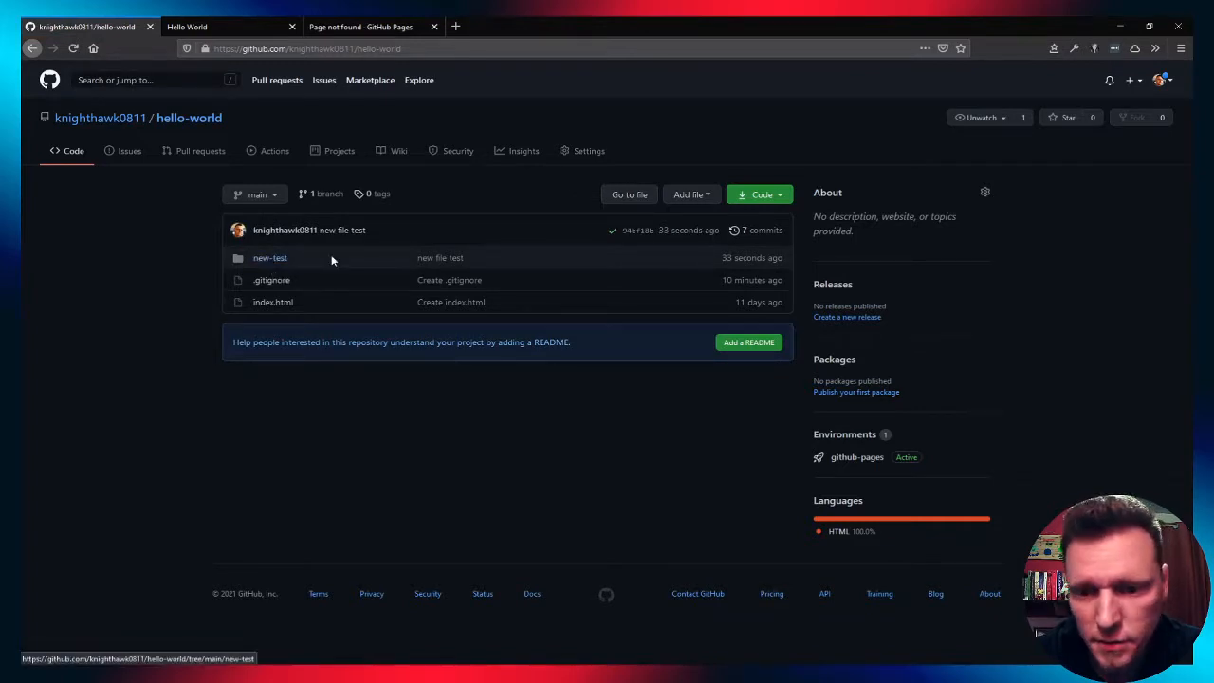
{"action": "mouse_move", "coordinate": [290, 274]}
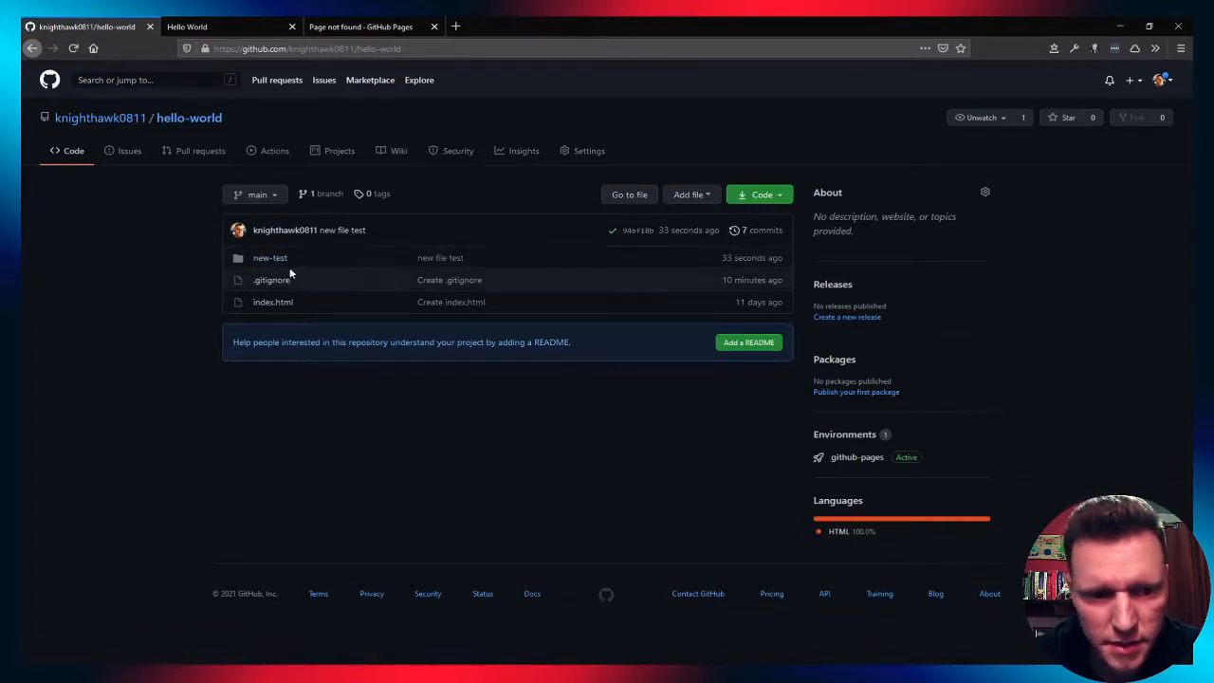
{"action": "left_click", "coordinate": [269, 257]}
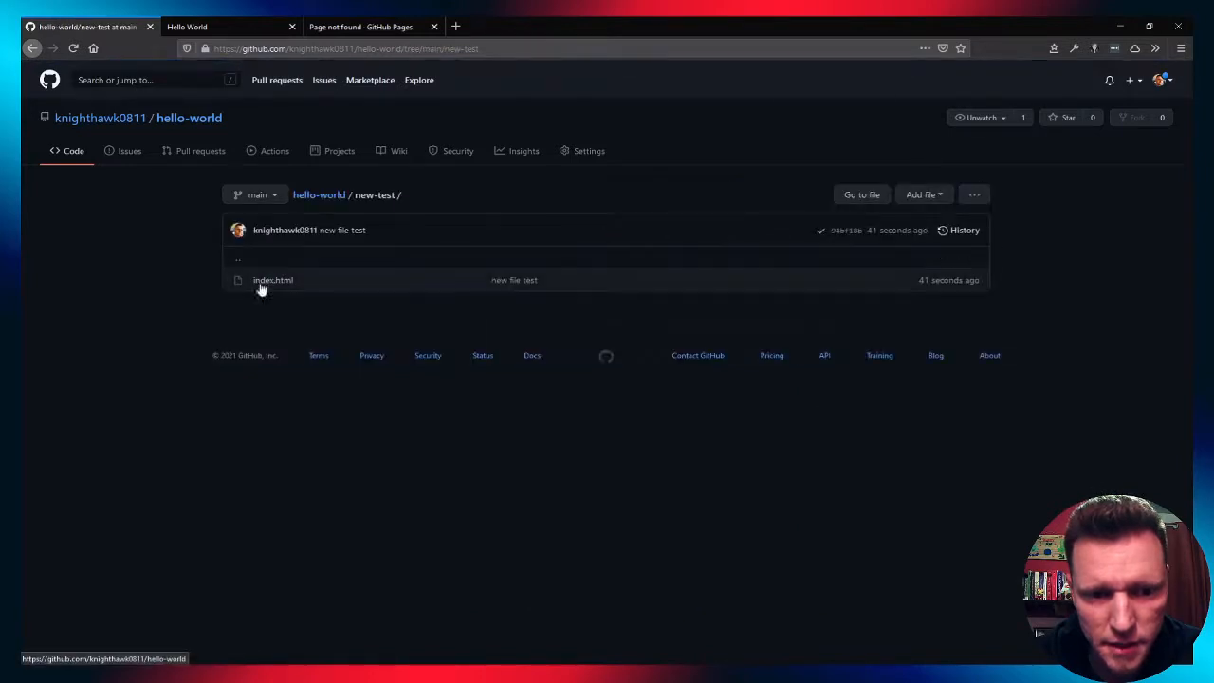
{"action": "mouse_move", "coordinate": [322, 218]}
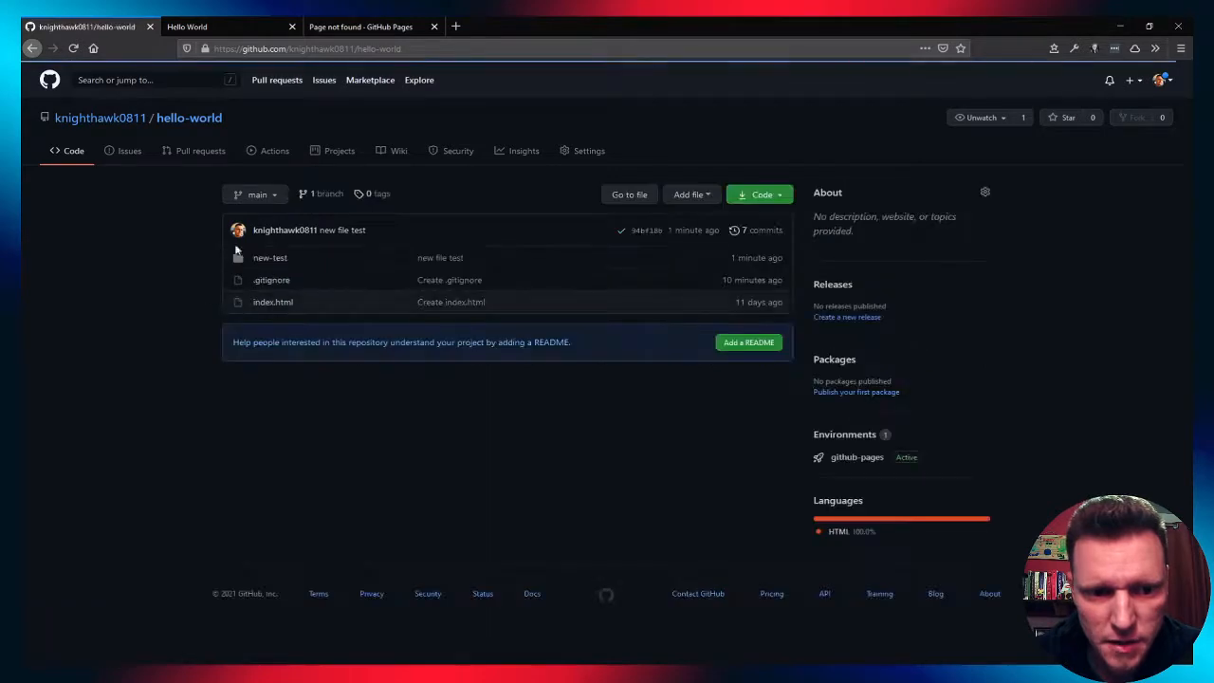
{"action": "mouse_move", "coordinate": [196, 306]}
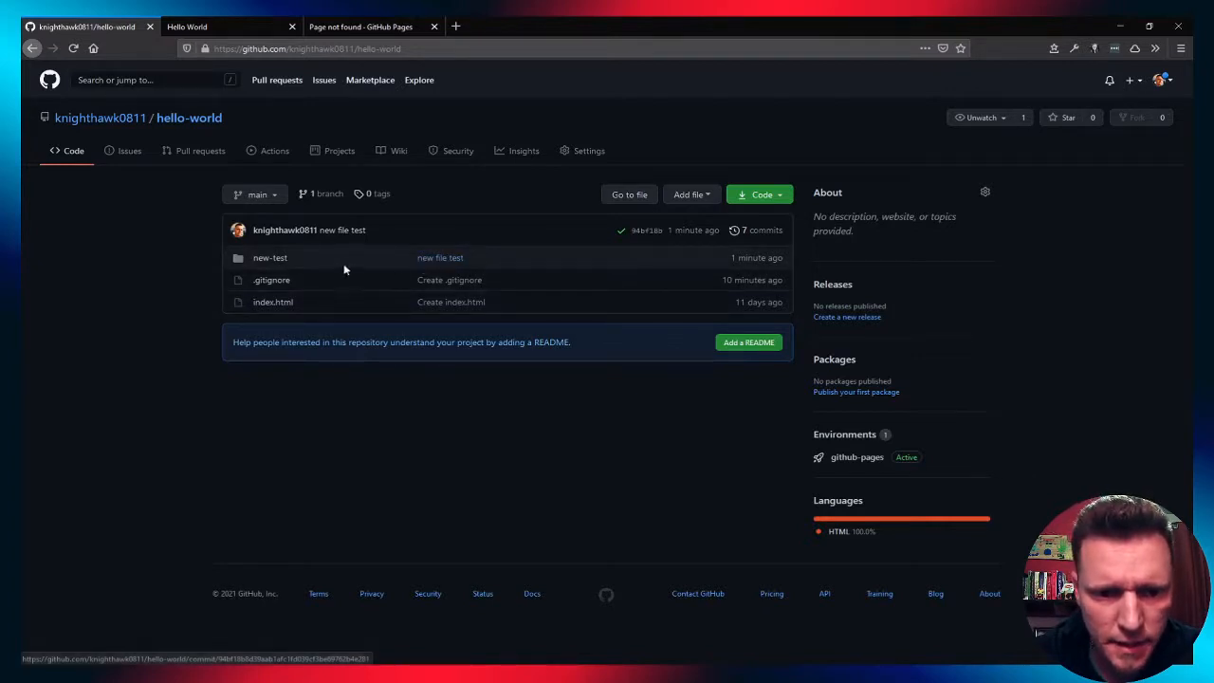
{"action": "mouse_move", "coordinate": [525, 233]}
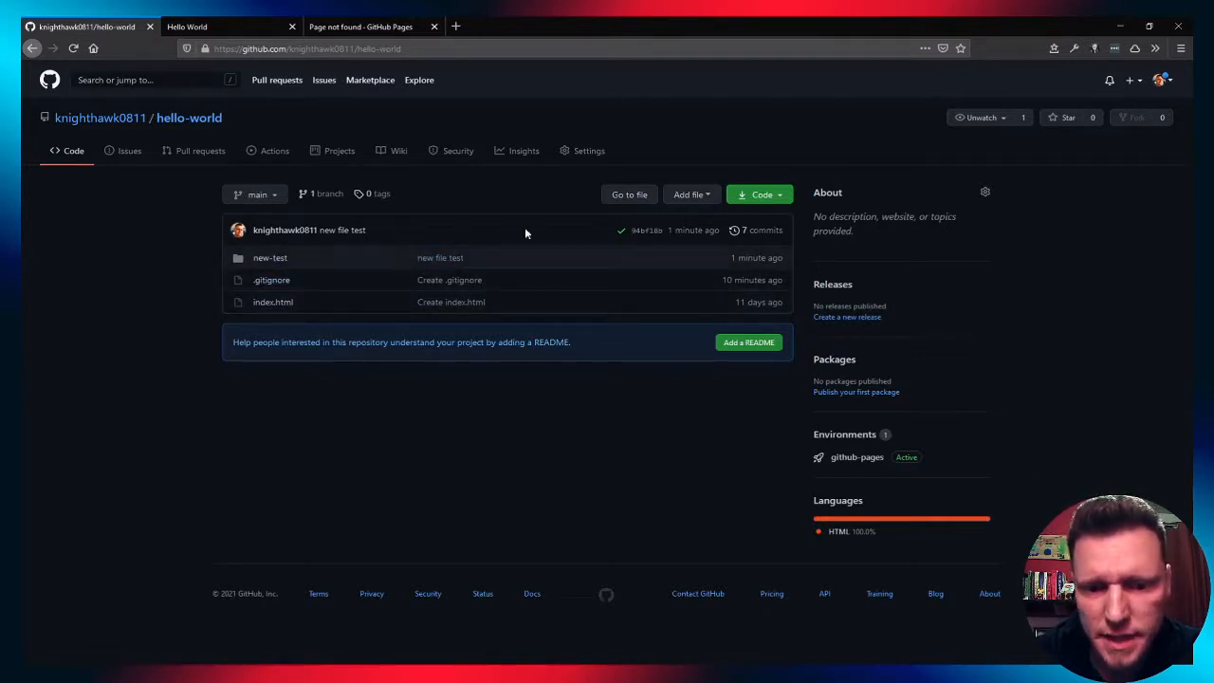
{"action": "mouse_move", "coordinate": [179, 242]}
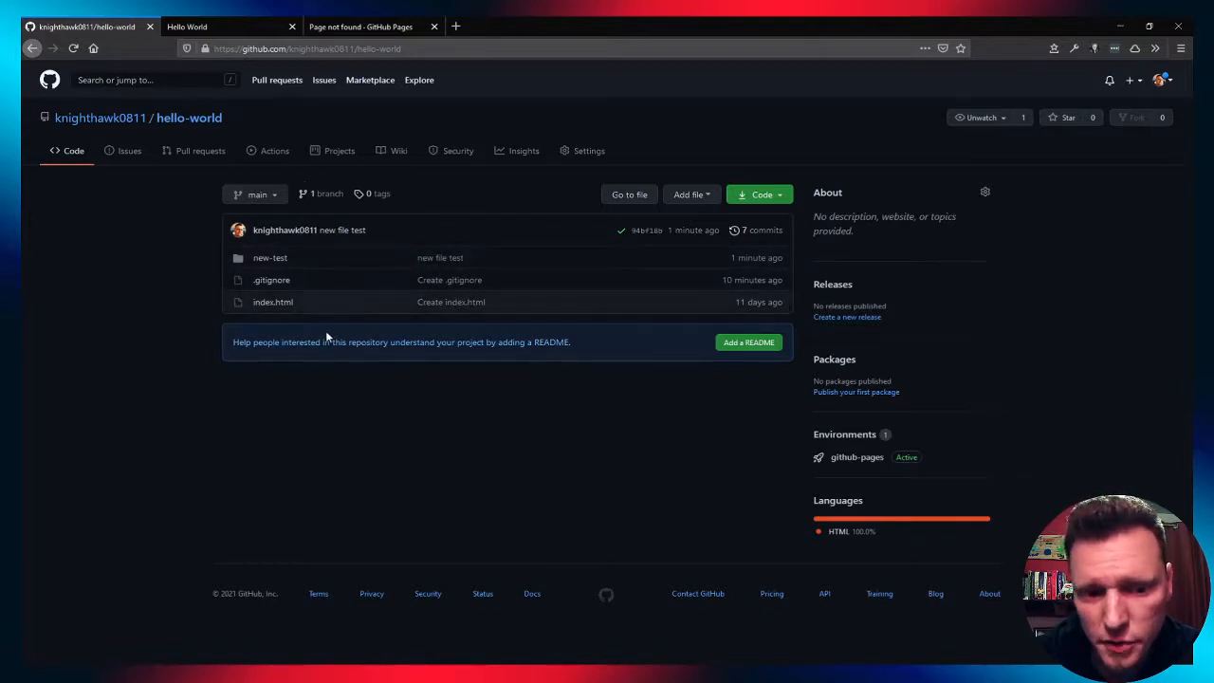
{"action": "mouse_move", "coordinate": [162, 264]}
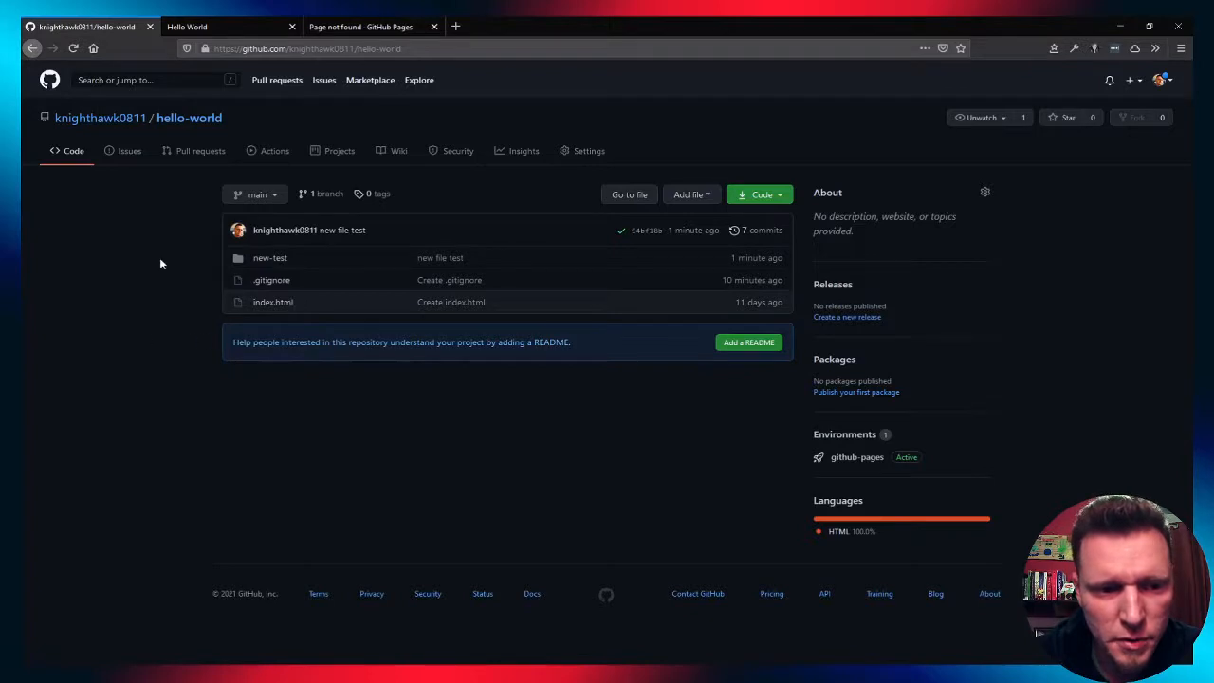
{"action": "mouse_move", "coordinate": [167, 256]}
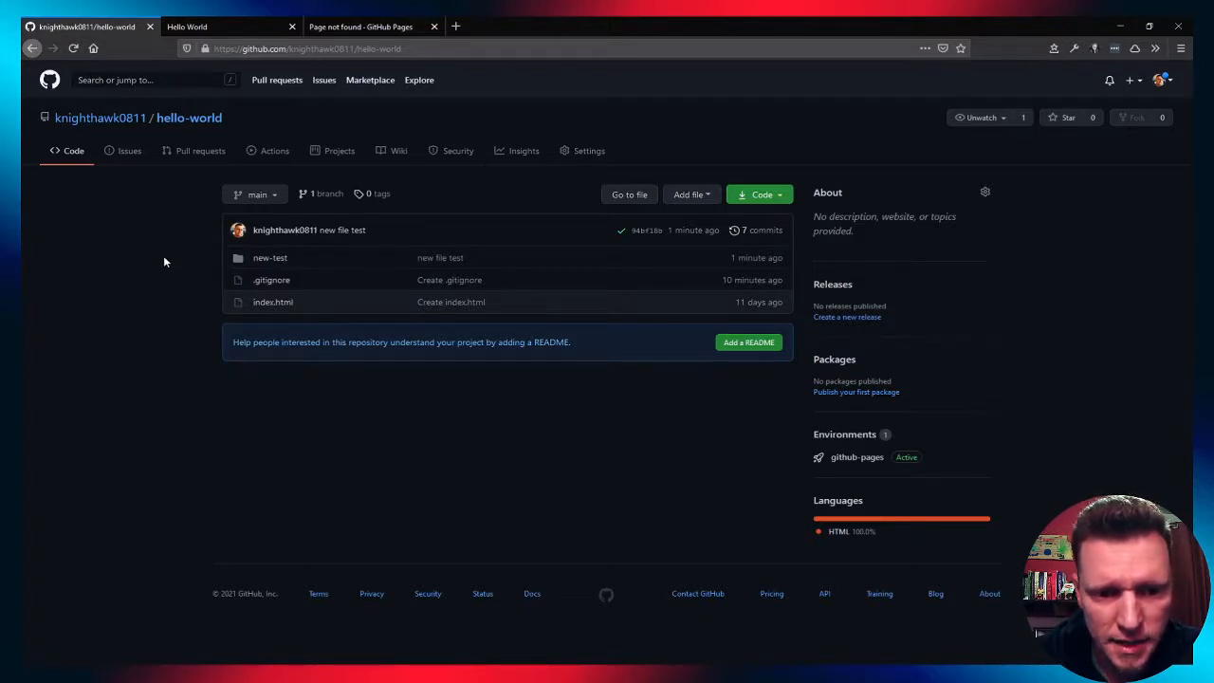
{"action": "mouse_move", "coordinate": [568, 171]}
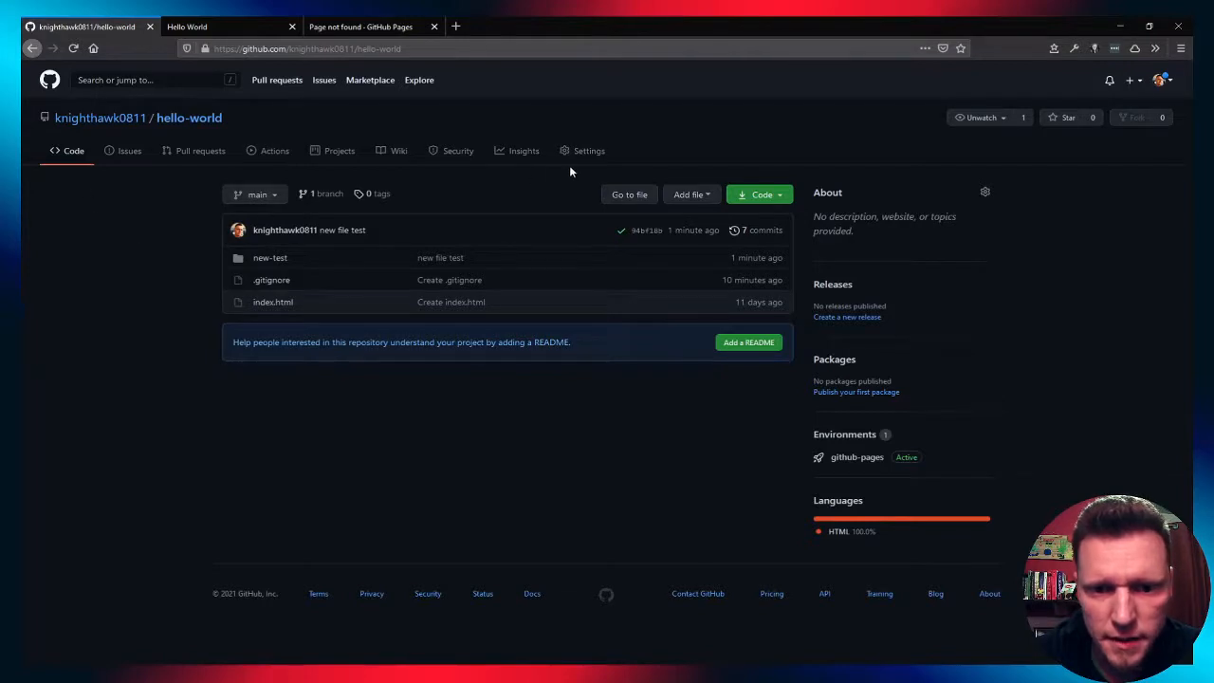
{"action": "left_click", "coordinate": [589, 151]}
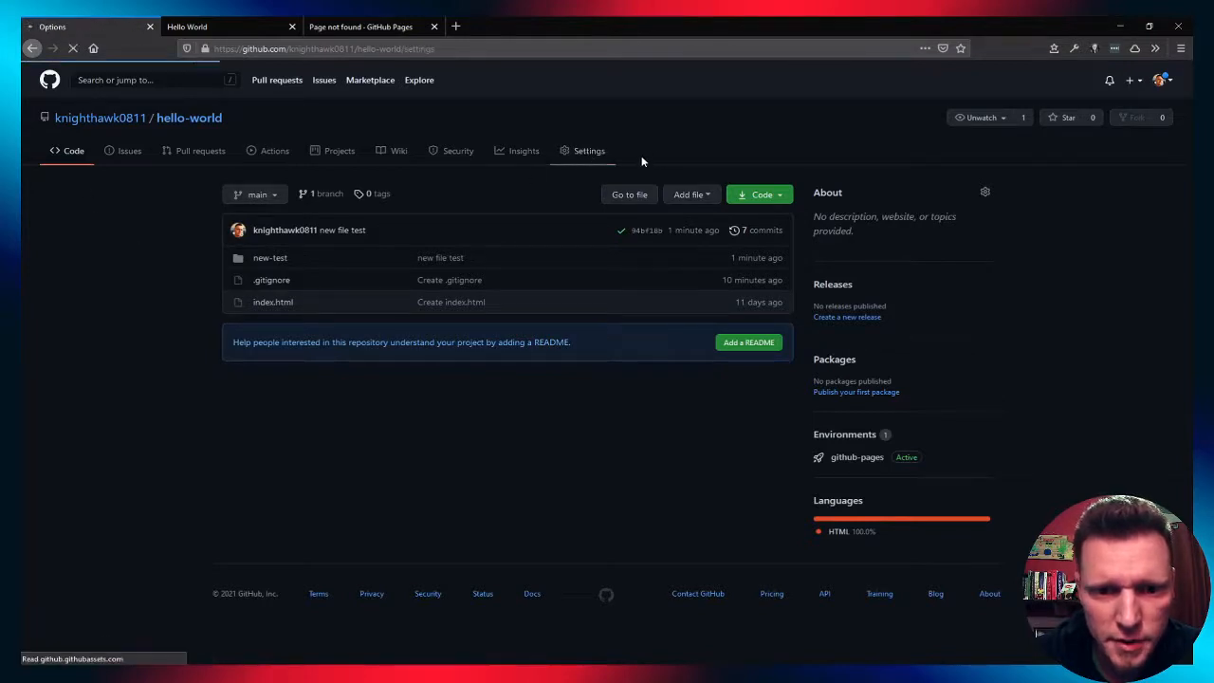
{"action": "left_click", "coordinate": [589, 151]}
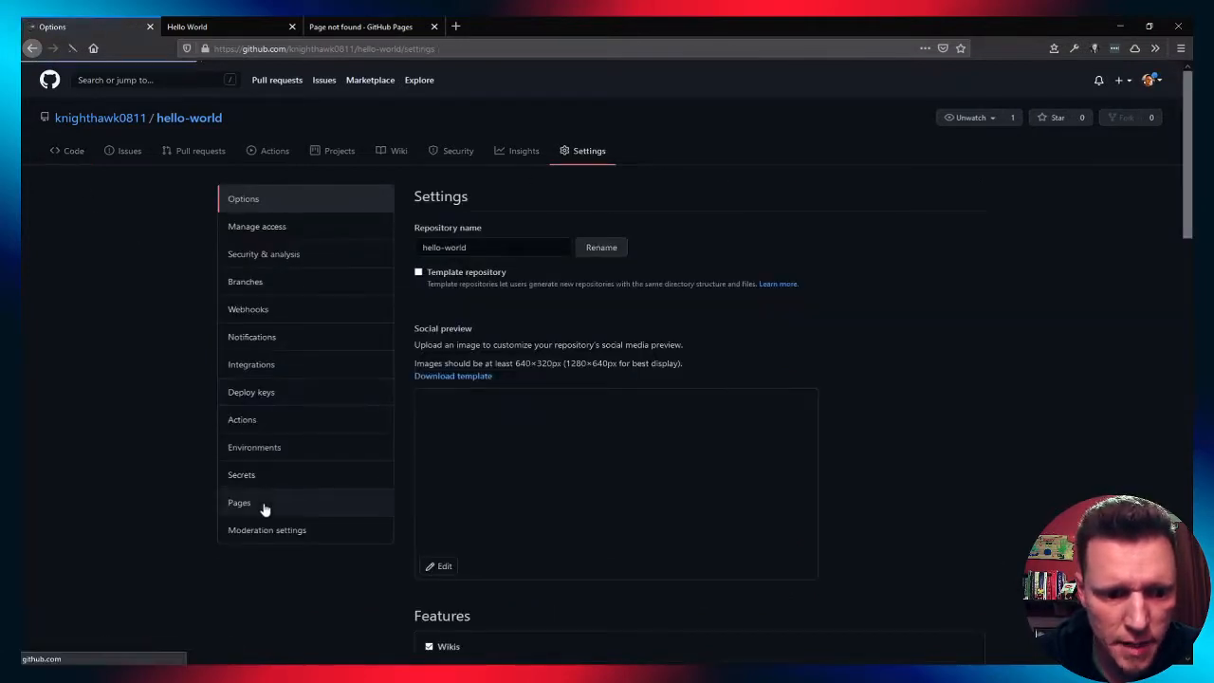
{"action": "left_click", "coordinate": [239, 502]}
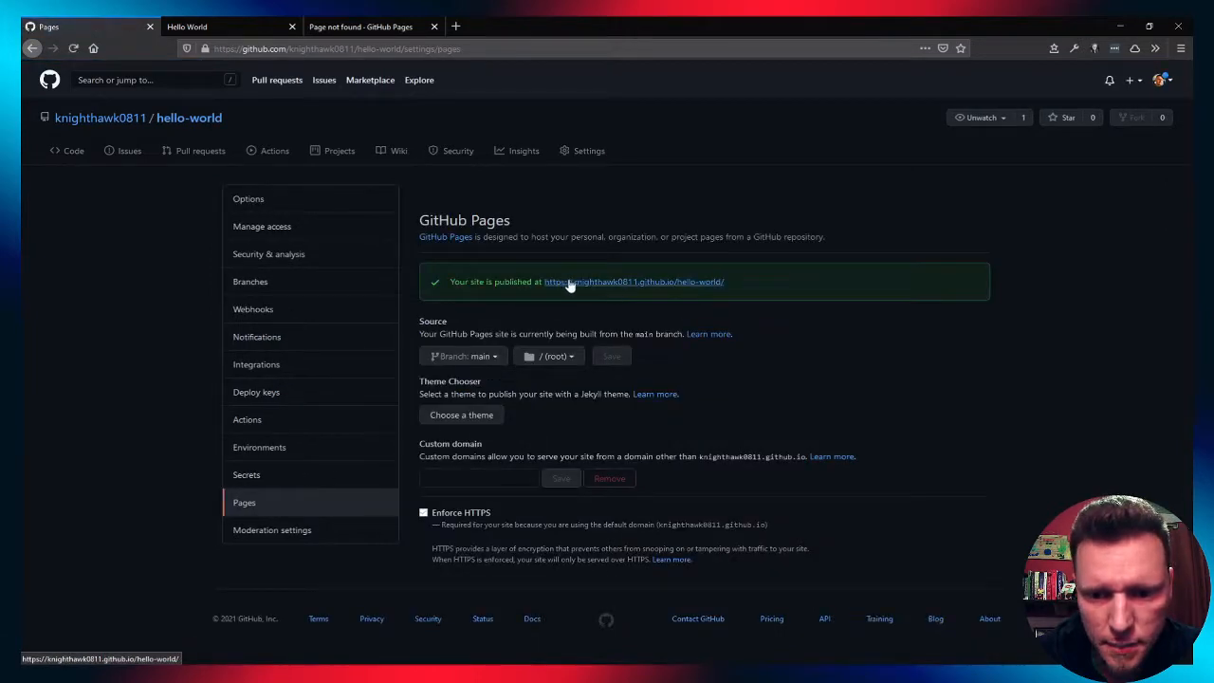
{"action": "mouse_move", "coordinate": [680, 309]}
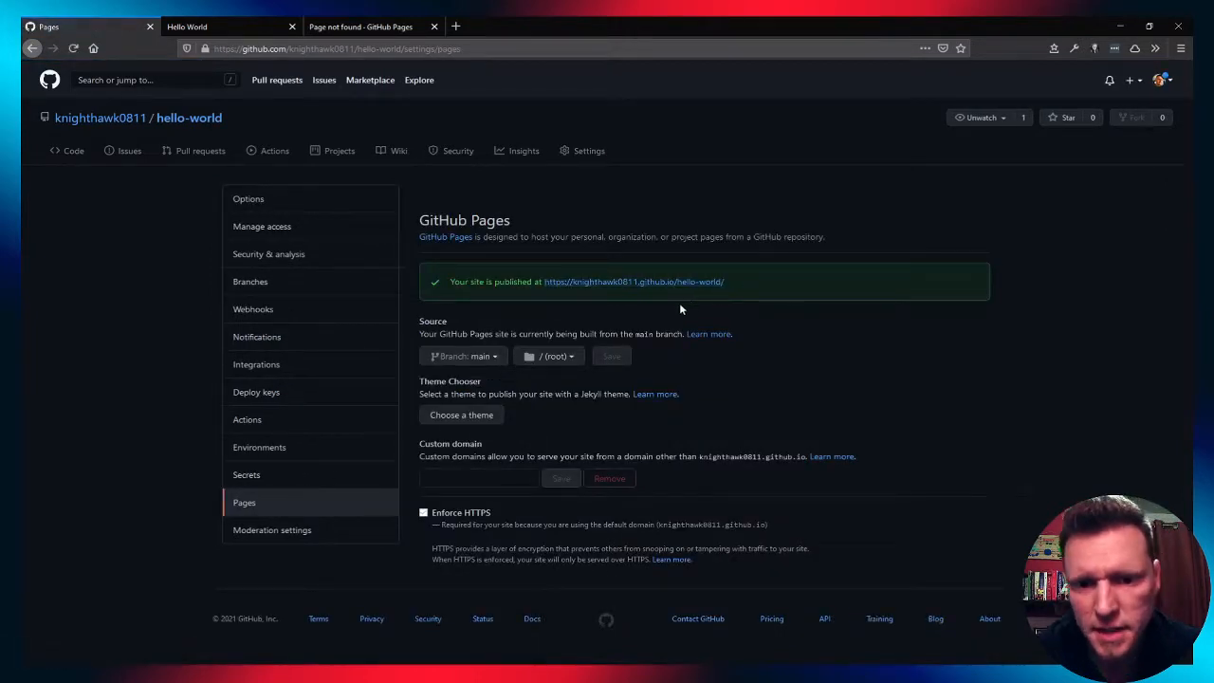
{"action": "mouse_move", "coordinate": [735, 297]}
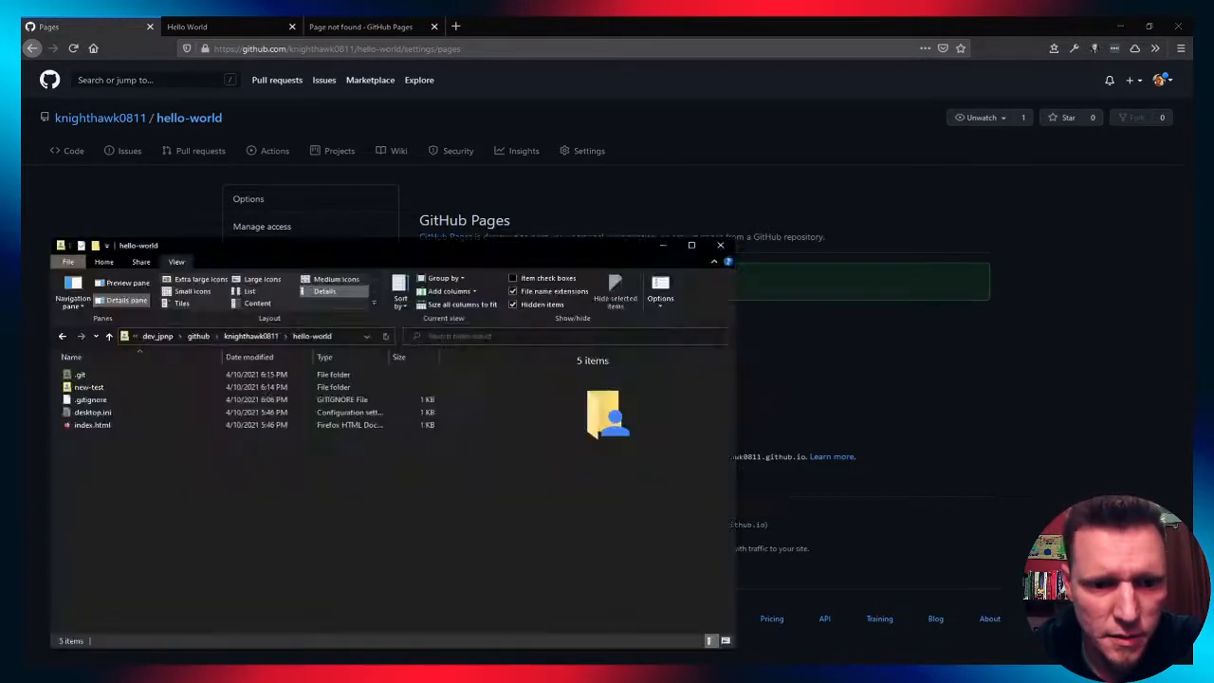
{"action": "mouse_move", "coordinate": [88, 387]}
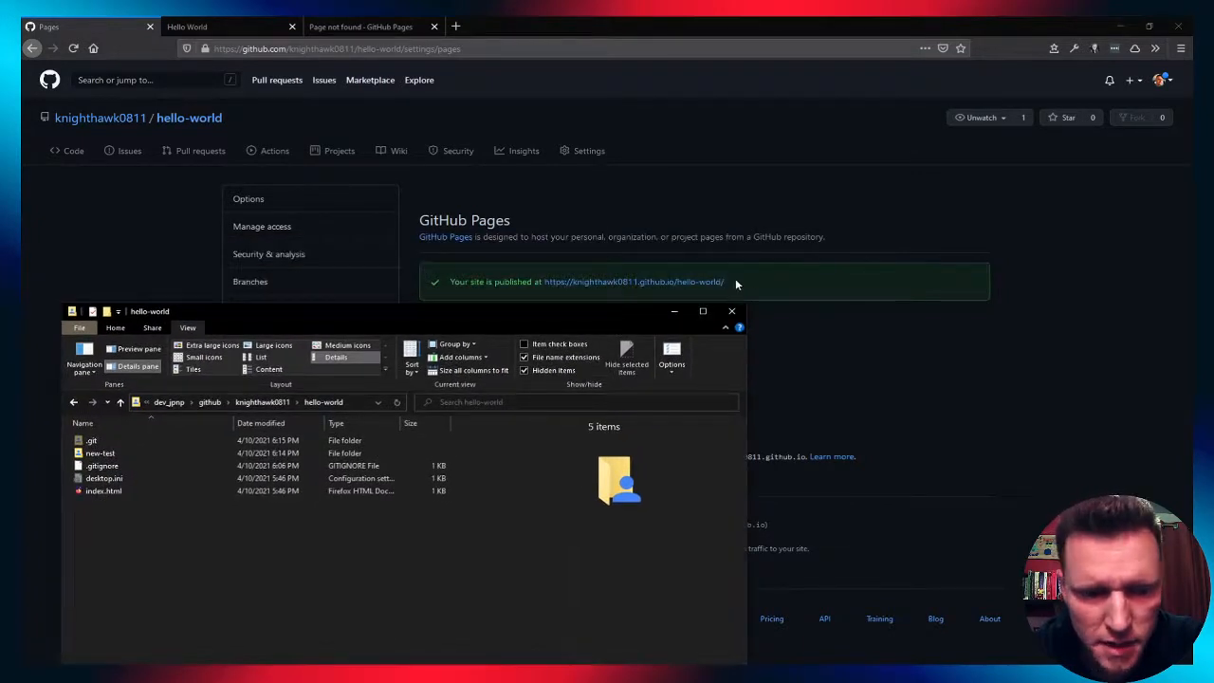
{"action": "mouse_move", "coordinate": [240, 518]}
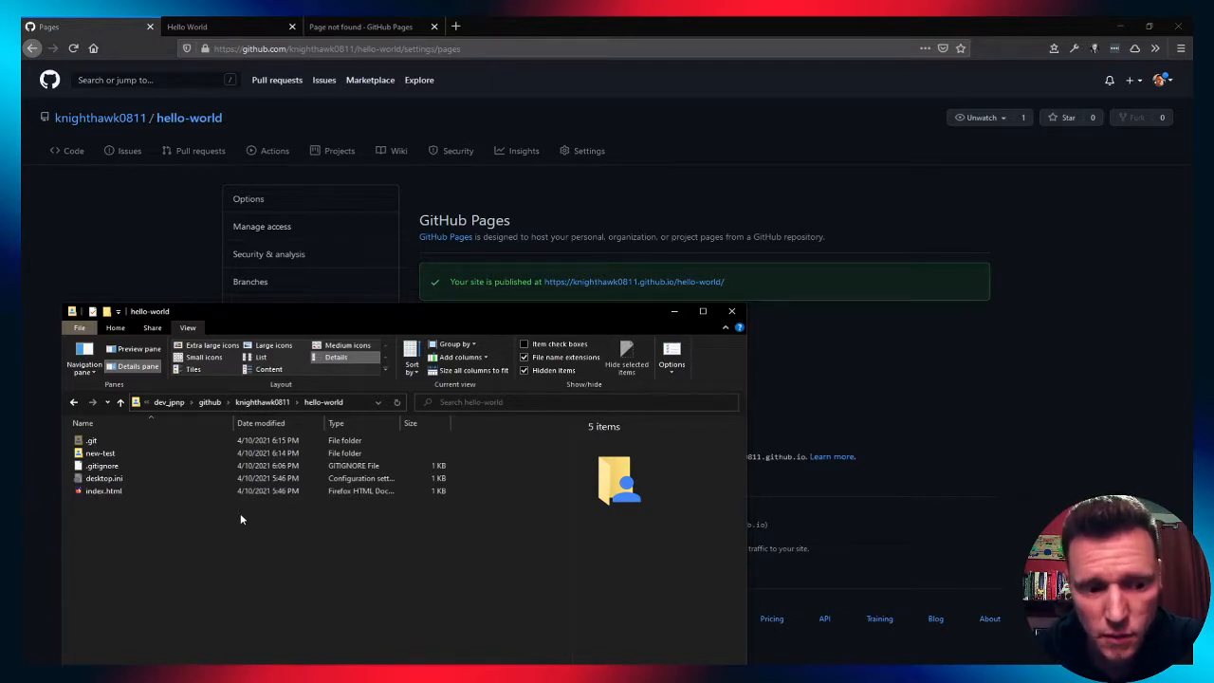
{"action": "mouse_move", "coordinate": [521, 327]}
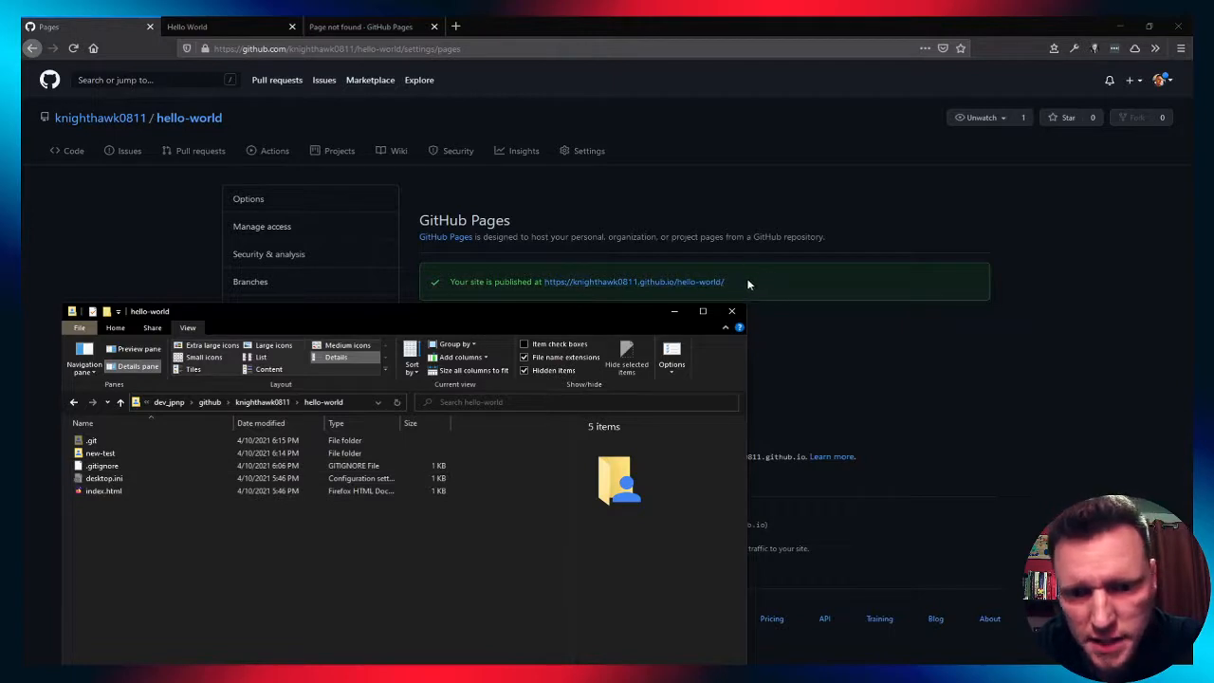
Open the local new-test folder to reveal desktop.ini and index.html
{"action": "left_click", "coordinate": [100, 454]}
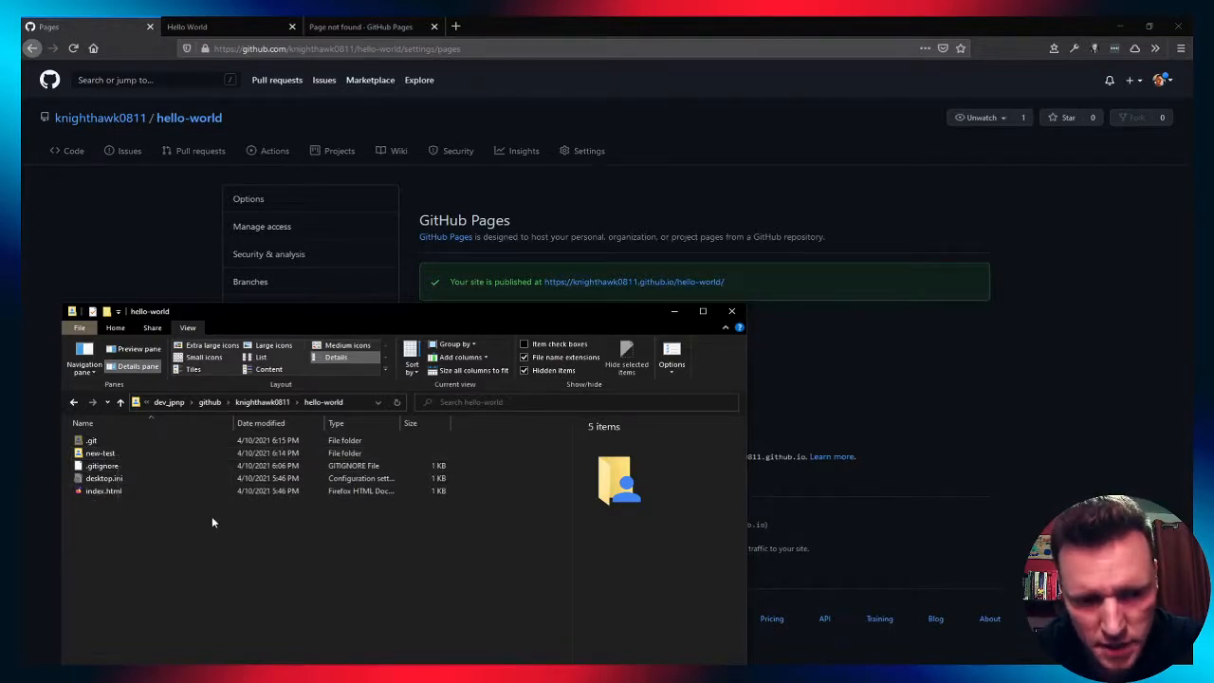
{"action": "left_click", "coordinate": [100, 452]}
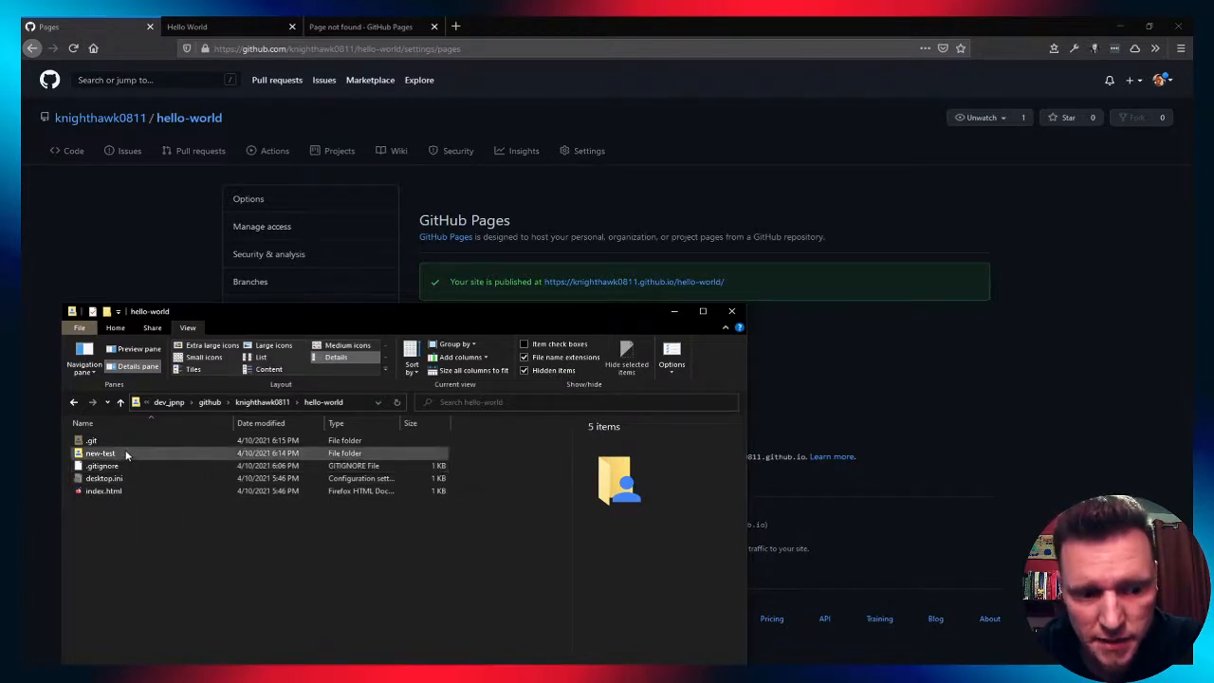
{"action": "double_click", "coordinate": [100, 452]}
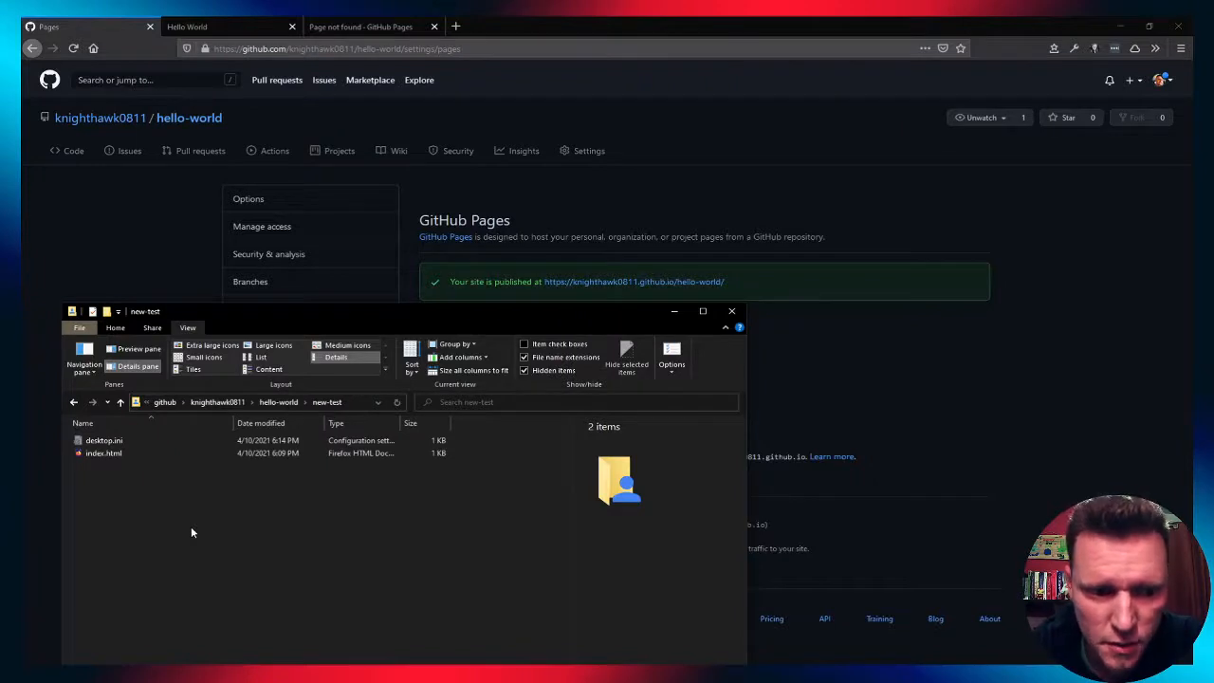
{"action": "mouse_move", "coordinate": [234, 536]}
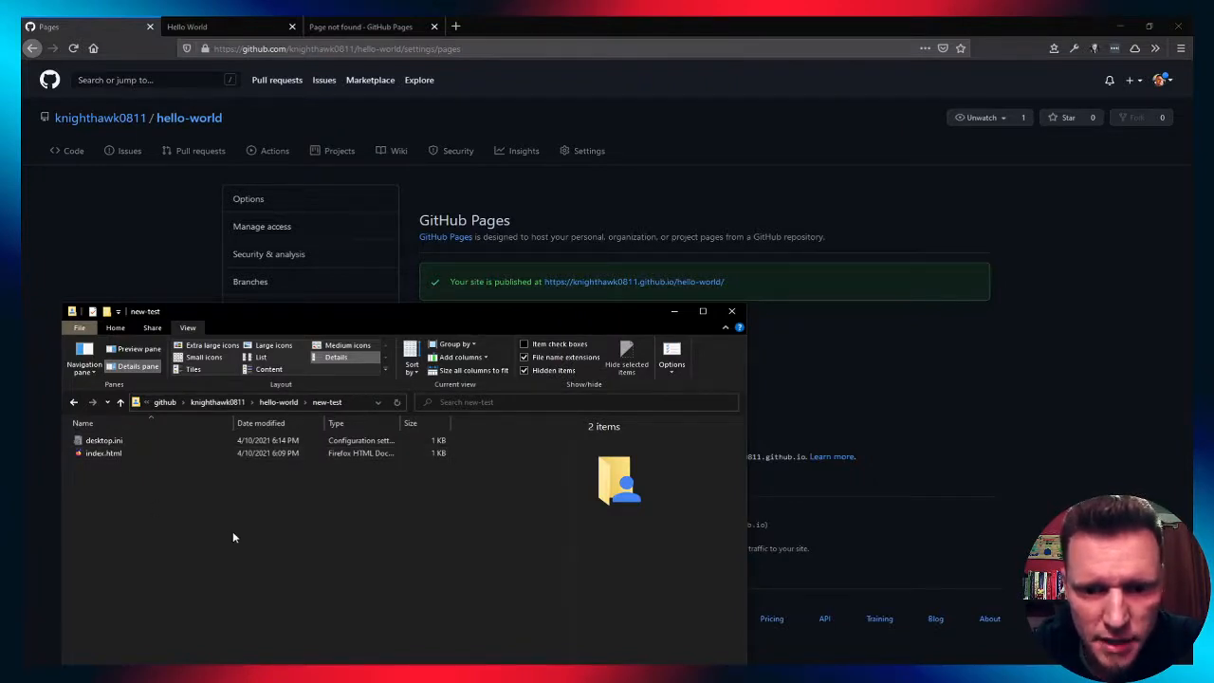
{"action": "mouse_move", "coordinate": [389, 518]}
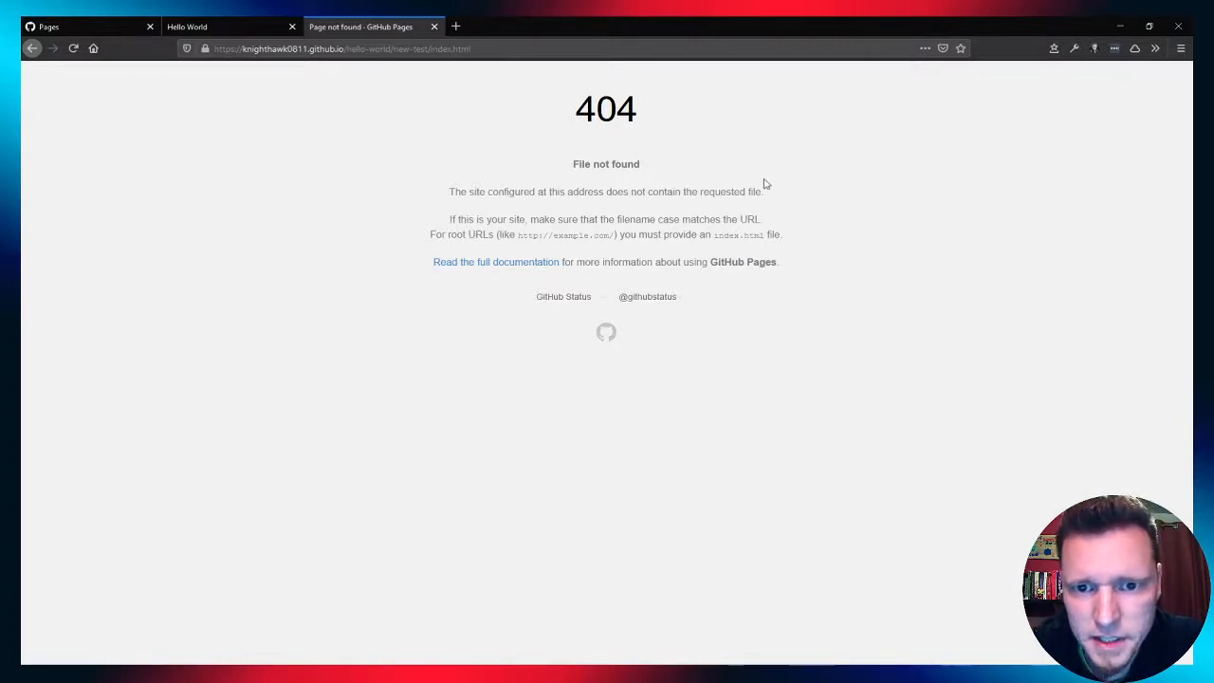
{"action": "mouse_move", "coordinate": [693, 157]}
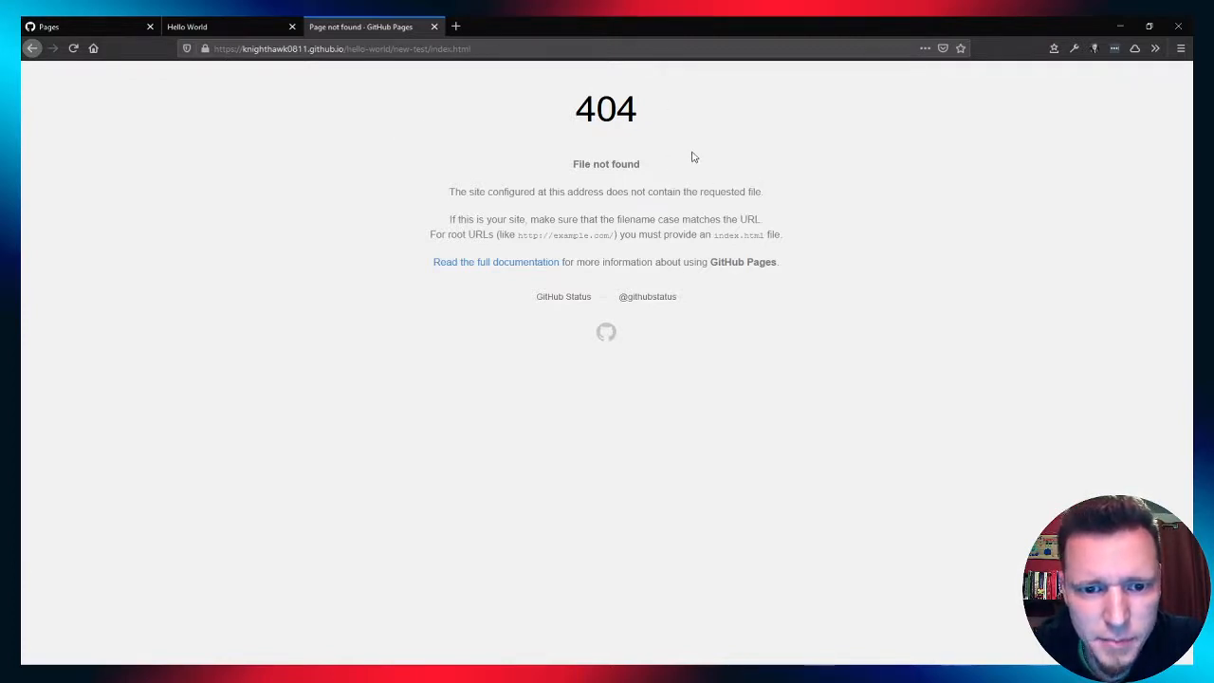
{"action": "mouse_move", "coordinate": [164, 306]}
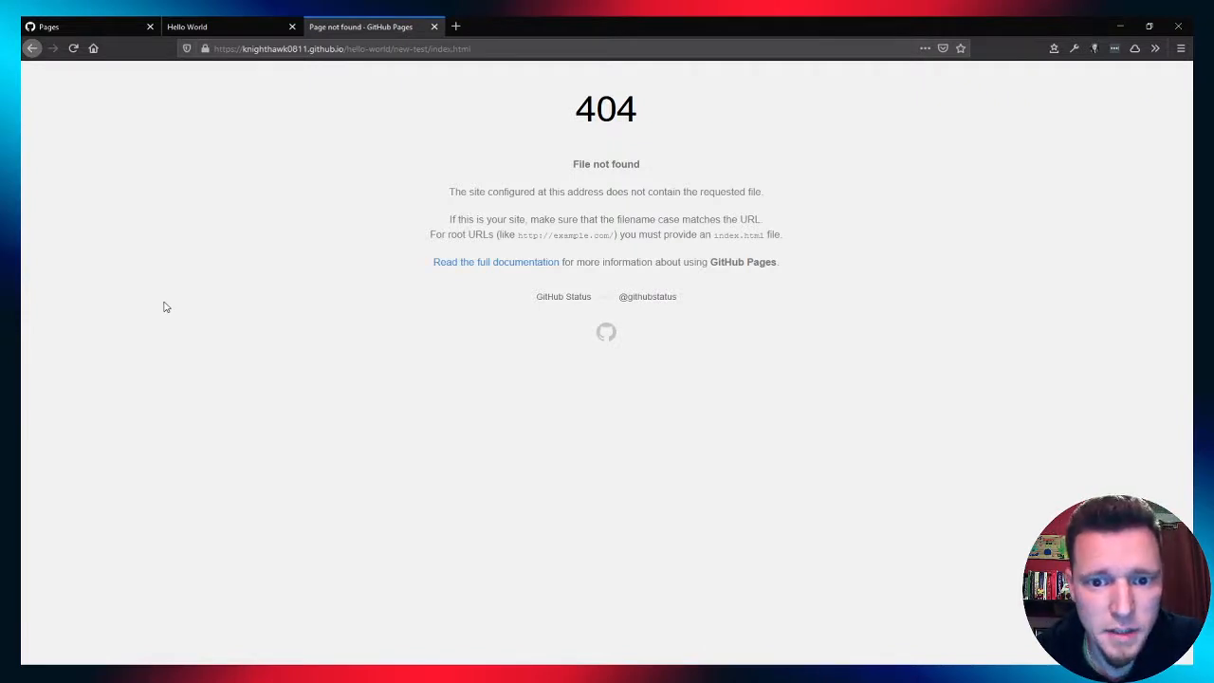
{"action": "mouse_move", "coordinate": [254, 126]}
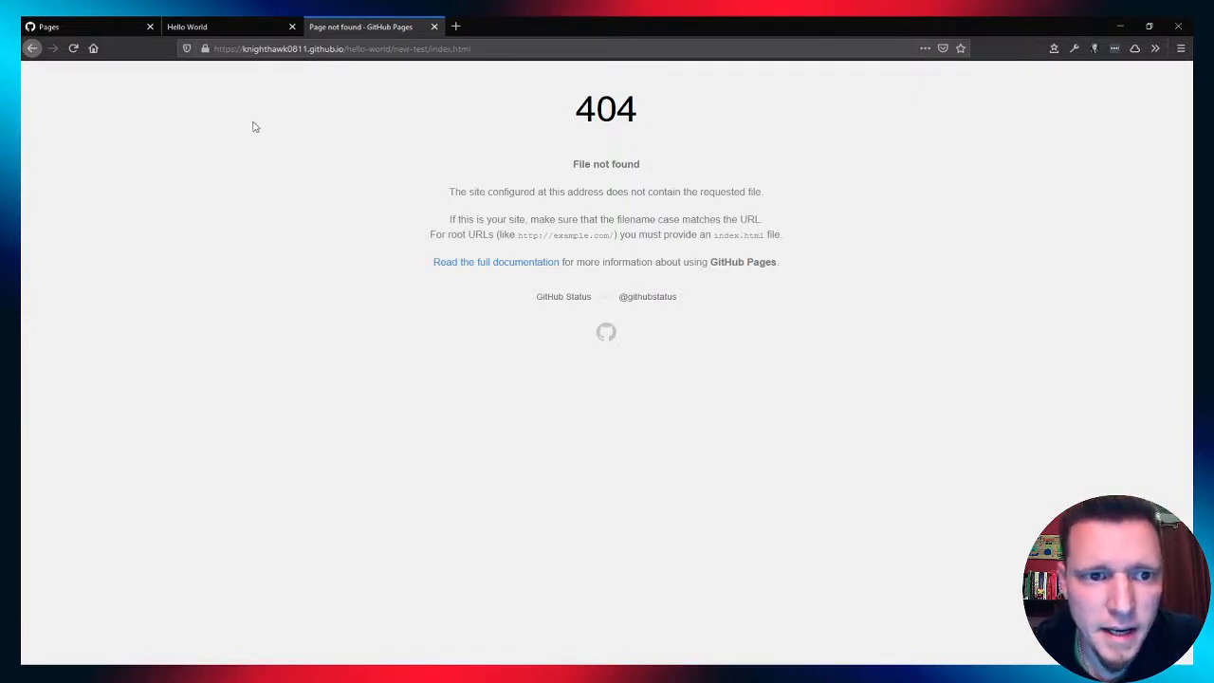
{"action": "mouse_move", "coordinate": [399, 180]}
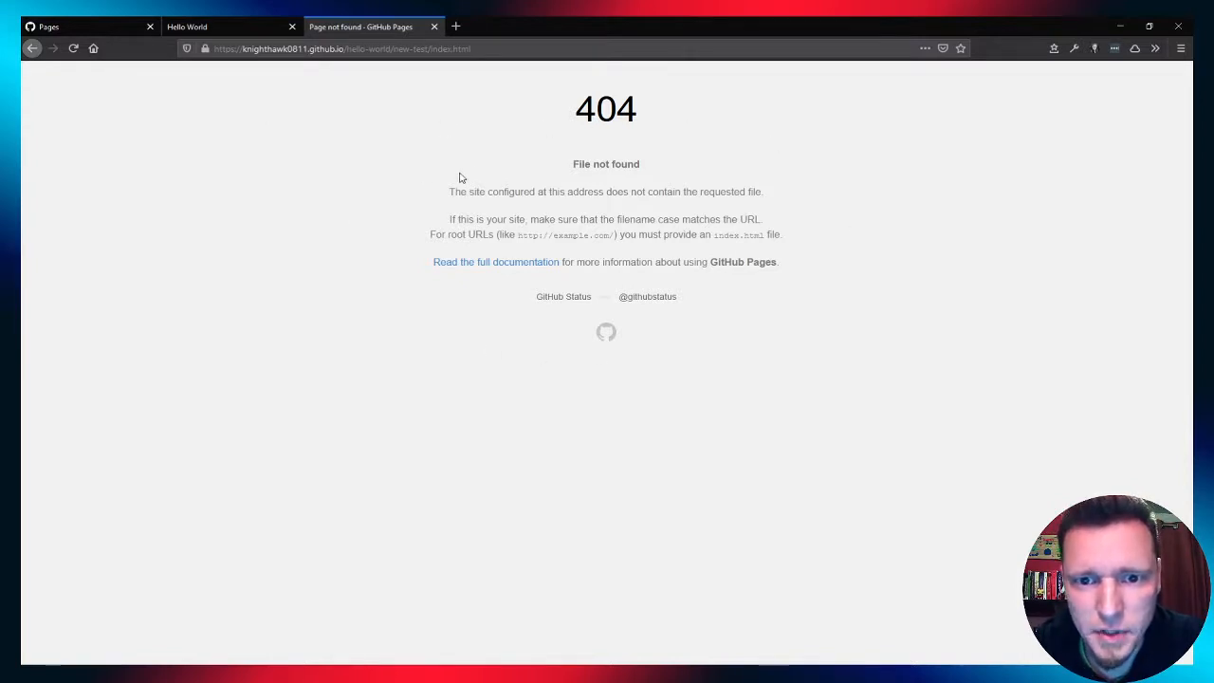
{"action": "mouse_move", "coordinate": [400, 186]}
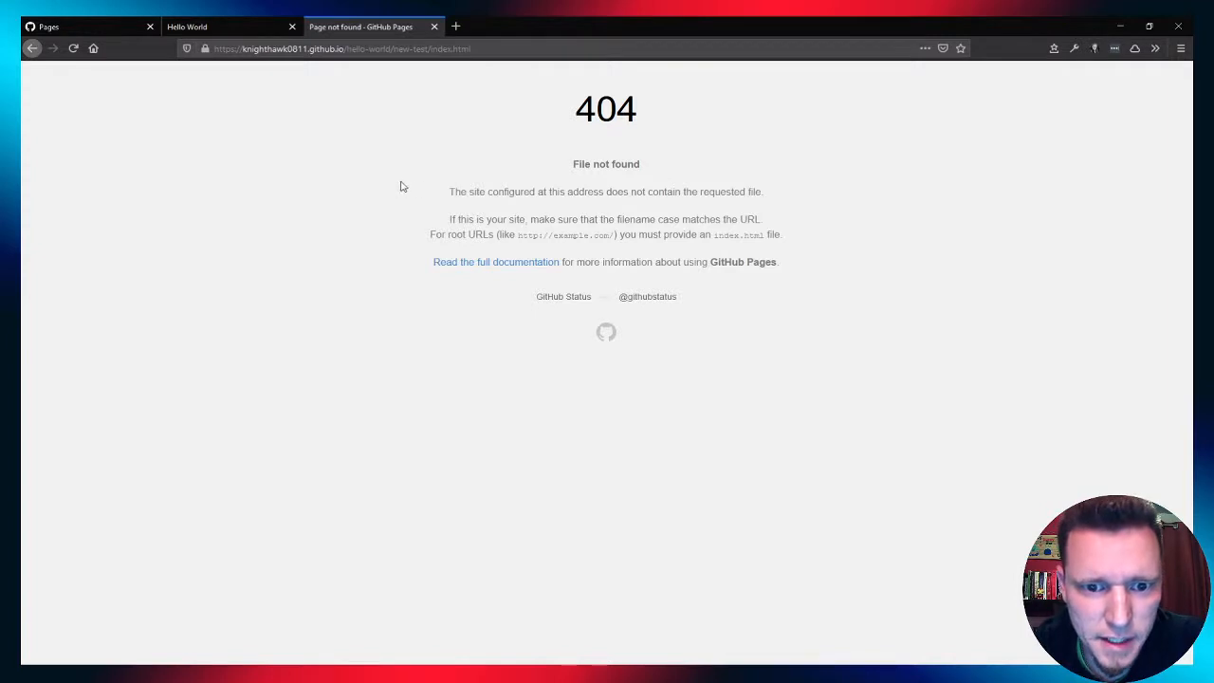
{"action": "mouse_move", "coordinate": [330, 192]}
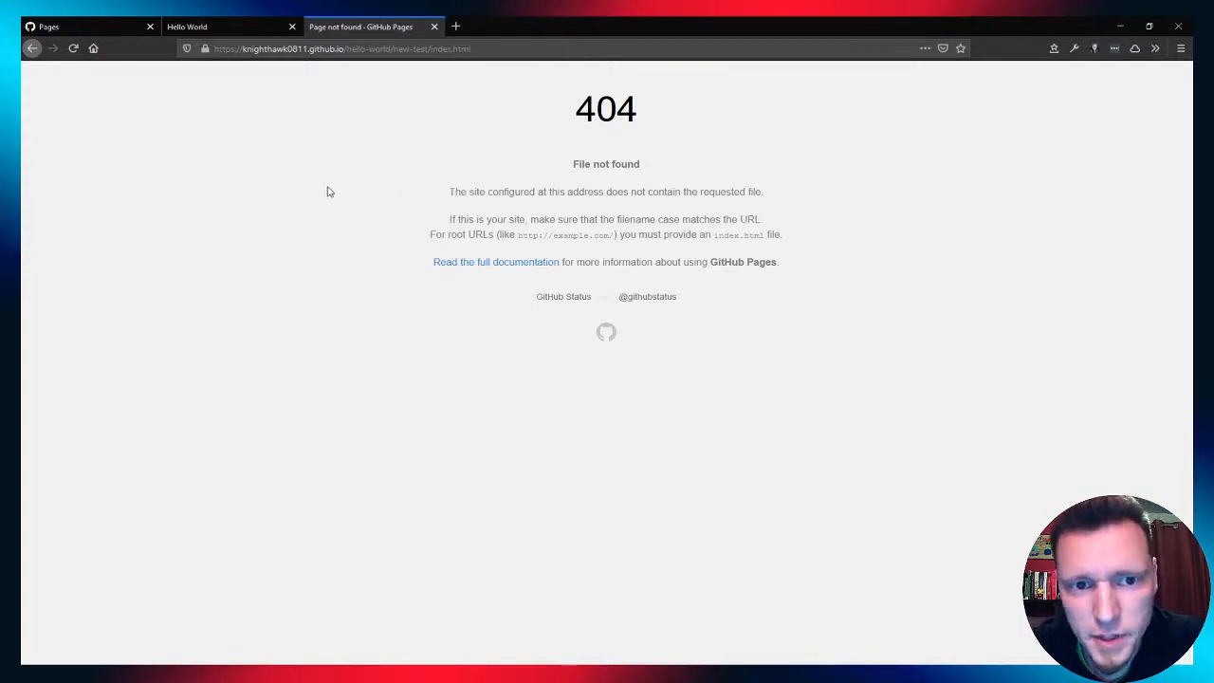
{"action": "mouse_move", "coordinate": [412, 114]}
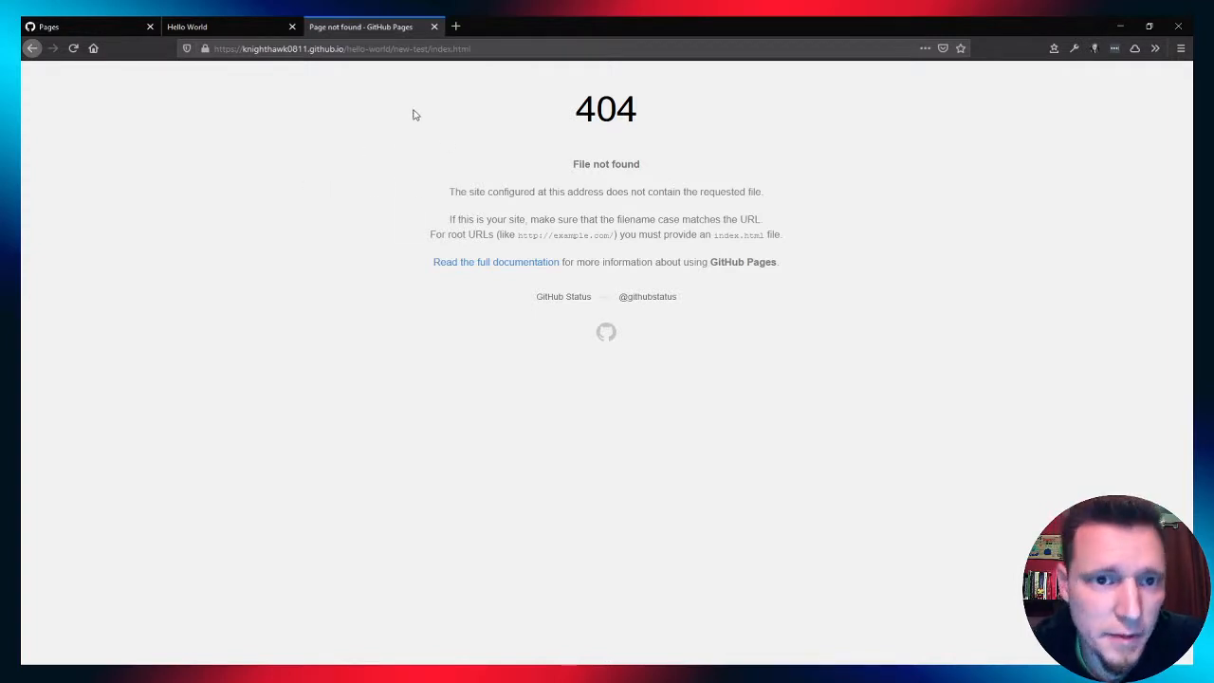
{"action": "mouse_move", "coordinate": [225, 68]}
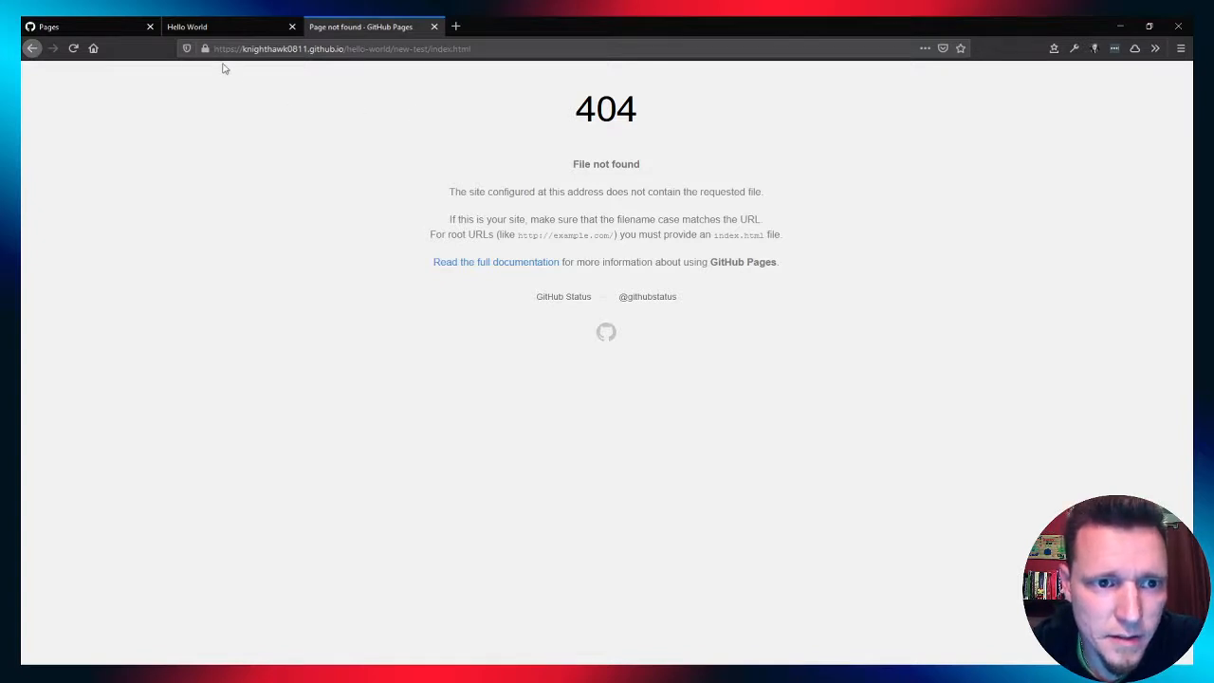
{"action": "mouse_move", "coordinate": [232, 64]}
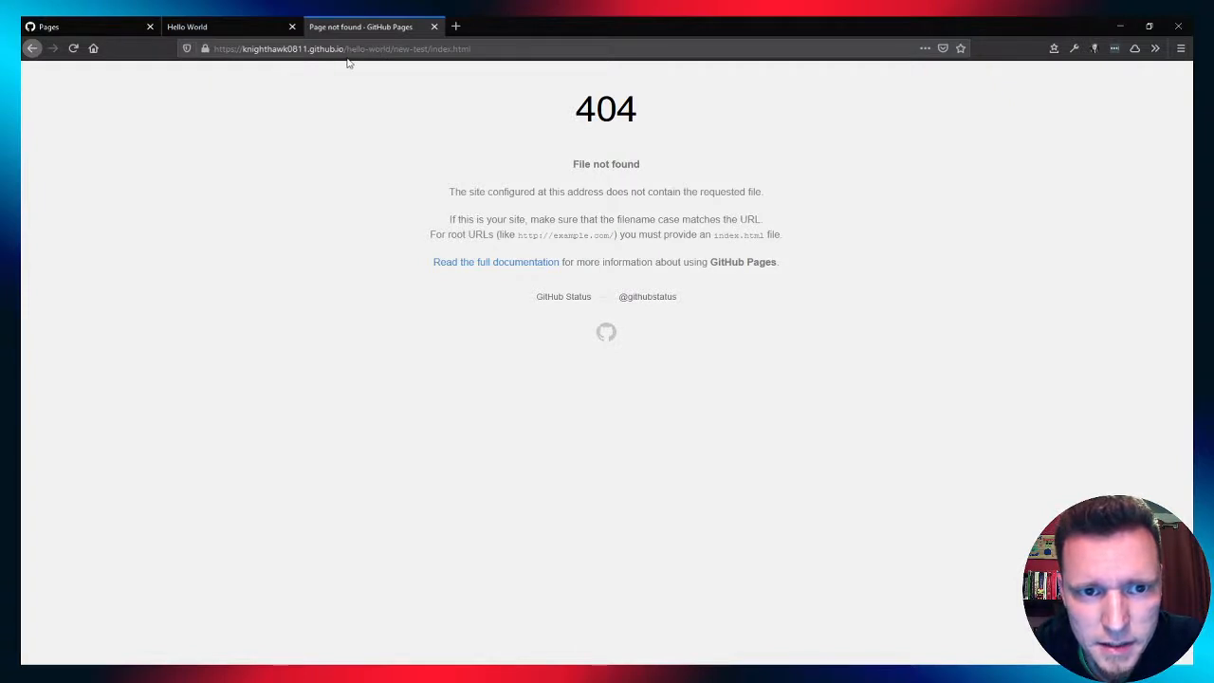
{"action": "mouse_move", "coordinate": [382, 62]}
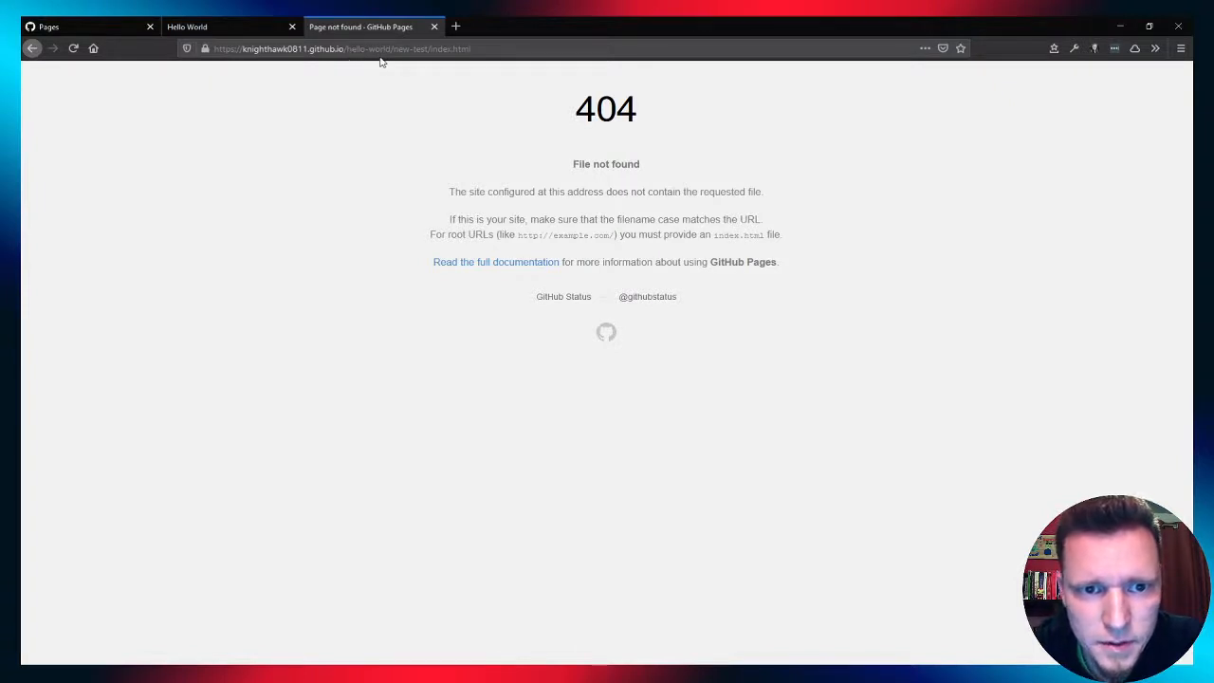
{"action": "mouse_move", "coordinate": [396, 63]}
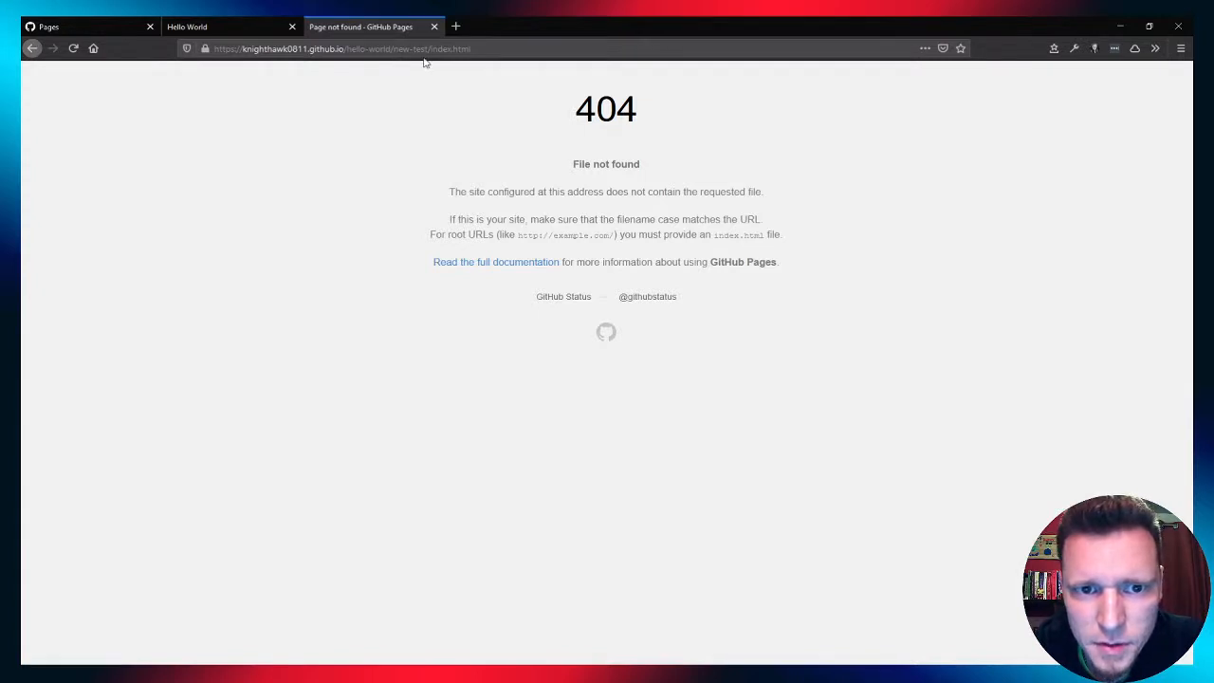
{"action": "mouse_move", "coordinate": [464, 63]}
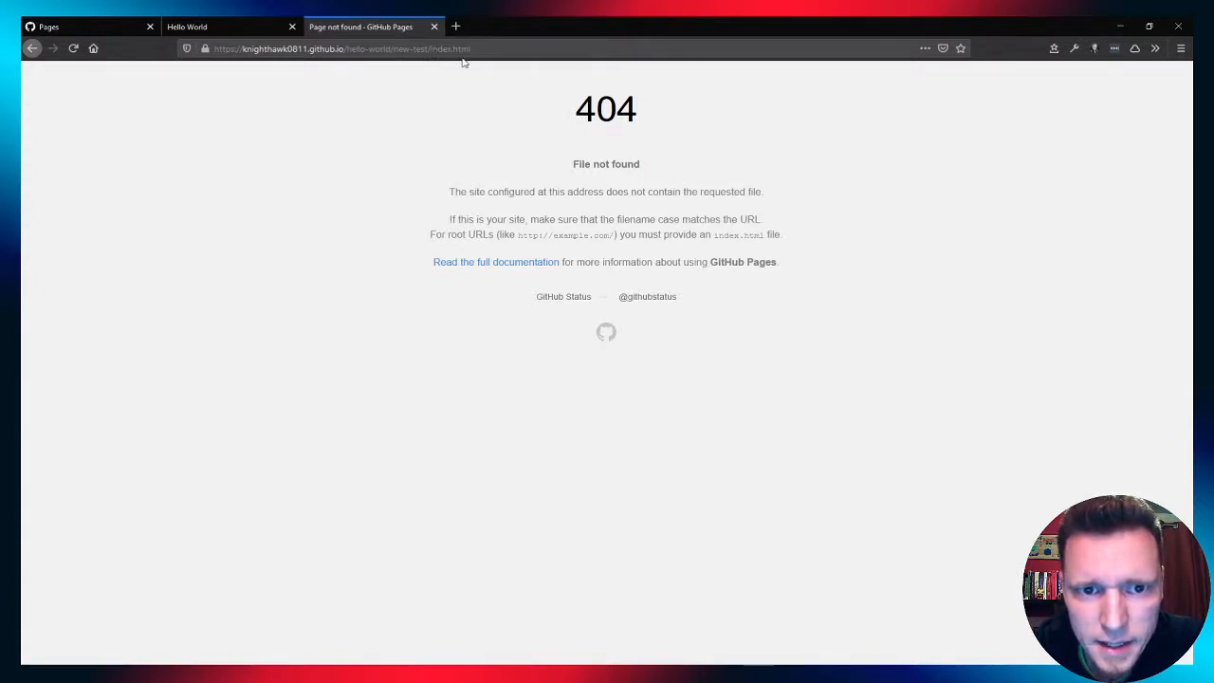
{"action": "mouse_move", "coordinate": [344, 128]}
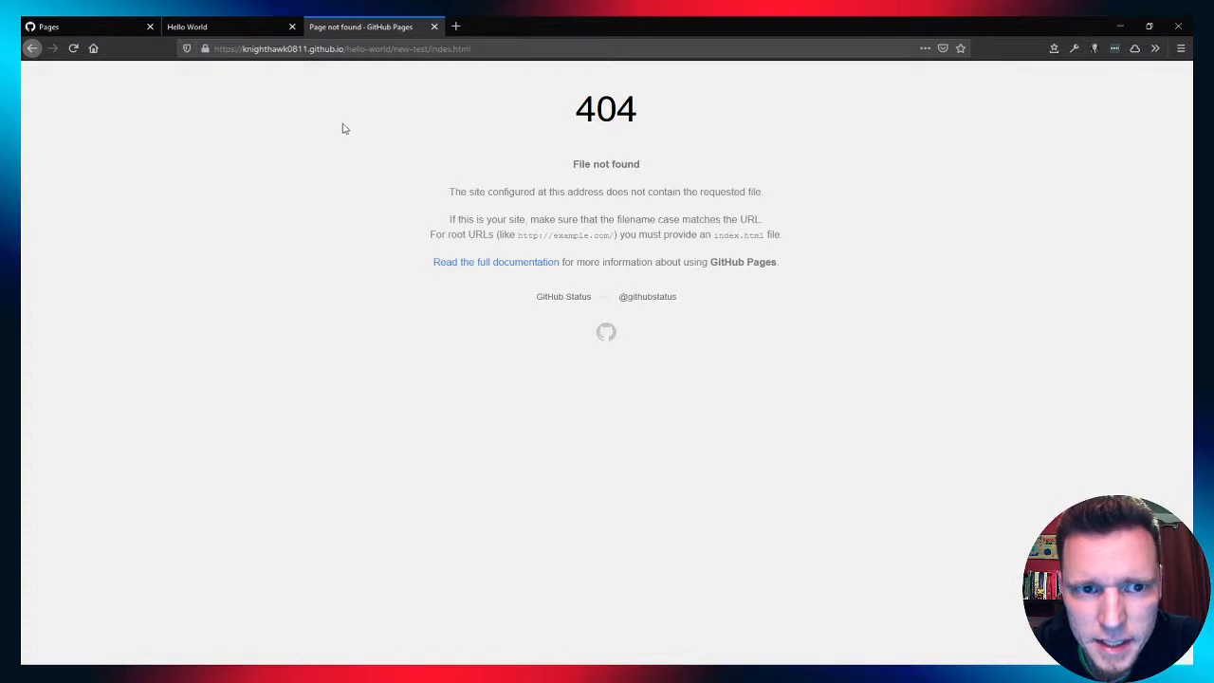
{"action": "mouse_move", "coordinate": [341, 168]}
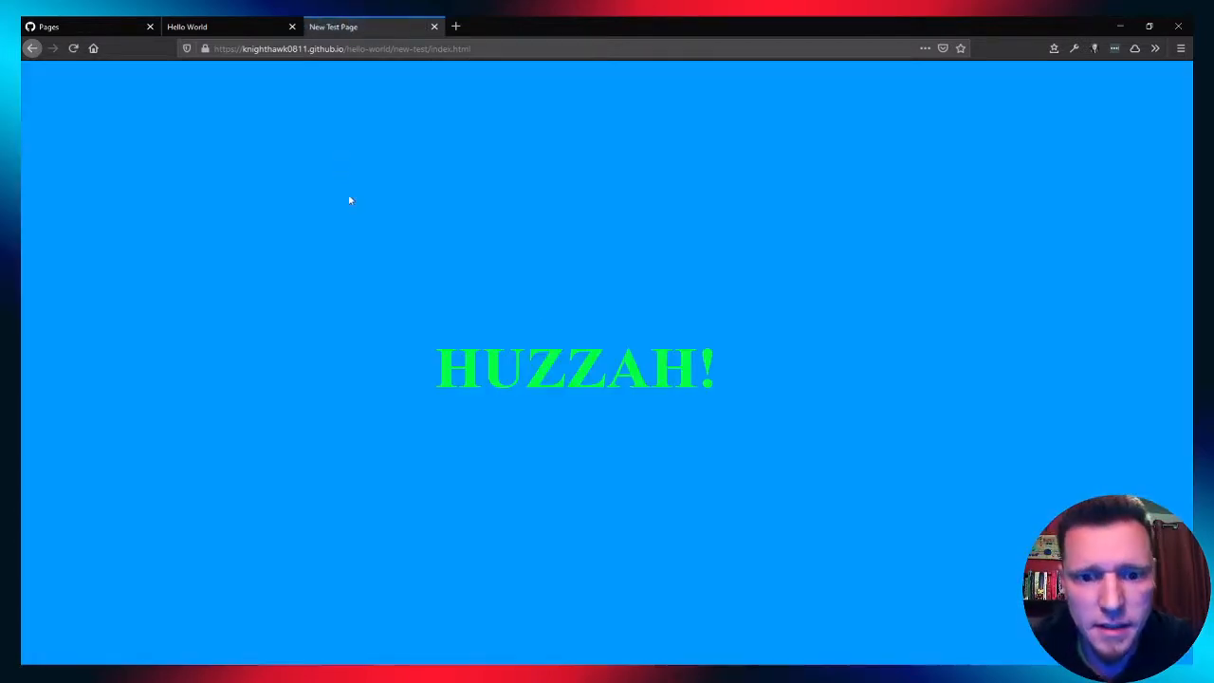
{"action": "mouse_move", "coordinate": [342, 96]}
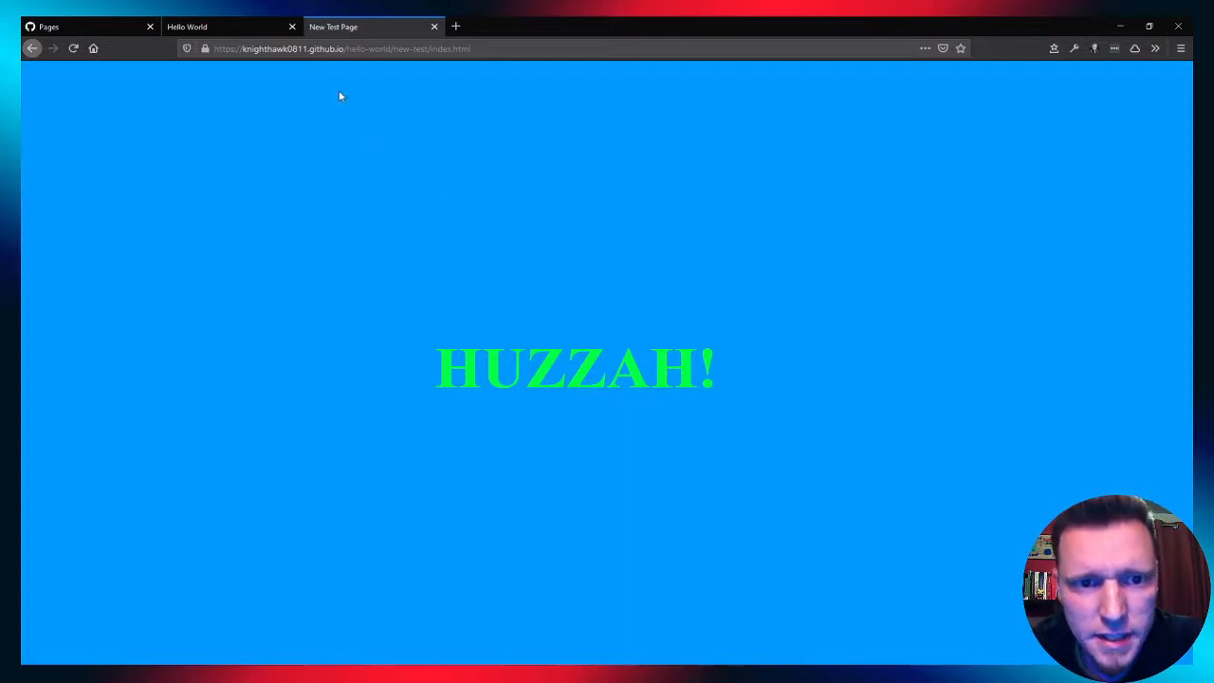
{"action": "mouse_move", "coordinate": [368, 207]}
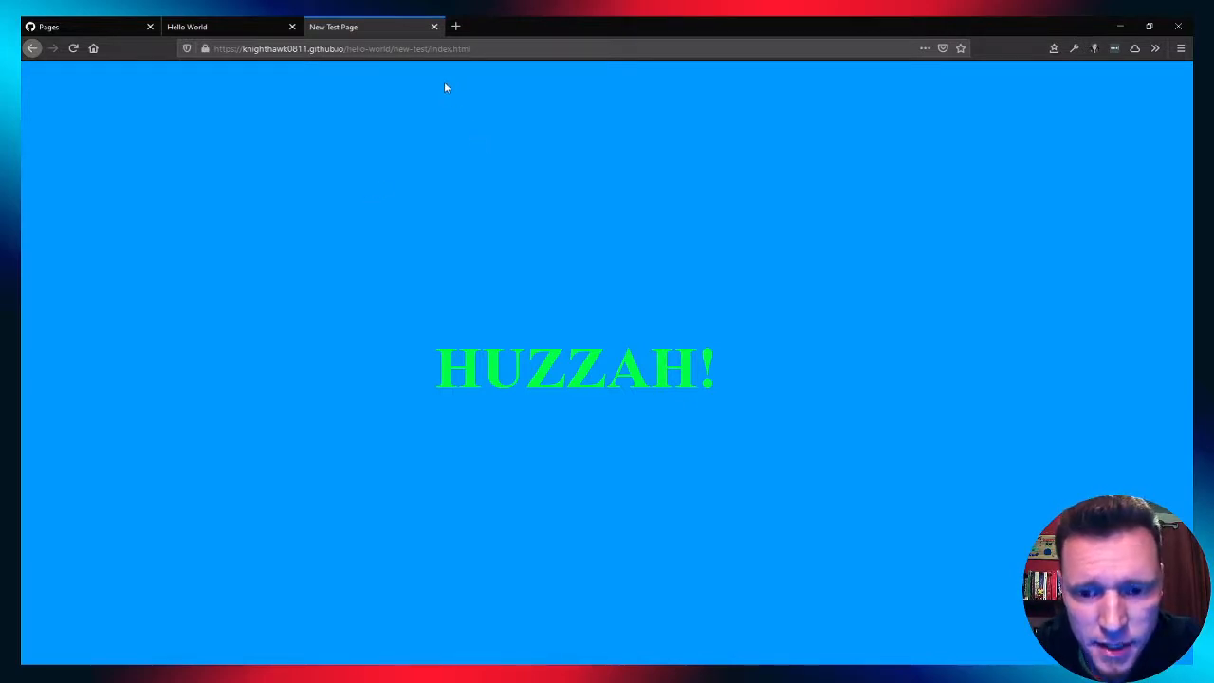
{"action": "mouse_move", "coordinate": [424, 139]}
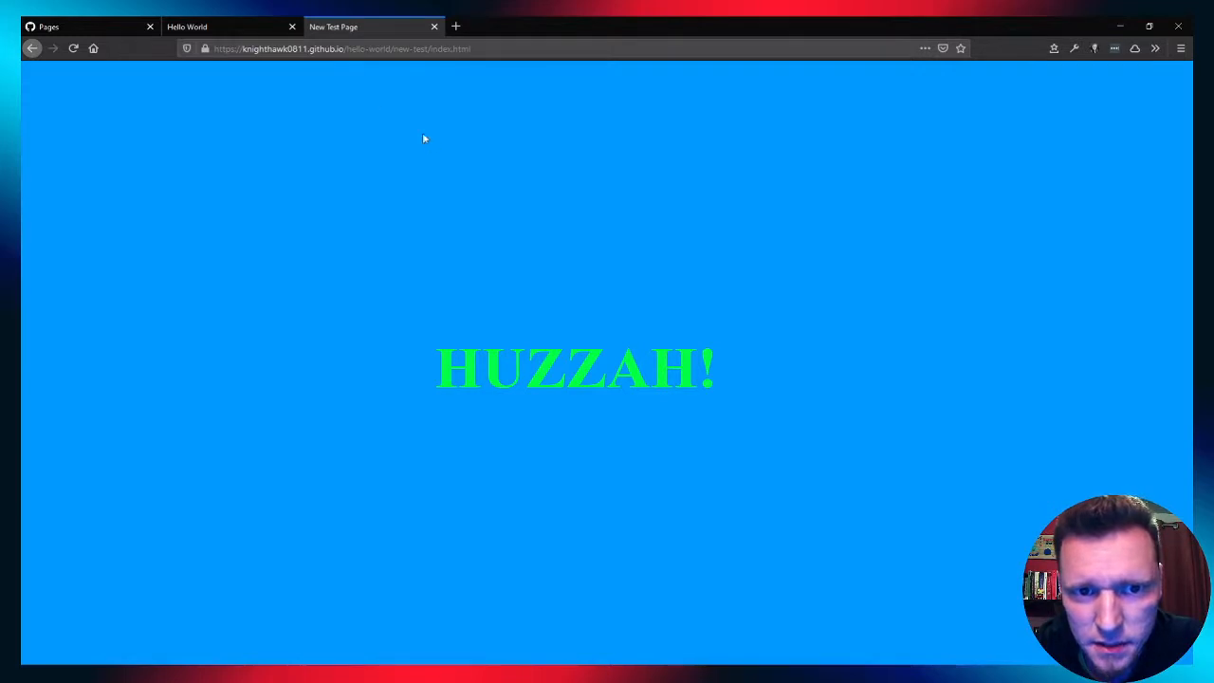
{"action": "mouse_move", "coordinate": [420, 151]}
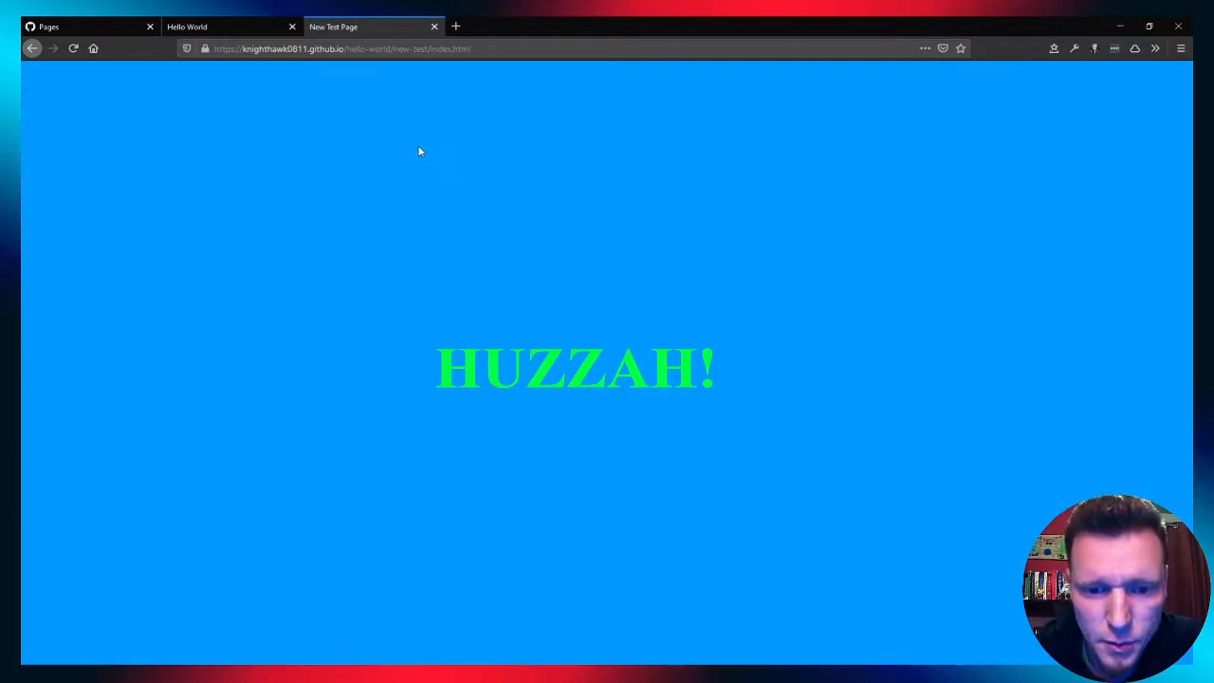
{"action": "mouse_move", "coordinate": [379, 172]}
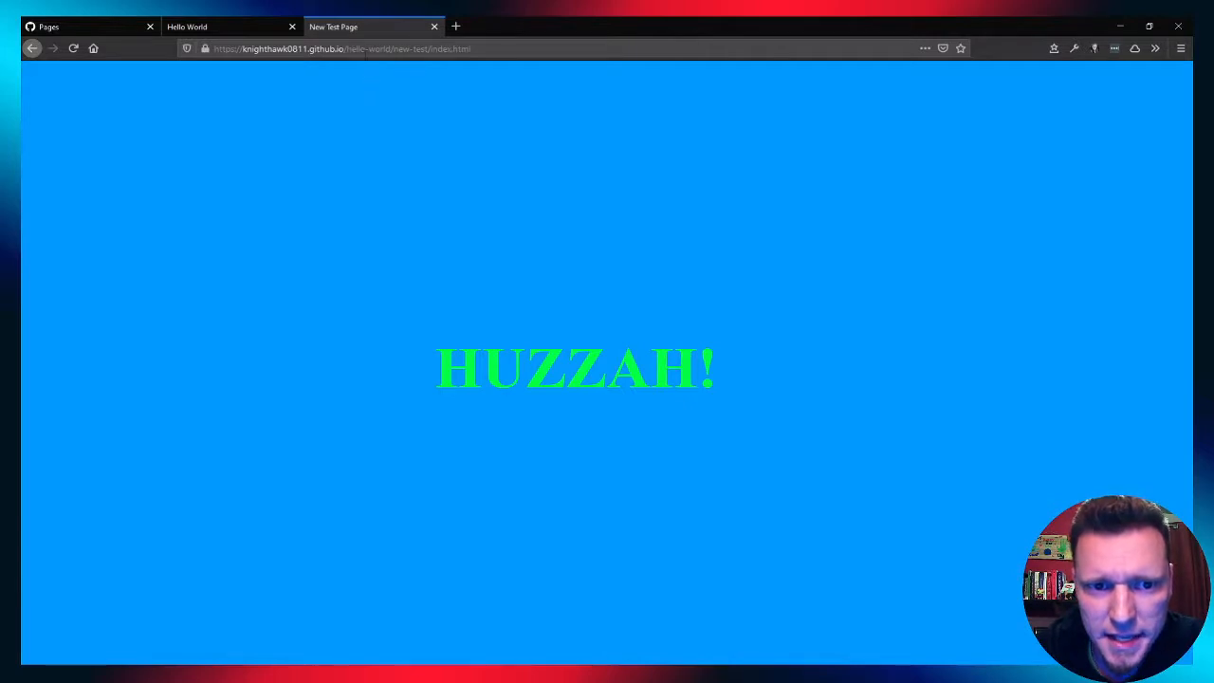
{"action": "mouse_move", "coordinate": [342, 235]}
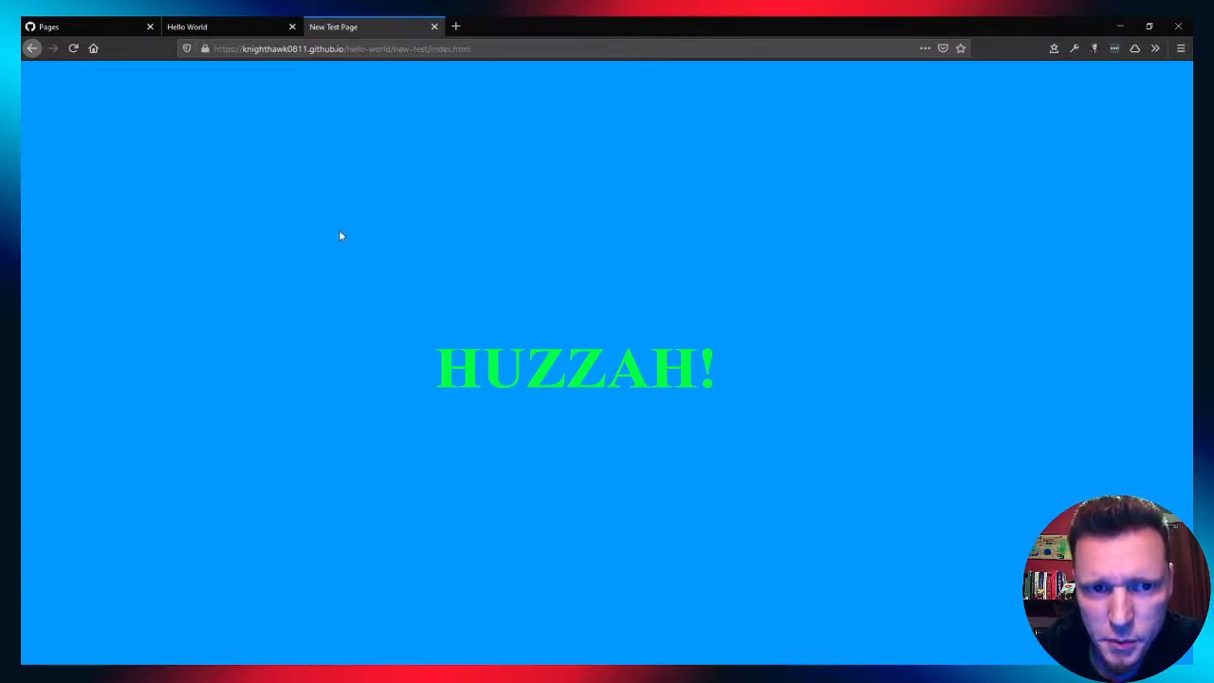
{"action": "mouse_move", "coordinate": [369, 79]}
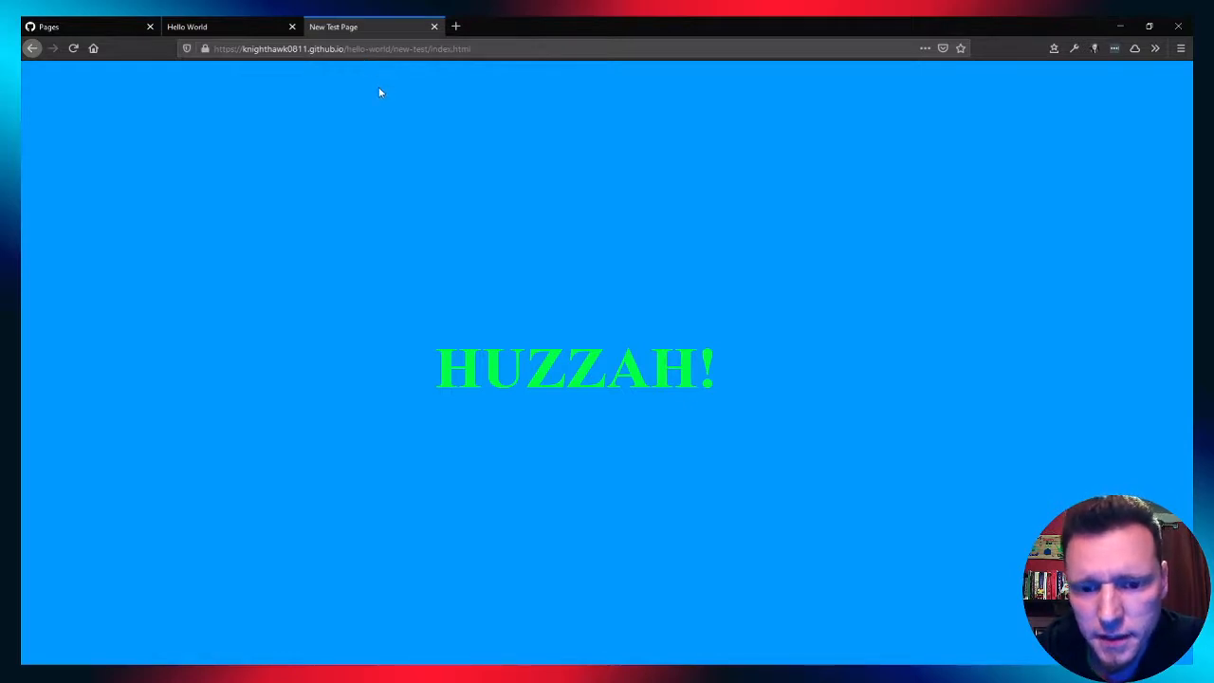
{"action": "mouse_move", "coordinate": [457, 133]}
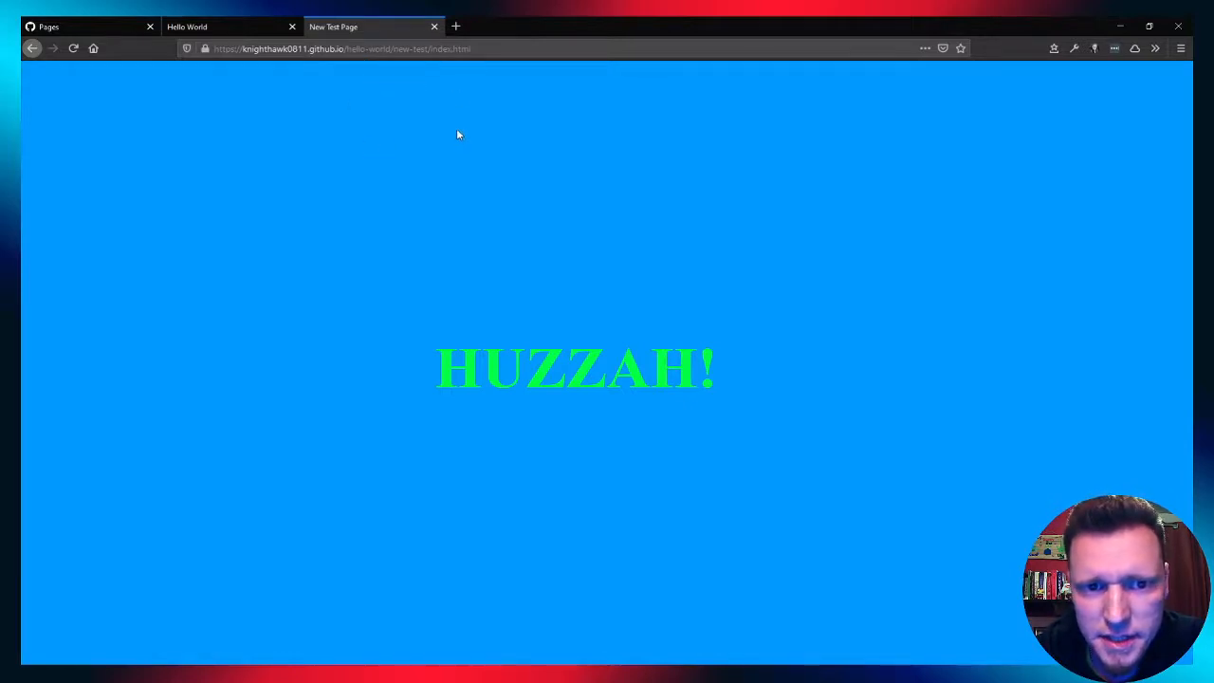
{"action": "mouse_move", "coordinate": [381, 70]}
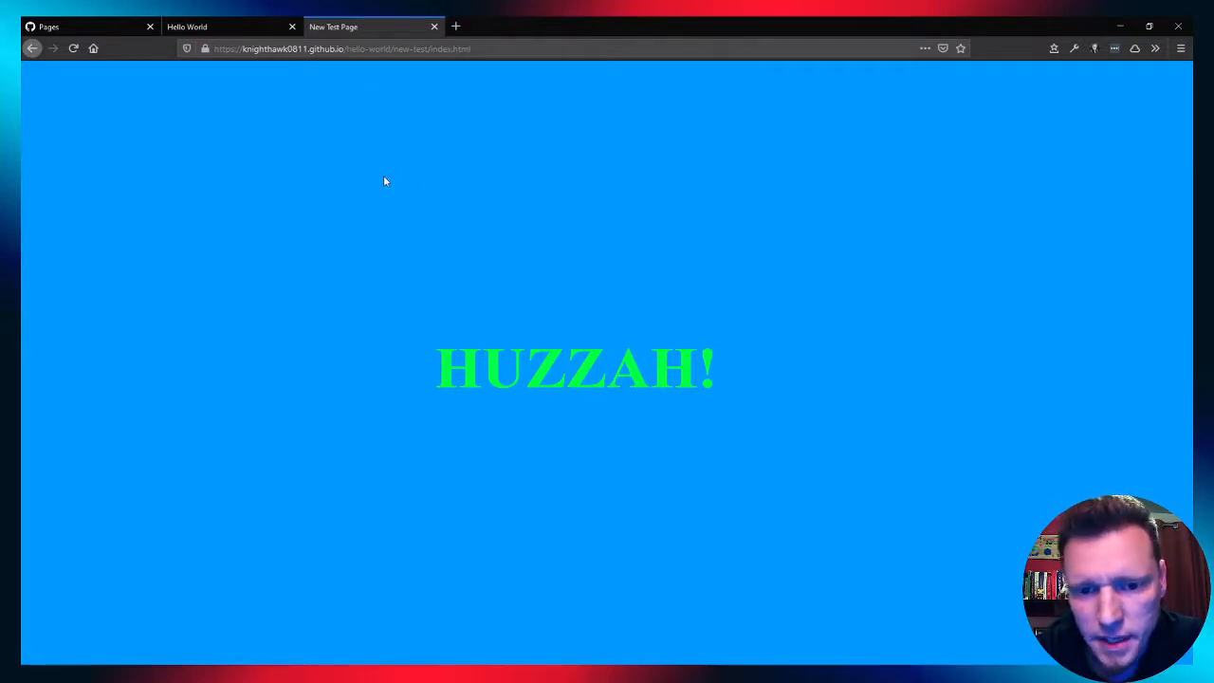
{"action": "mouse_move", "coordinate": [389, 127]}
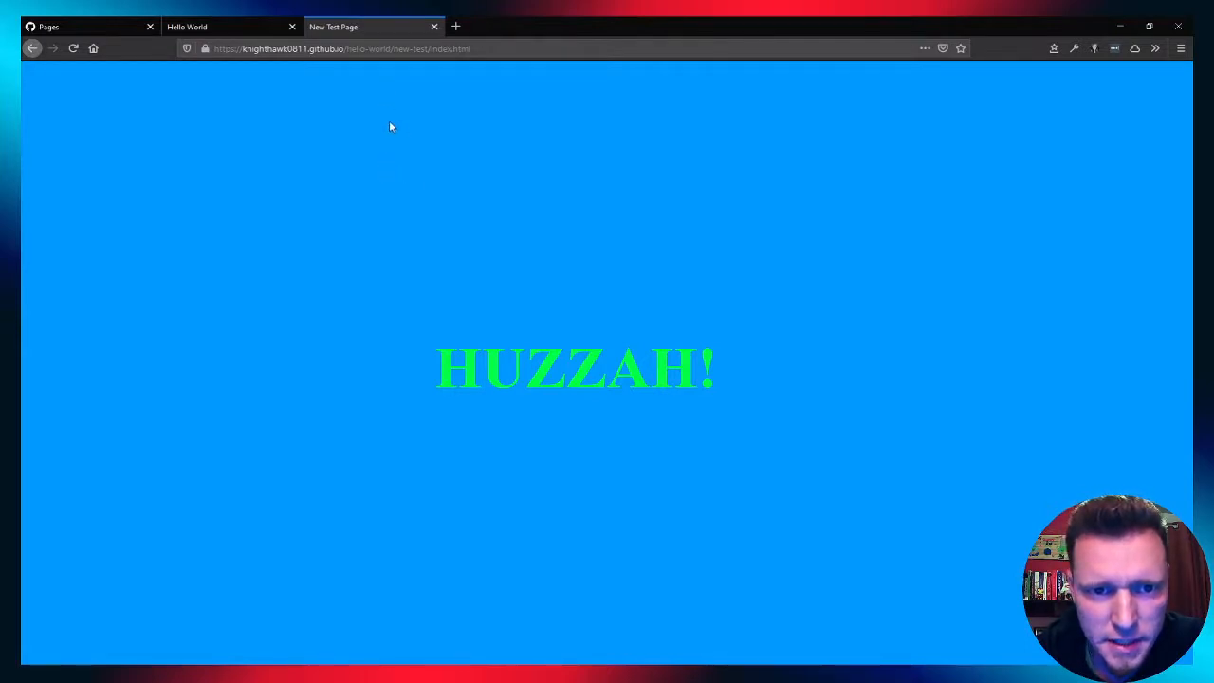
{"action": "mouse_move", "coordinate": [431, 68]}
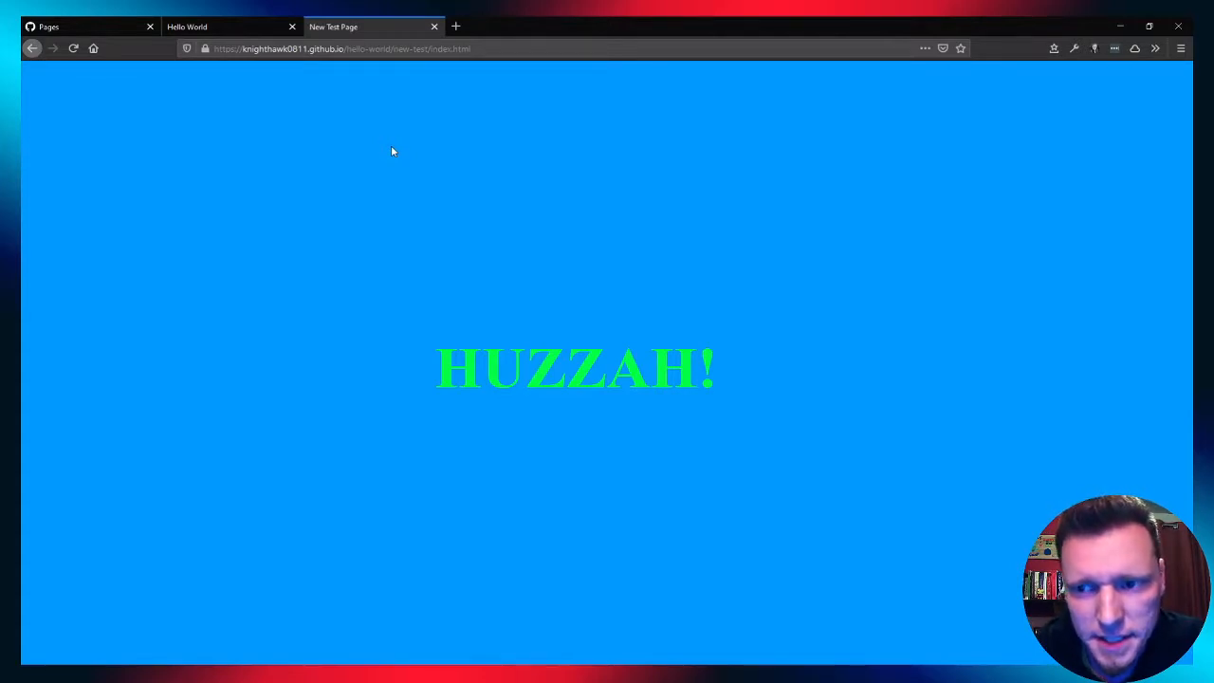
{"action": "mouse_move", "coordinate": [474, 123]}
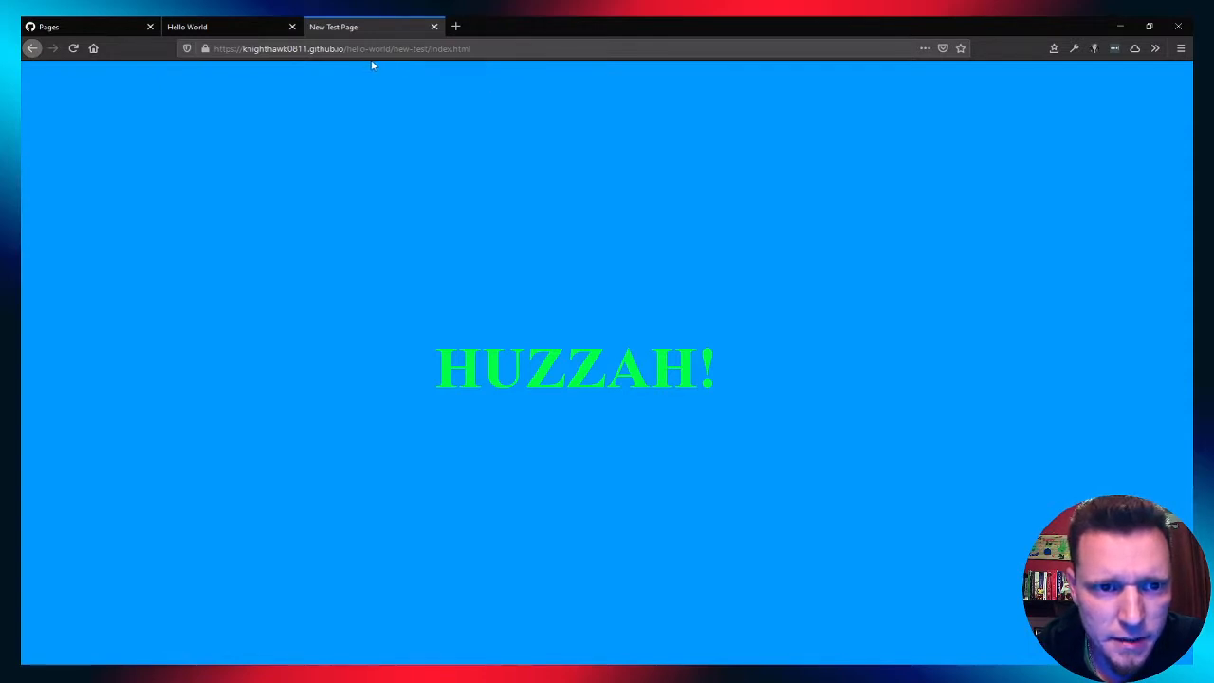
From the Code tab, open new-test/index.html to show its 26 lines of source
{"action": "left_click", "coordinate": [76, 26]}
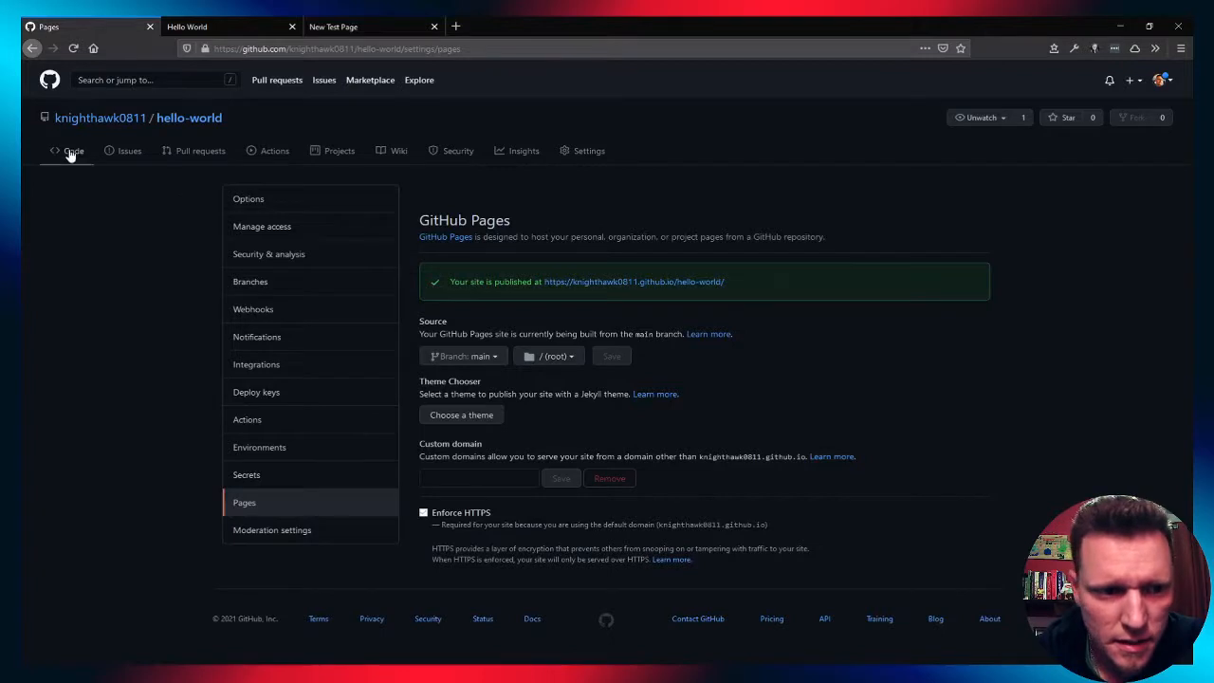
{"action": "left_click", "coordinate": [73, 151]}
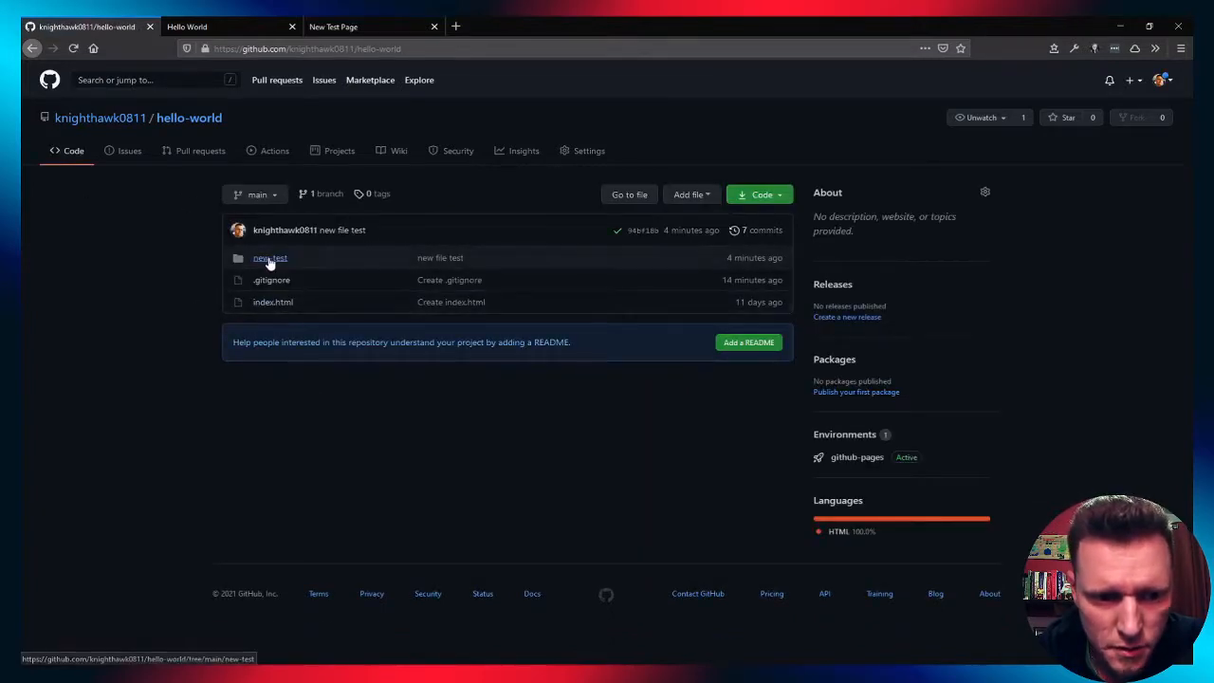
{"action": "left_click", "coordinate": [270, 257]}
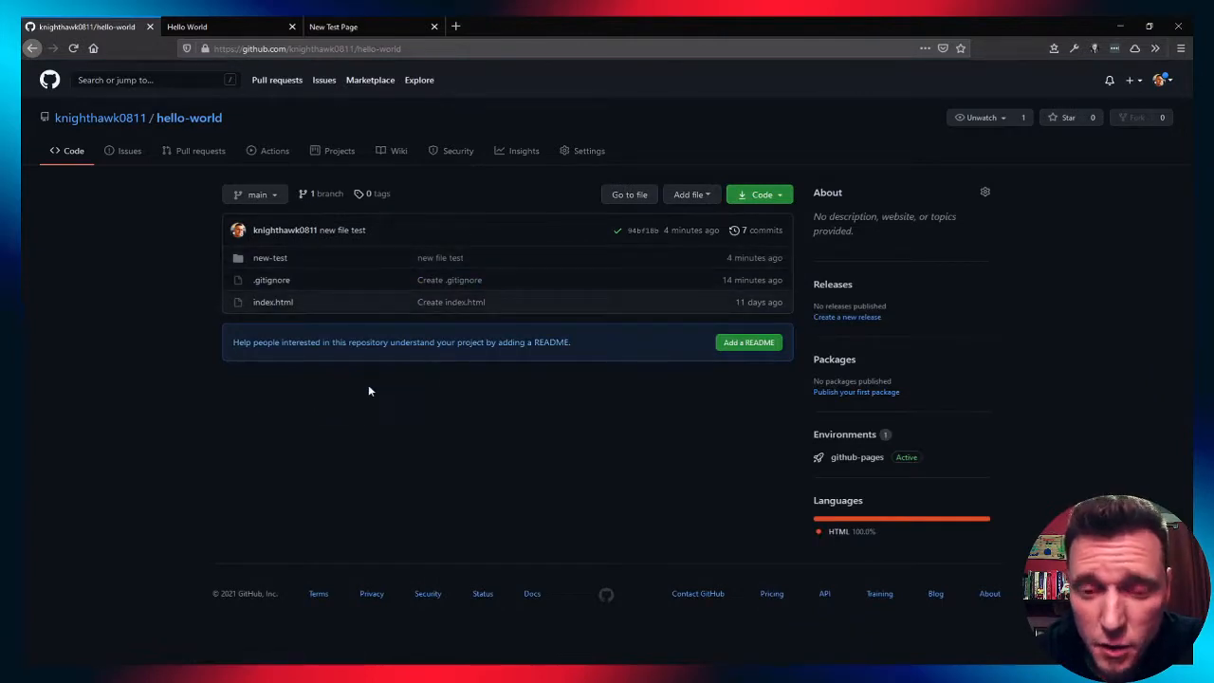
{"action": "mouse_move", "coordinate": [199, 292]}
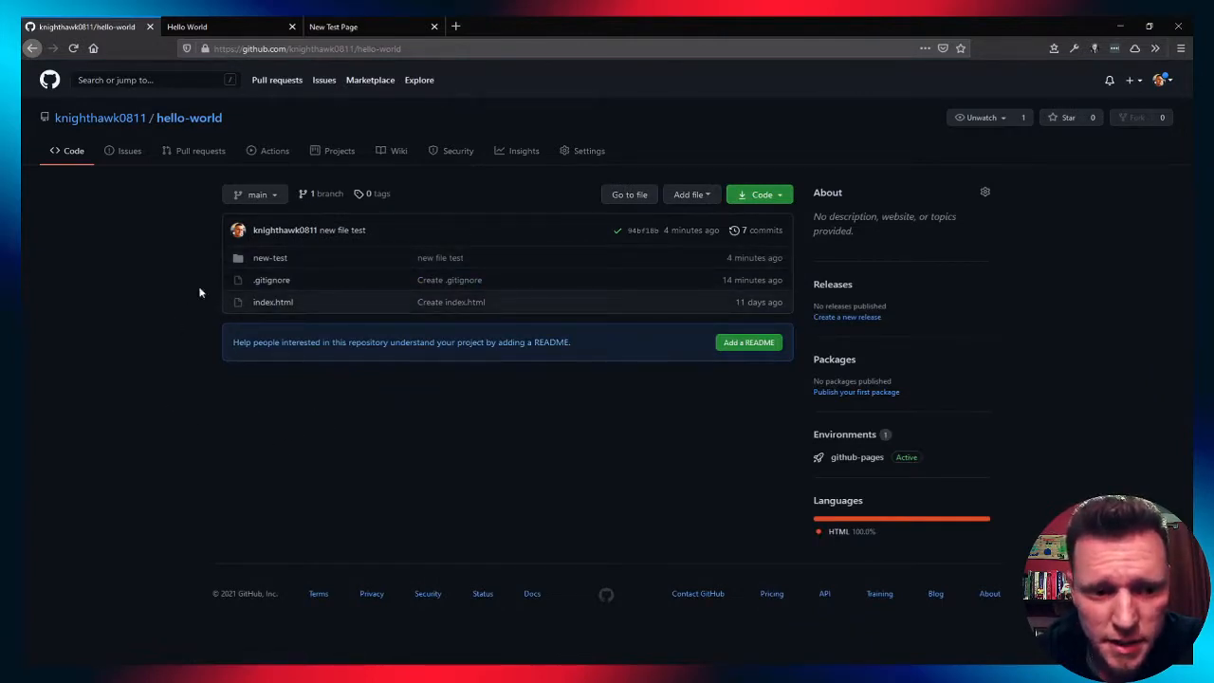
{"action": "left_click", "coordinate": [270, 257]}
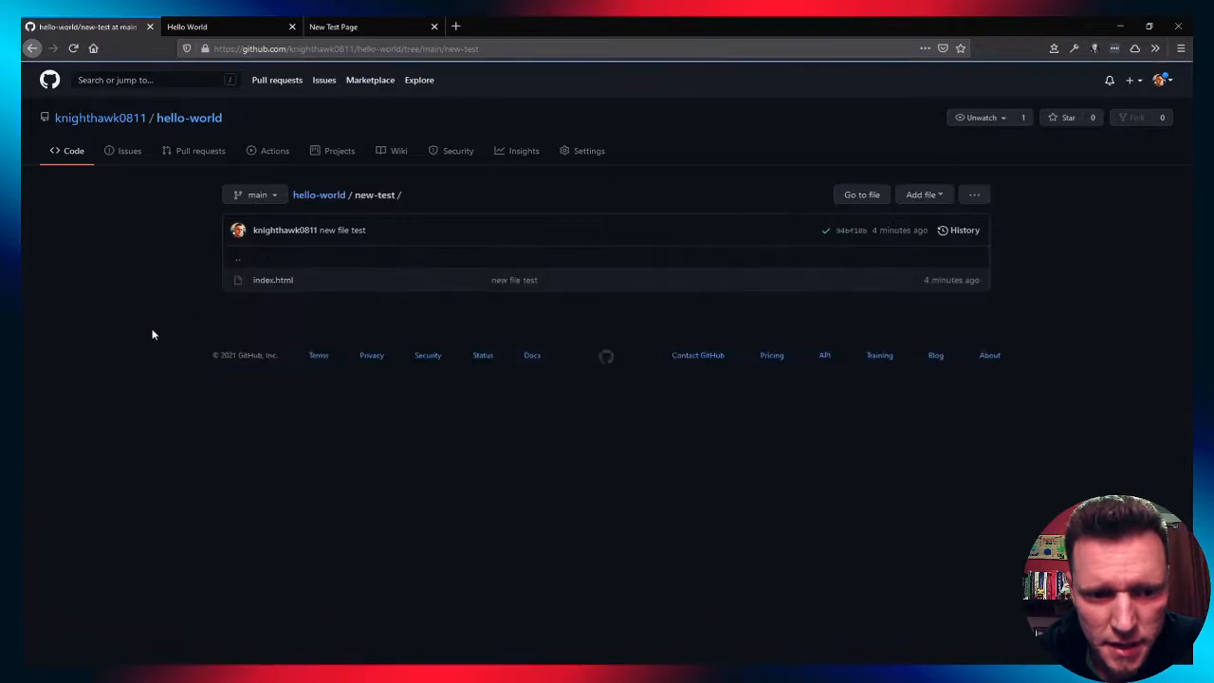
{"action": "left_click", "coordinate": [273, 279]}
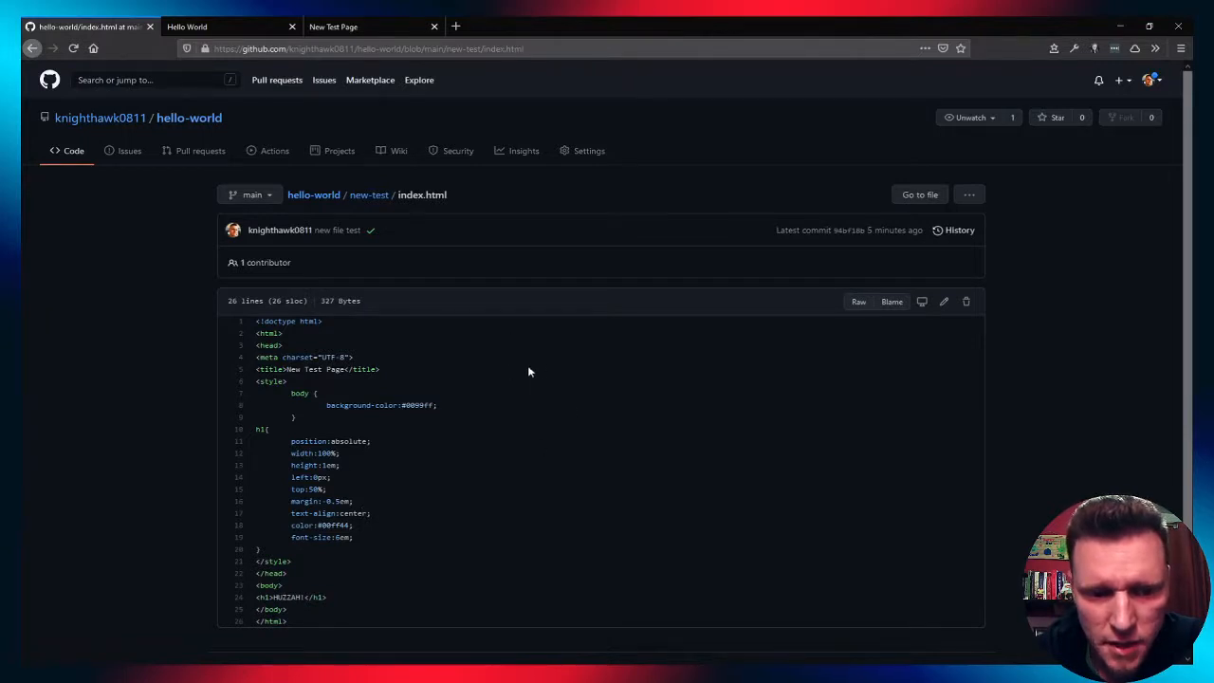
{"action": "mouse_move", "coordinate": [186, 405]}
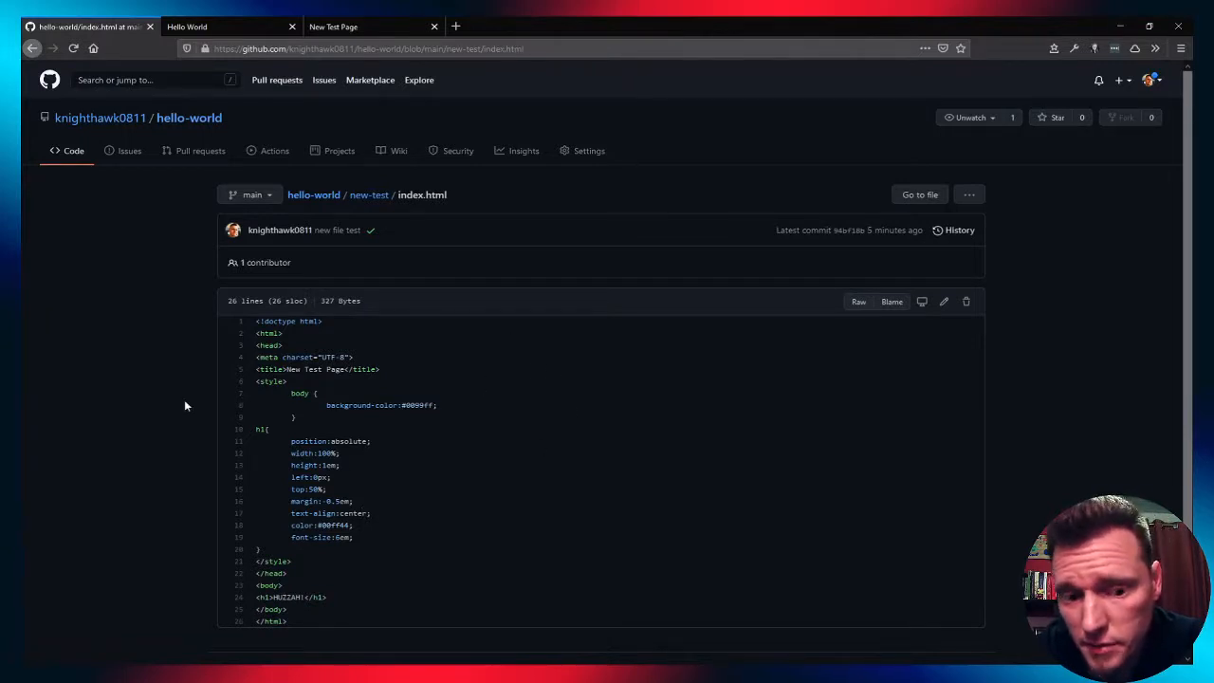
{"action": "mouse_move", "coordinate": [502, 297]}
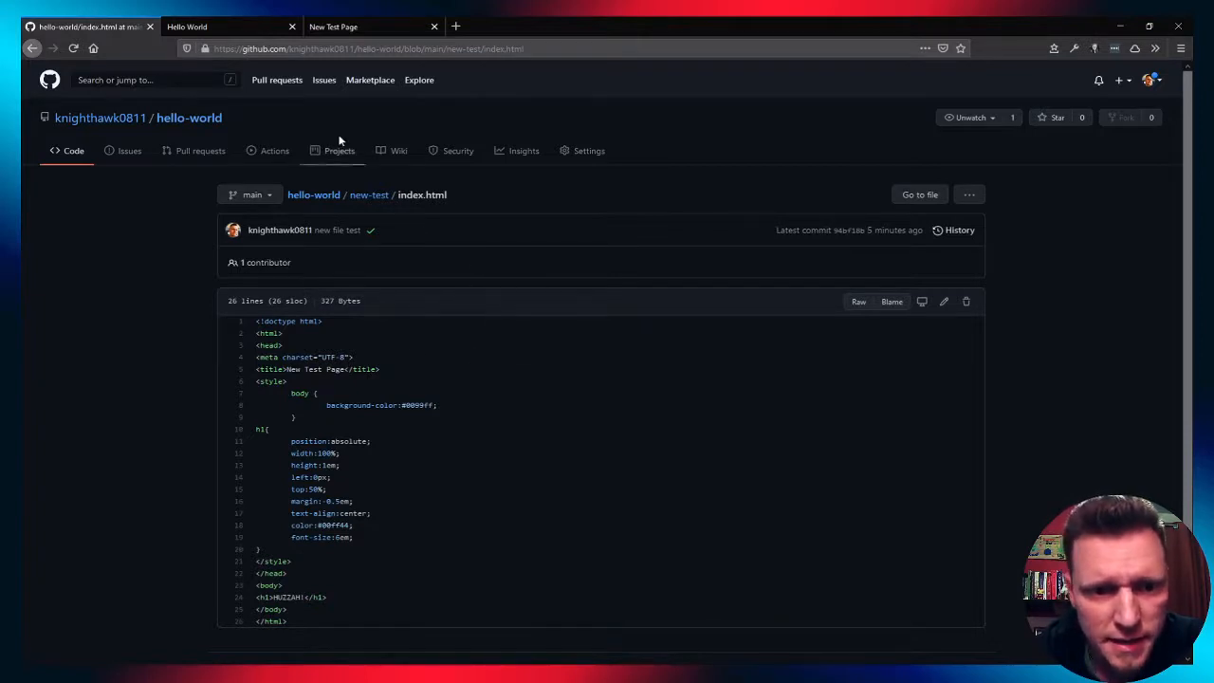
{"action": "mouse_move", "coordinate": [247, 218]}
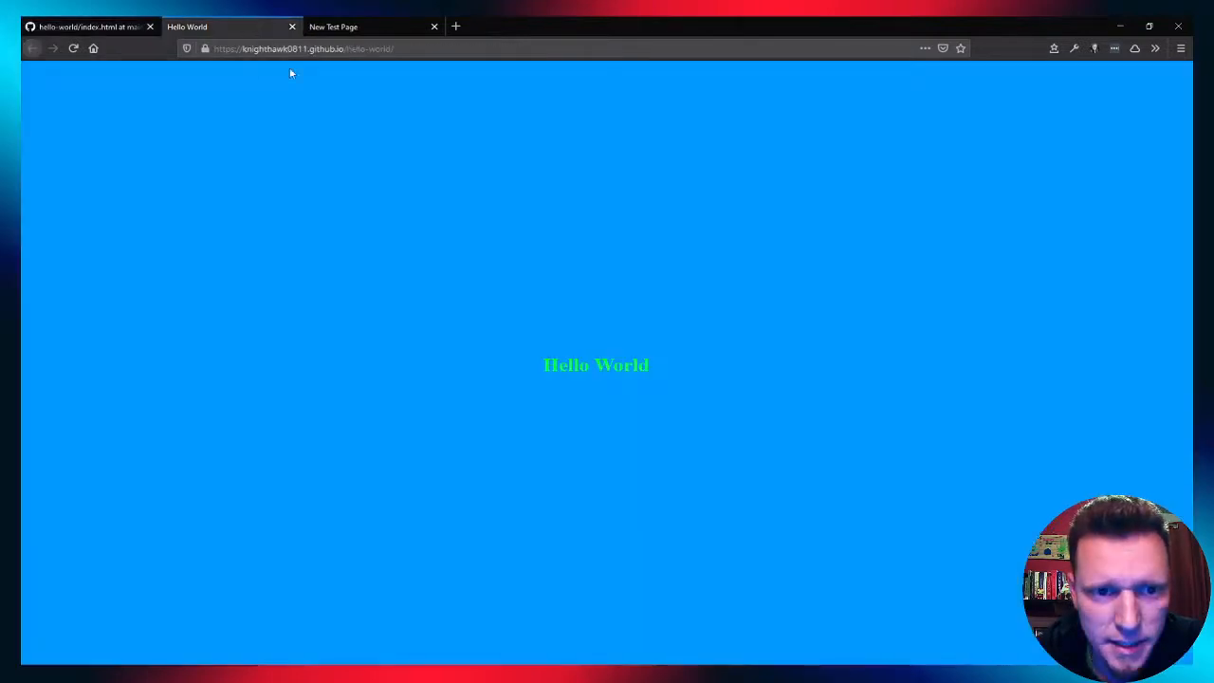
{"action": "mouse_move", "coordinate": [306, 67]}
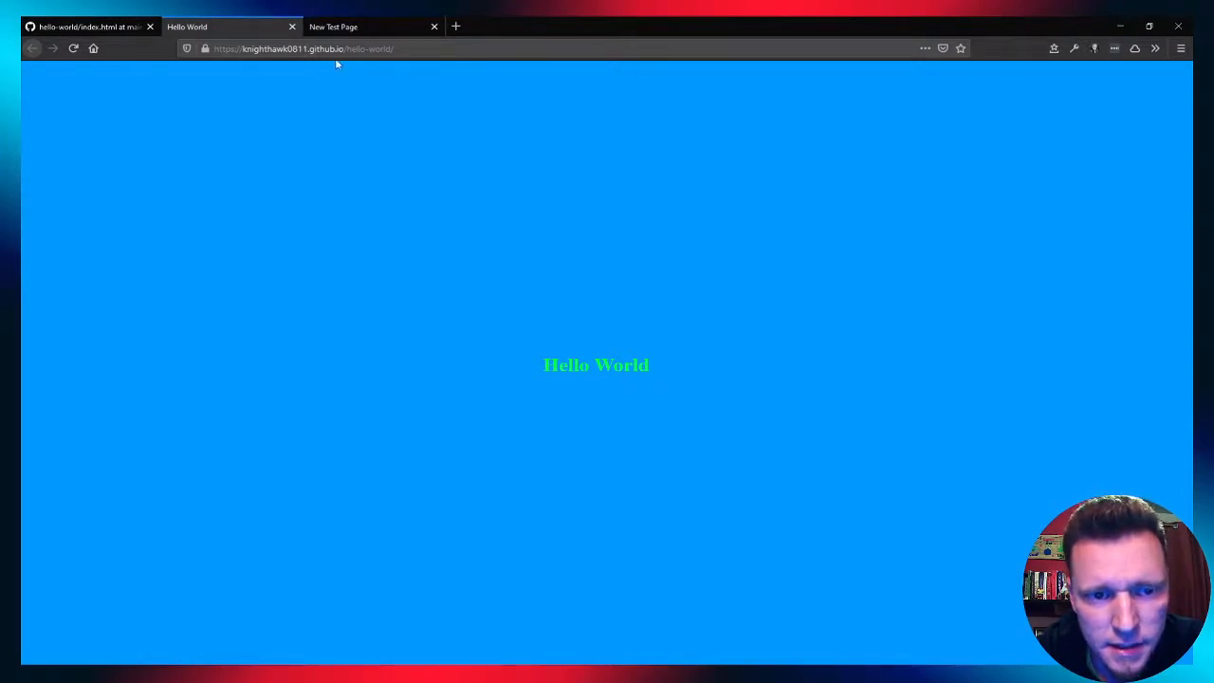
{"action": "mouse_move", "coordinate": [349, 76]}
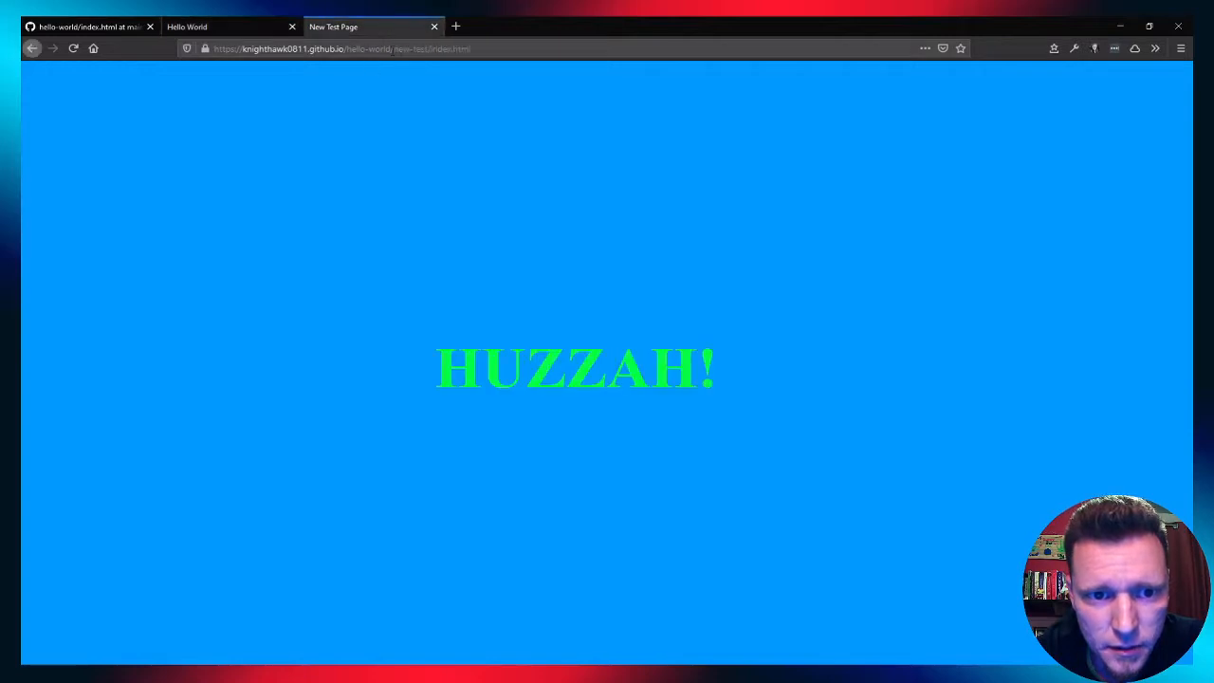
{"action": "mouse_move", "coordinate": [401, 245]}
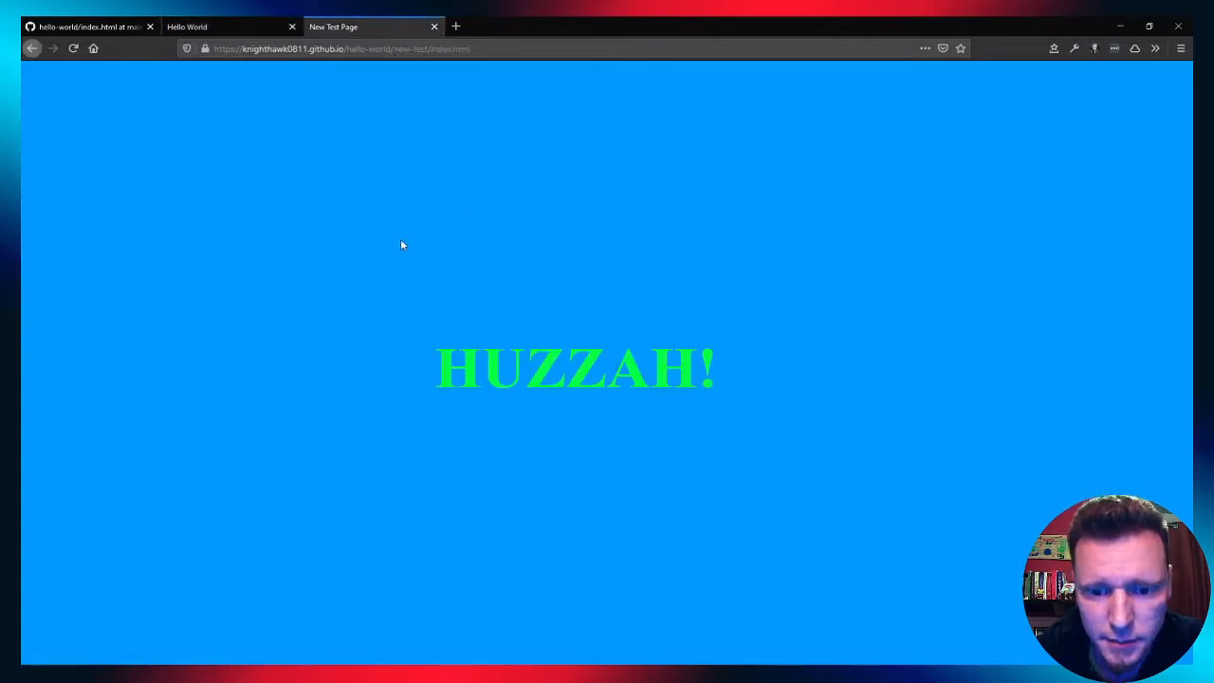
{"action": "mouse_move", "coordinate": [377, 240]}
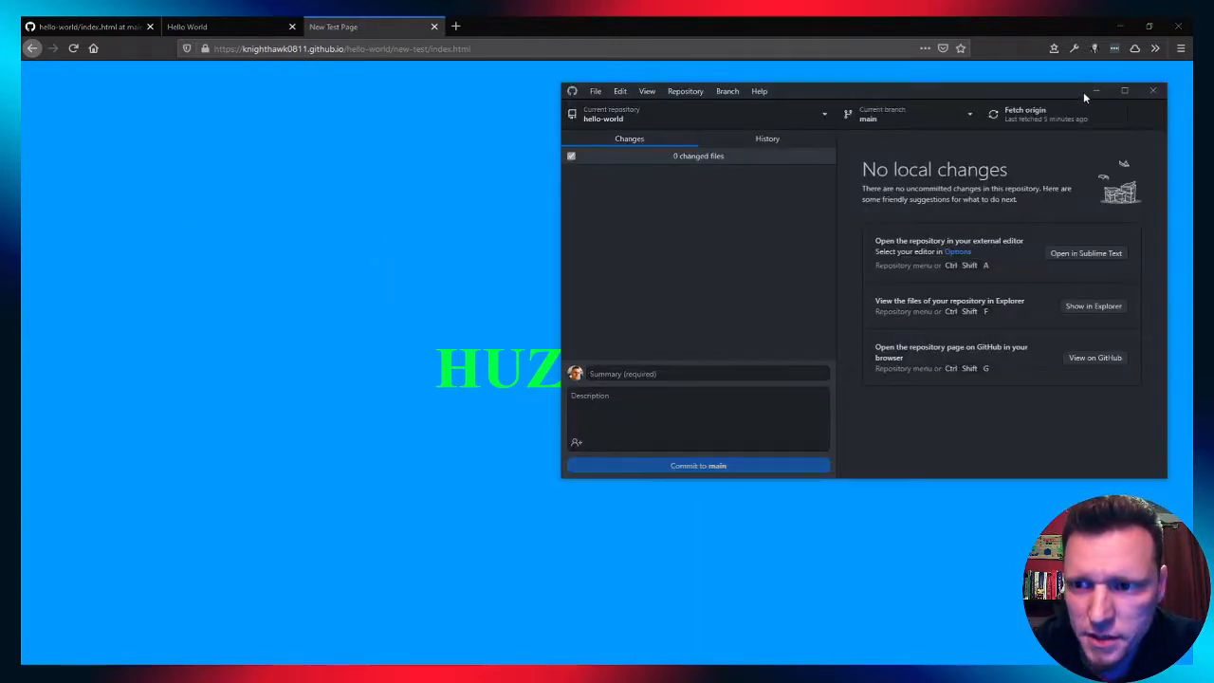
Minimize the GitHub Desktop window that popped up over the browser
{"action": "left_click", "coordinate": [1153, 90]}
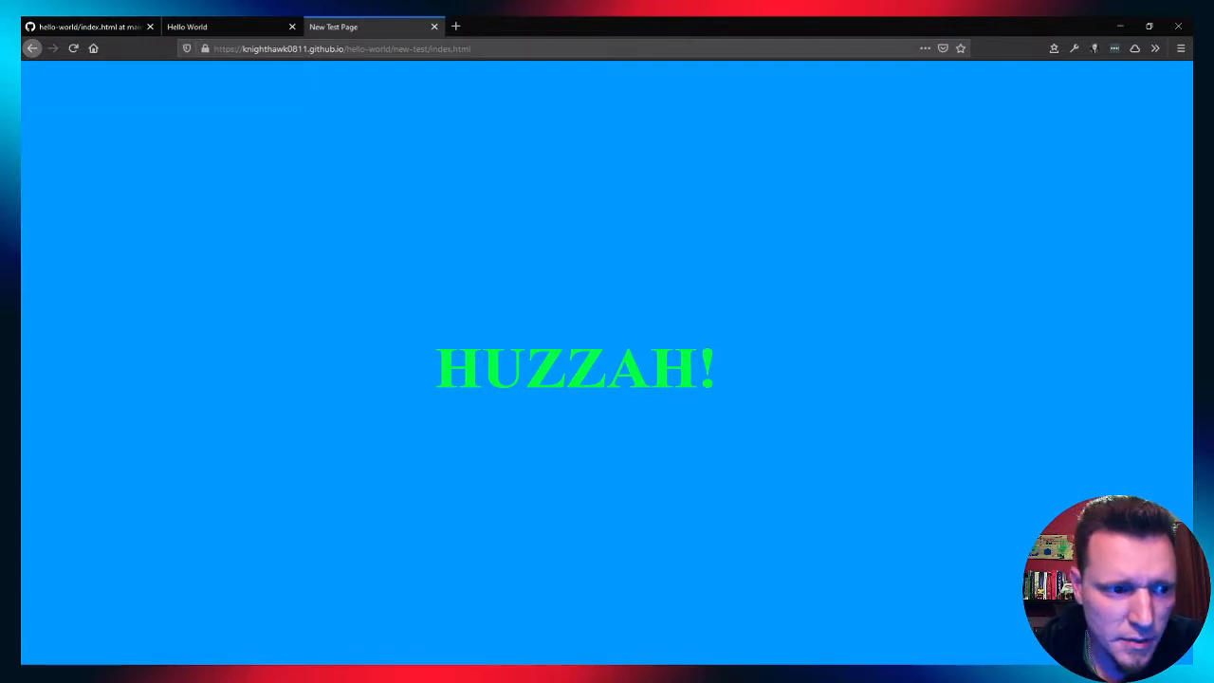